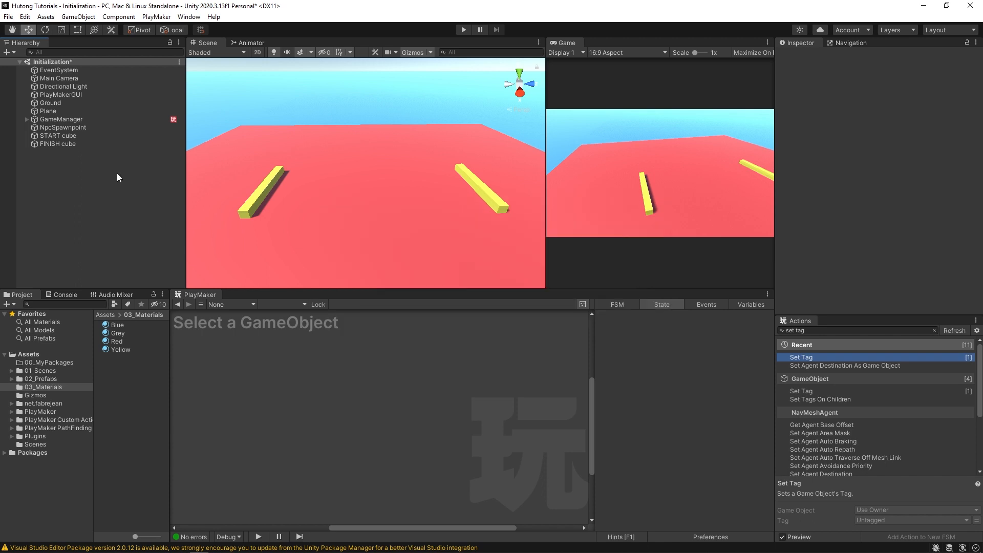
pyautogui.moveTo(270, 189)
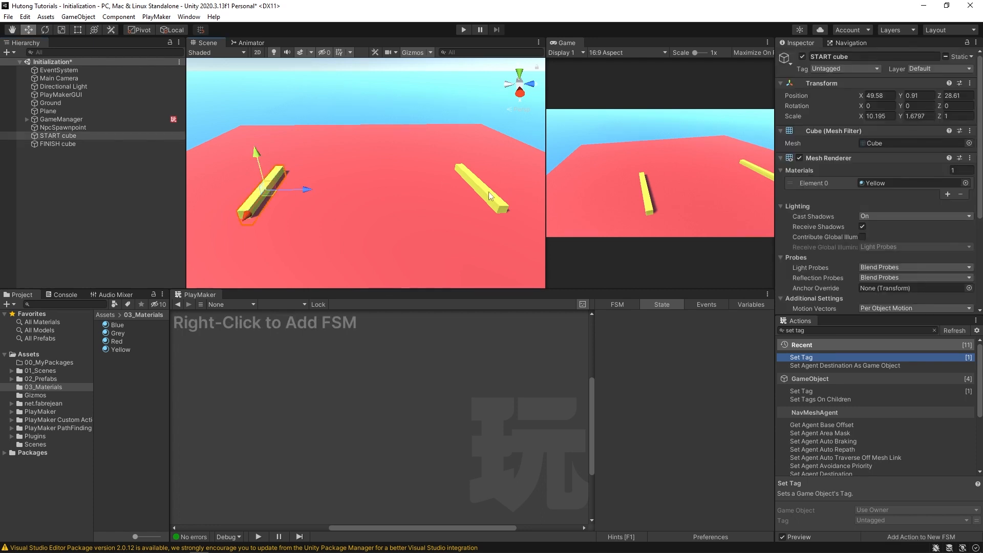
# Step: Inspect the finish line cube, then expand GameManager and inspect its Npc's and Checkpoints children
pyautogui.click(489, 195)
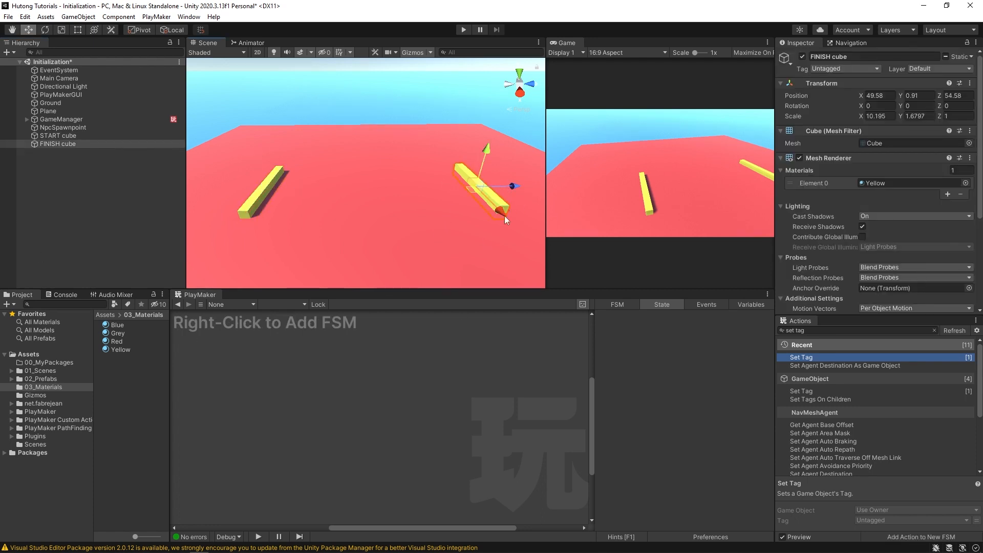
pyautogui.moveTo(538, 209)
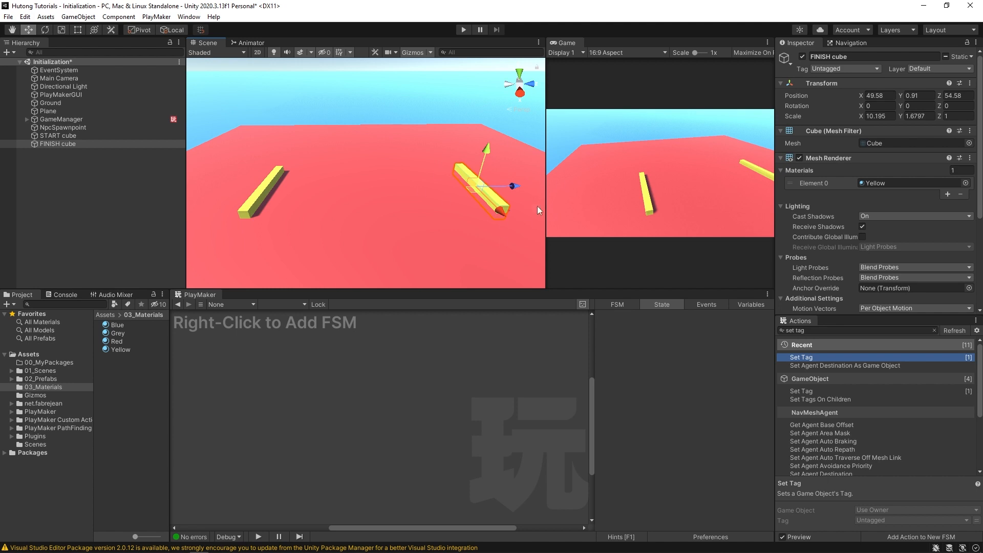
pyautogui.moveTo(212, 174)
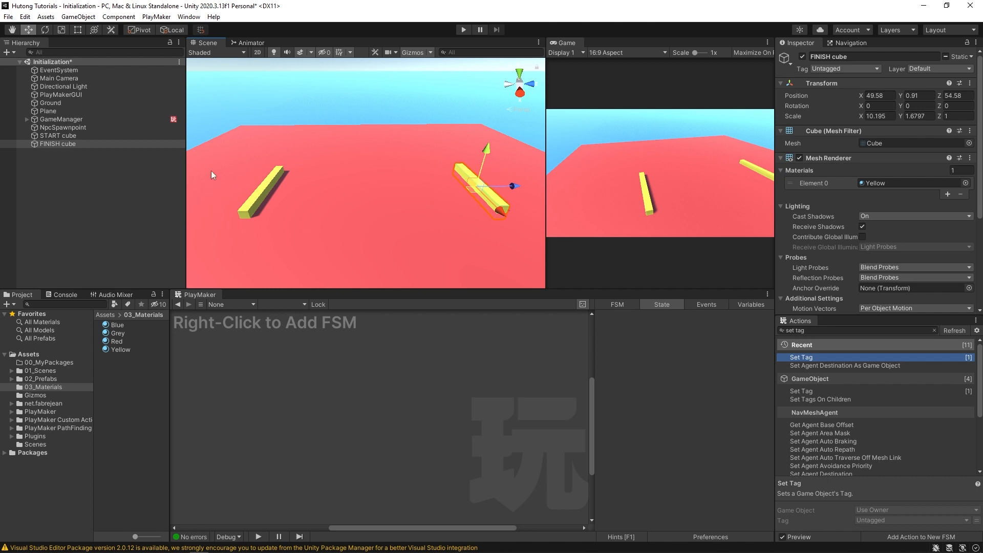
pyautogui.moveTo(254, 167)
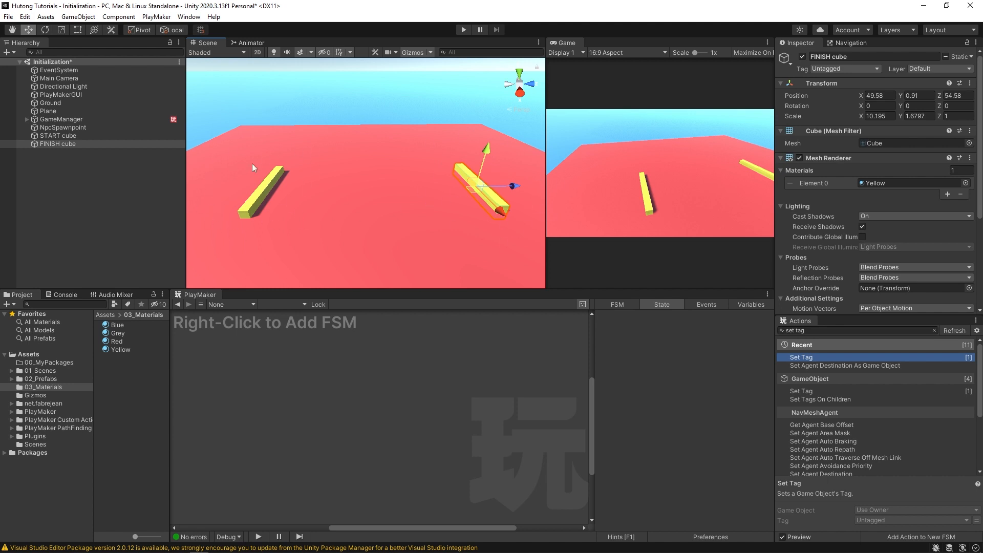
pyautogui.moveTo(269, 183)
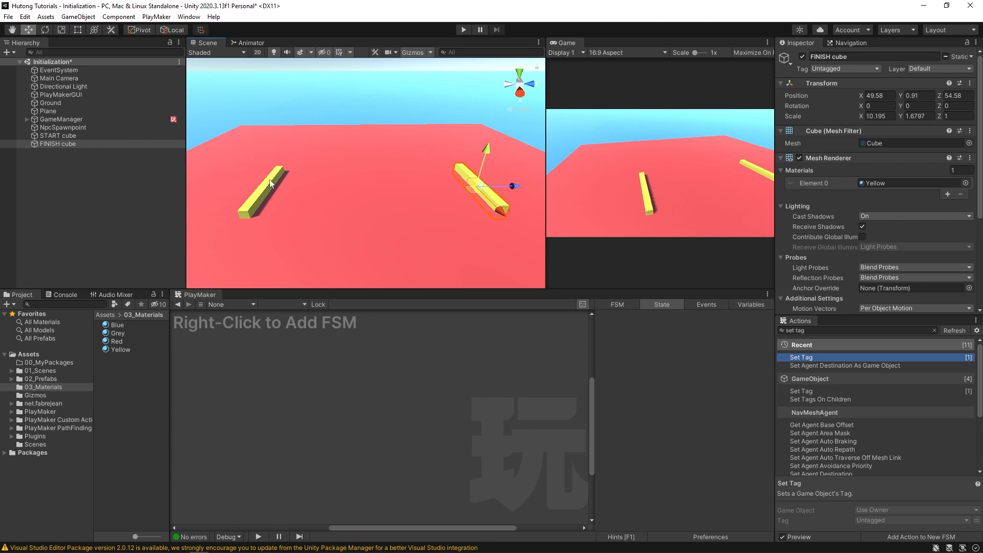
pyautogui.moveTo(508, 190)
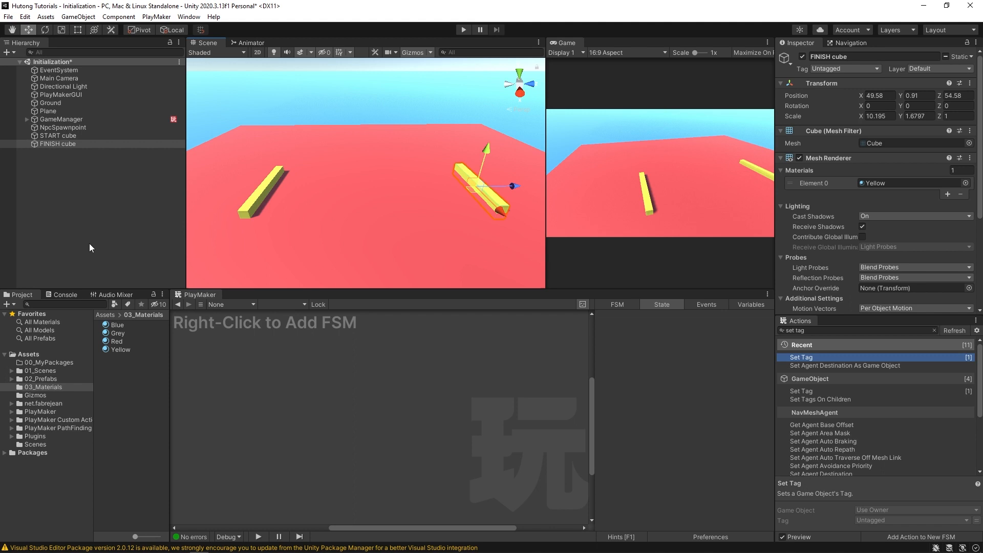
pyautogui.click(62, 119)
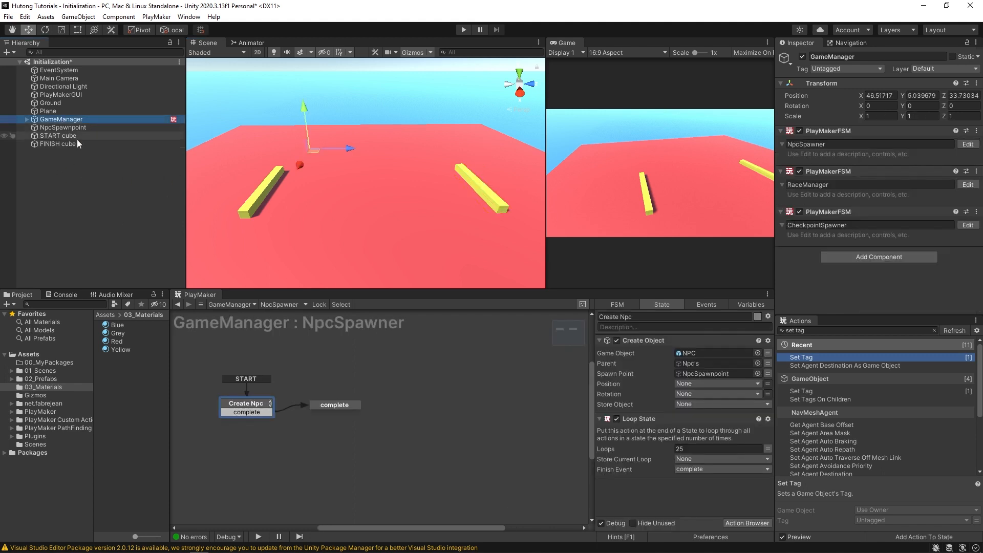
pyautogui.click(29, 119)
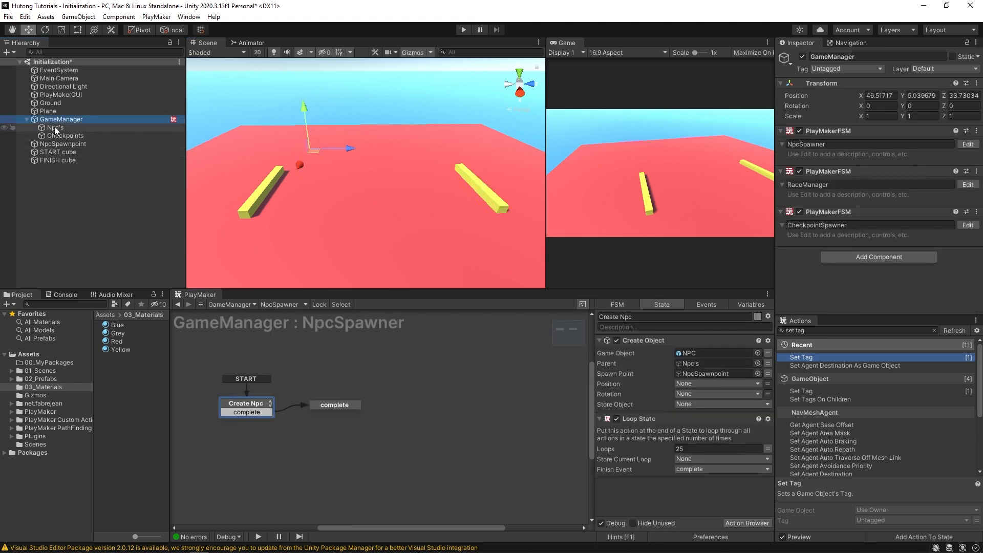
pyautogui.click(66, 135)
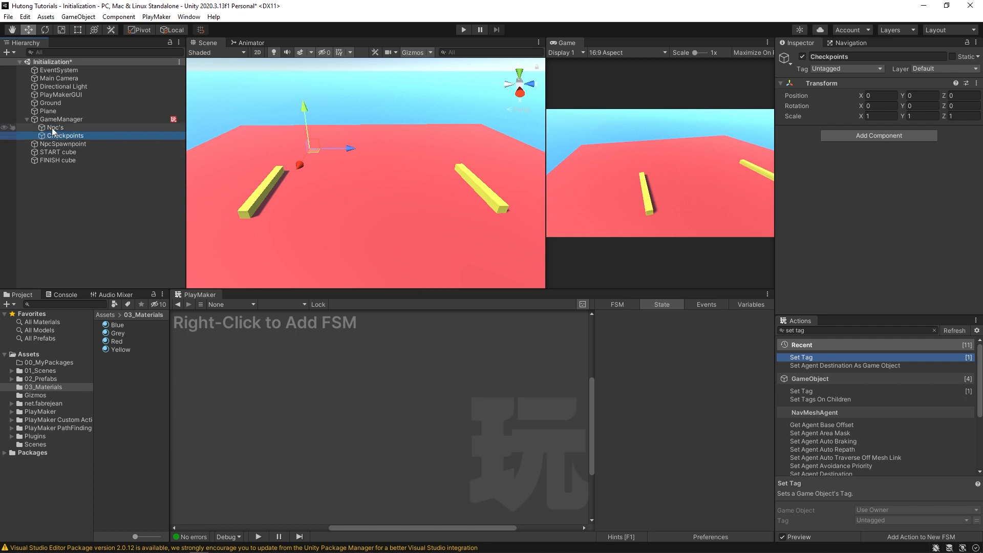
pyautogui.click(55, 127)
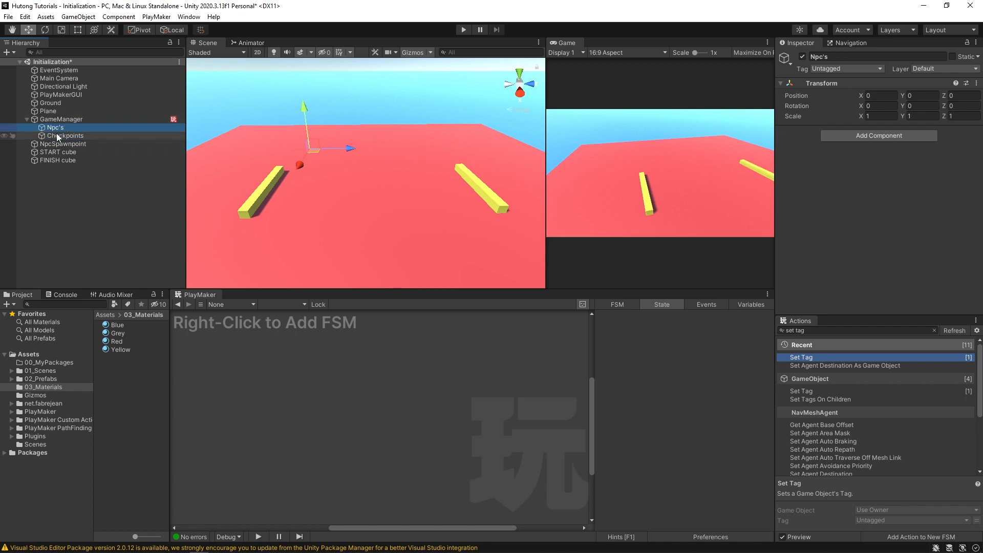
pyautogui.click(64, 135)
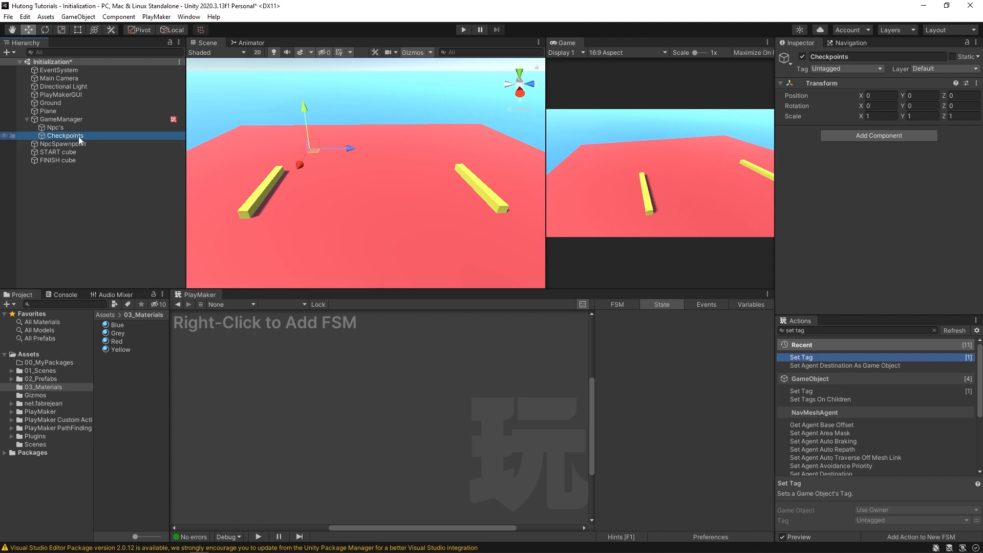
# Step: Bring up GameManager's NpcSpawner FSM and inspect its complete and Create Npc states
pyautogui.click(61, 119)
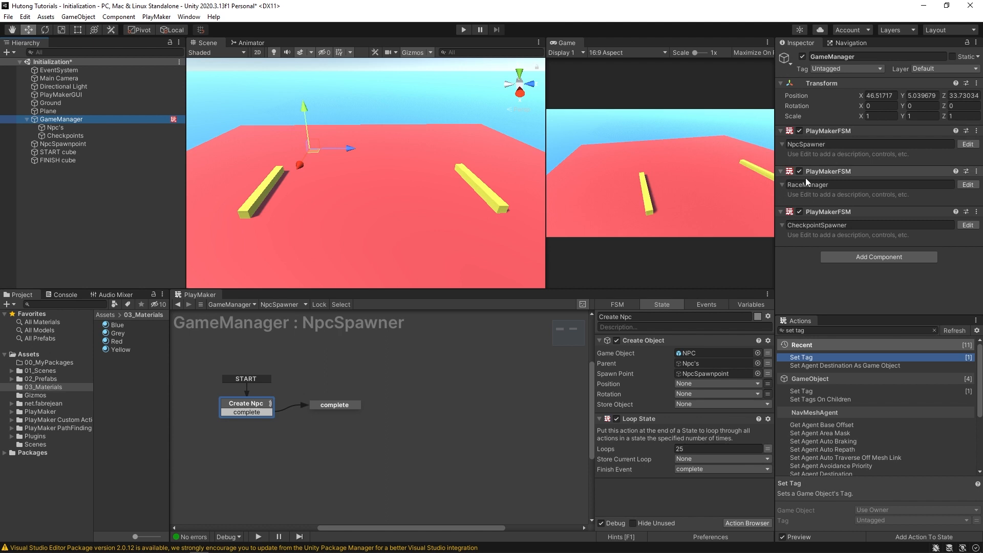
pyautogui.moveTo(832, 250)
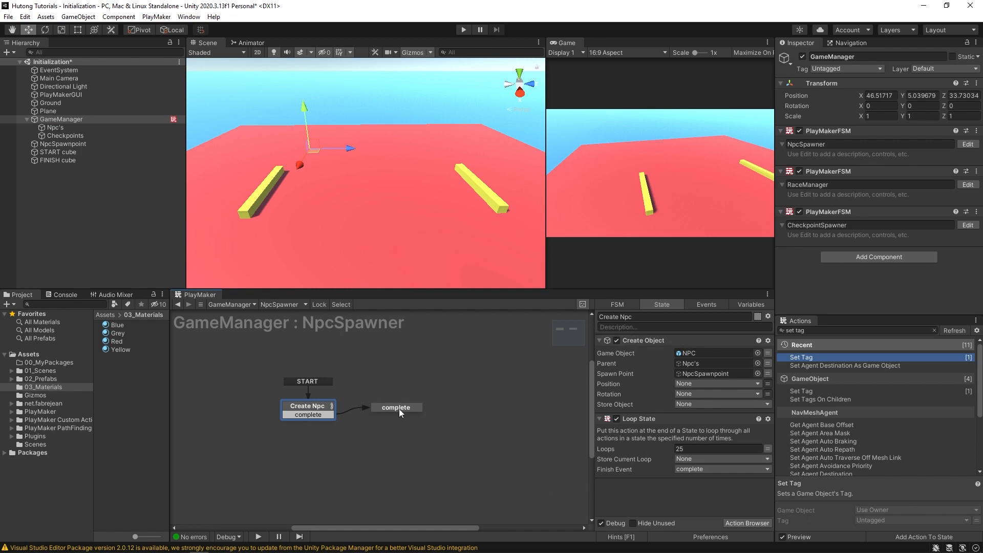
pyautogui.click(395, 406)
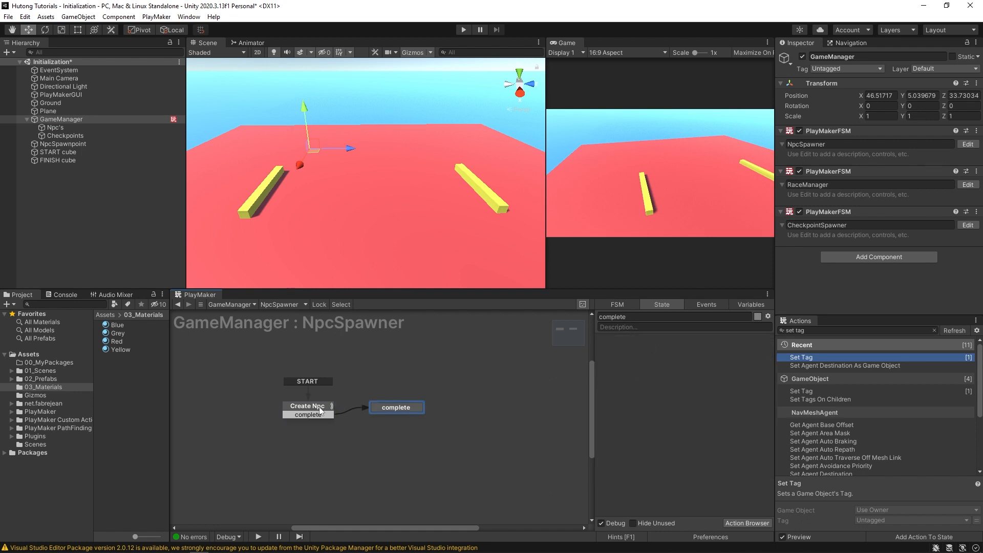
pyautogui.click(307, 406)
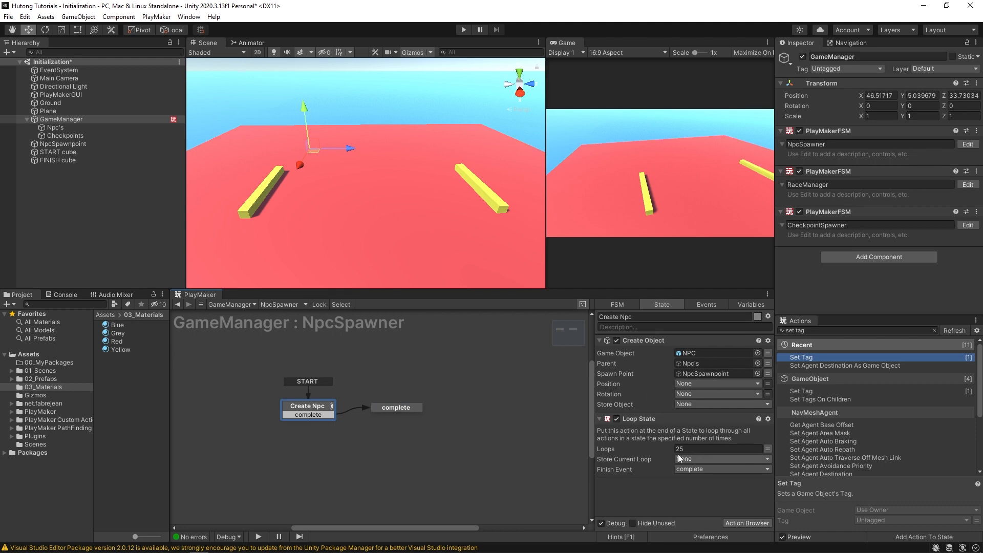
pyautogui.click(40, 379)
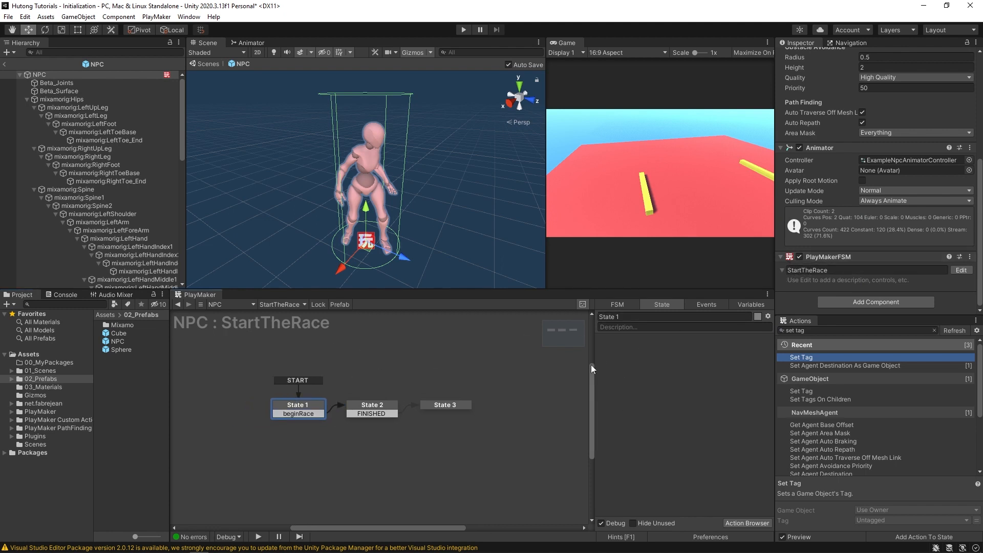
# Step: Rename the NPC's StartTheRace states to Idle, Play walk animation and Go to random destination
pyautogui.click(674, 316)
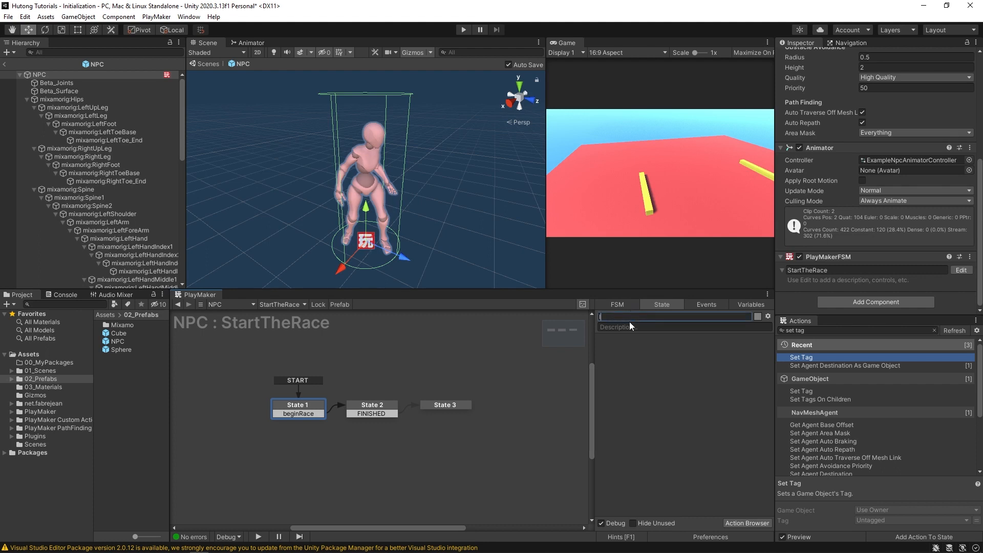
pyautogui.write('Idle')
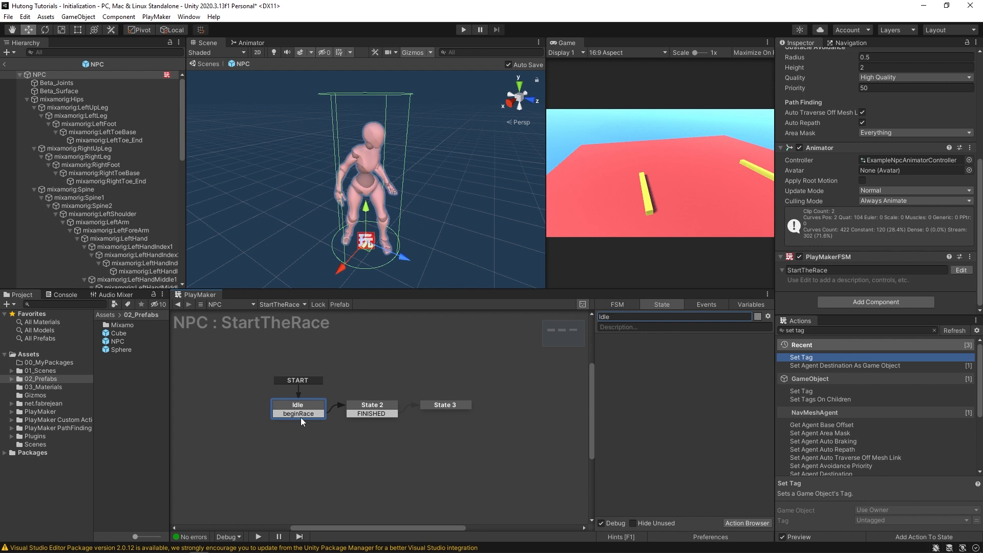
pyautogui.moveTo(320, 407)
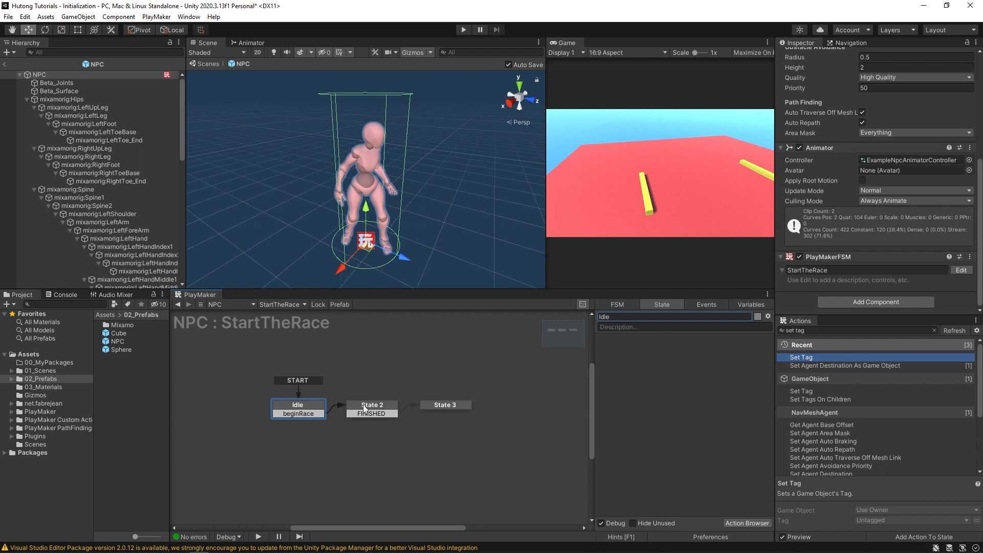
pyautogui.click(370, 409)
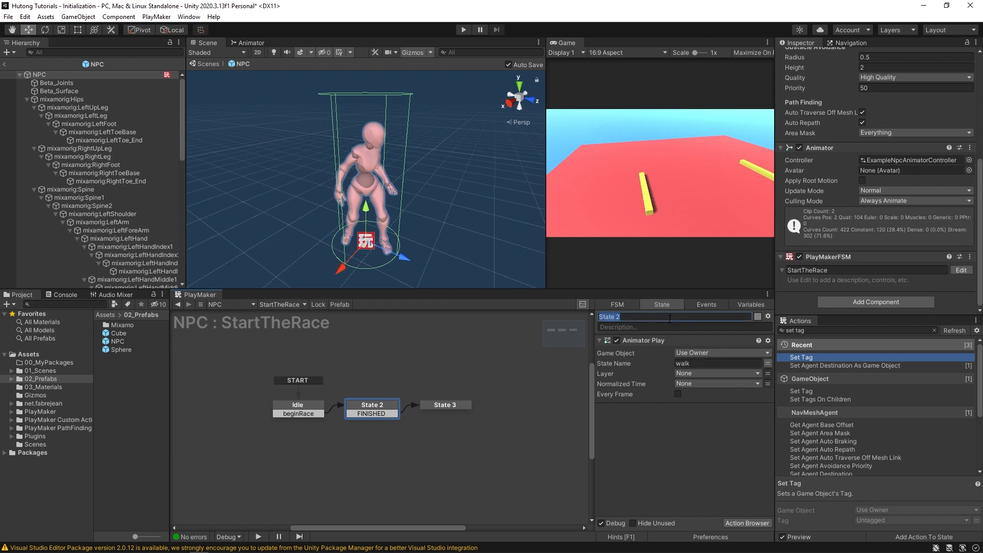
pyautogui.write('Play walk animation')
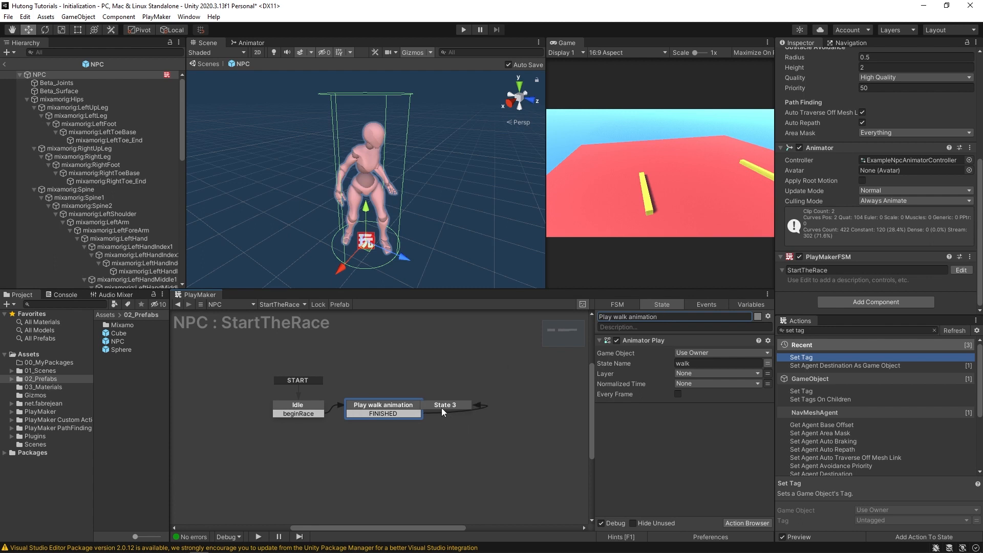
pyautogui.click(445, 404)
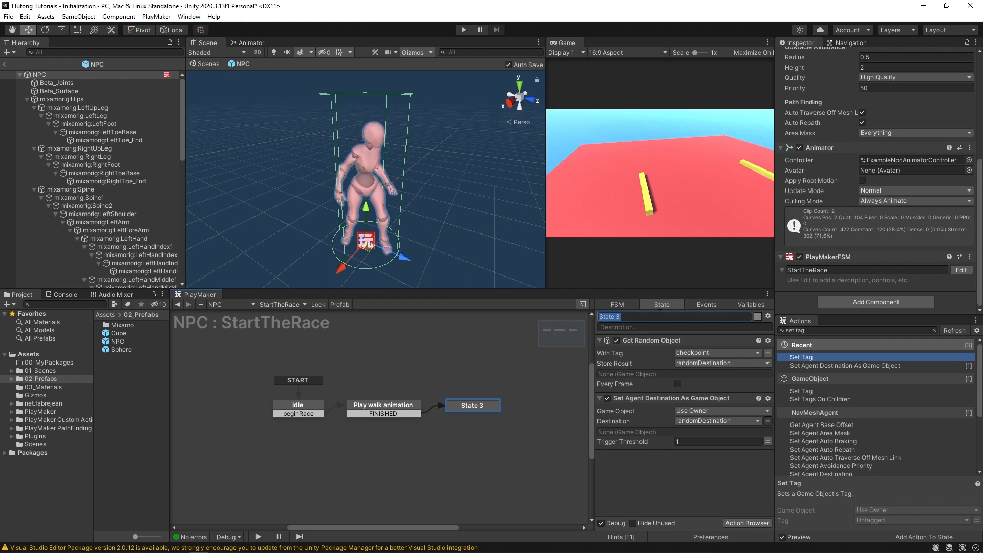
pyautogui.write('Go to random')
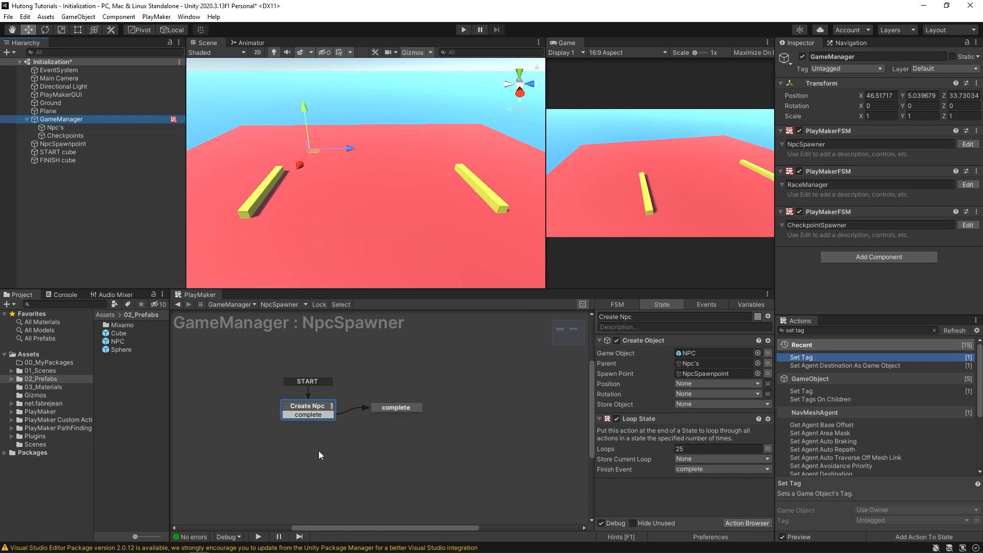
pyautogui.moveTo(953, 199)
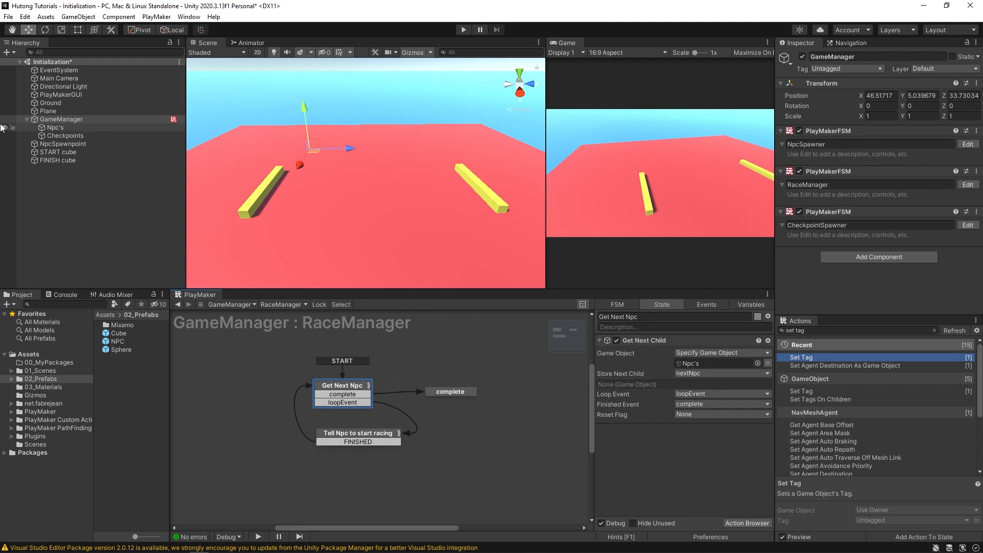
# Step: Inspect Npc's, then bring up RaceManager's Tell Npc to start racing state sending beginRace to nextNpc
pyautogui.click(55, 127)
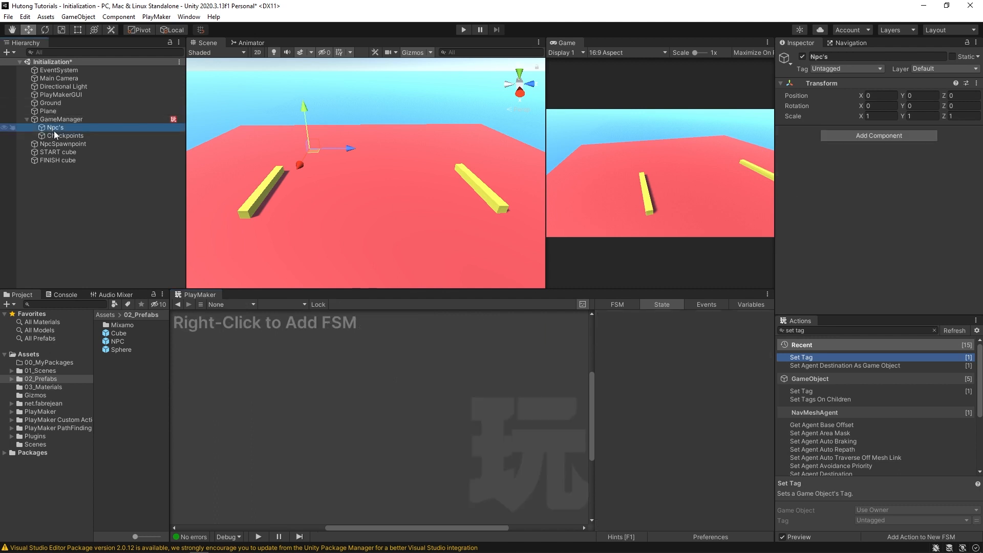
pyautogui.click(62, 118)
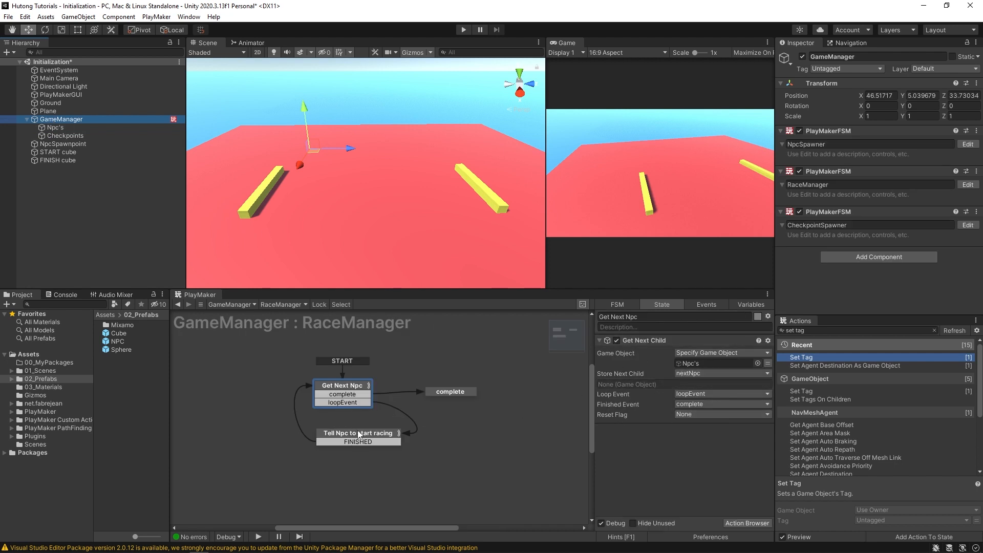
pyautogui.click(357, 432)
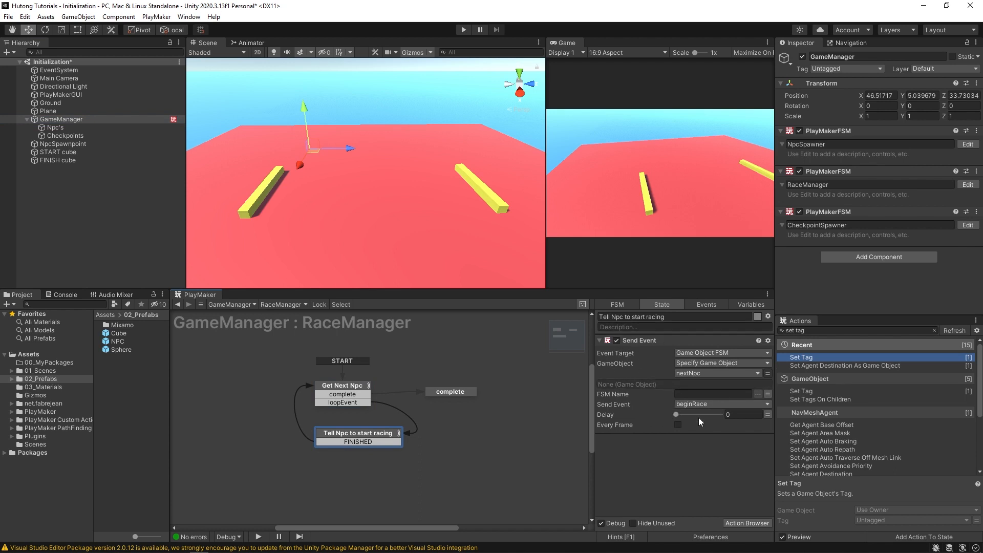
pyautogui.moveTo(671, 405)
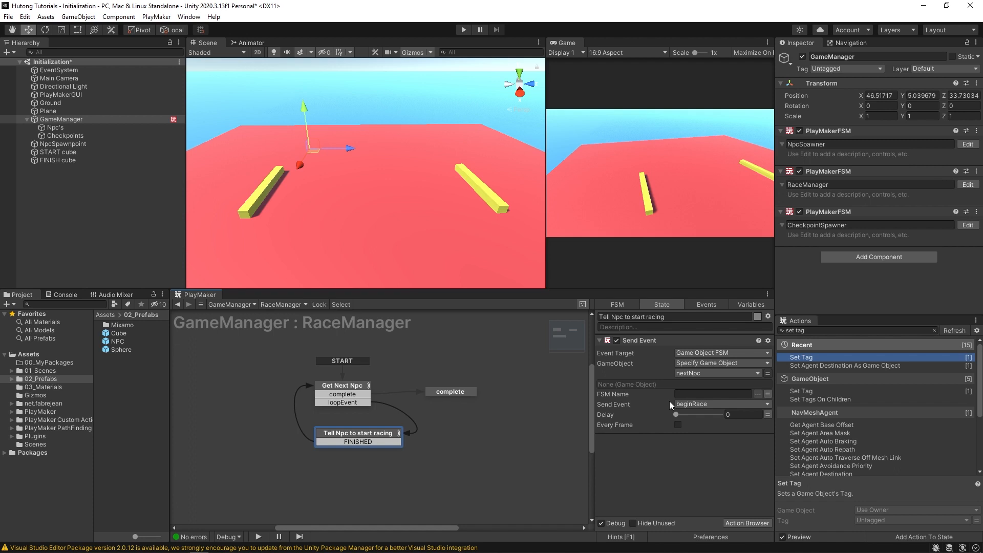
pyautogui.moveTo(448, 232)
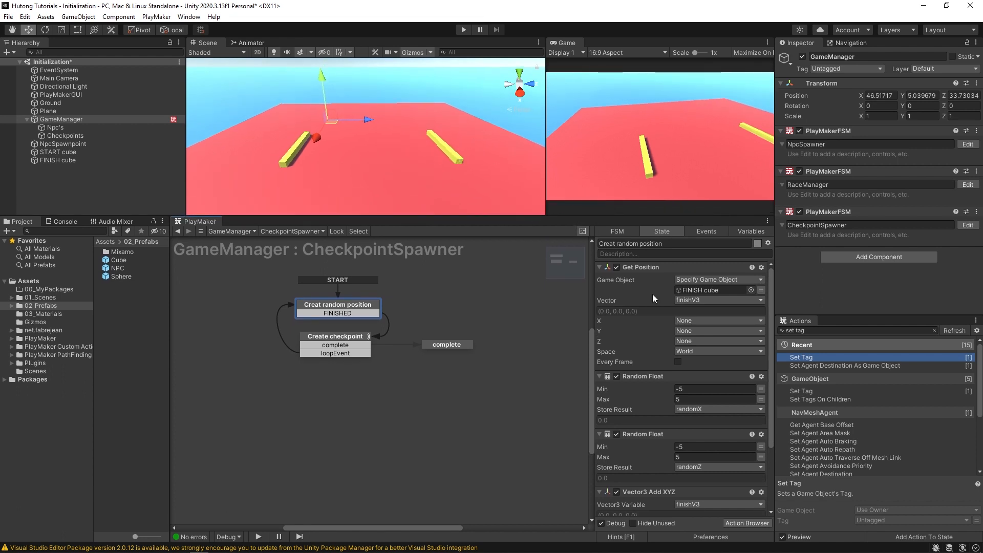
pyautogui.scroll(-3)
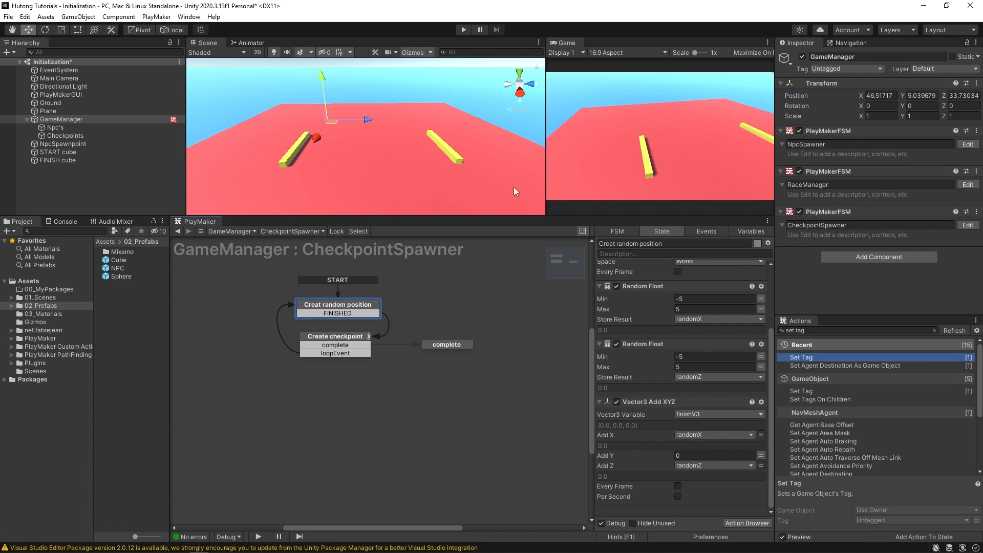
pyautogui.moveTo(458, 157)
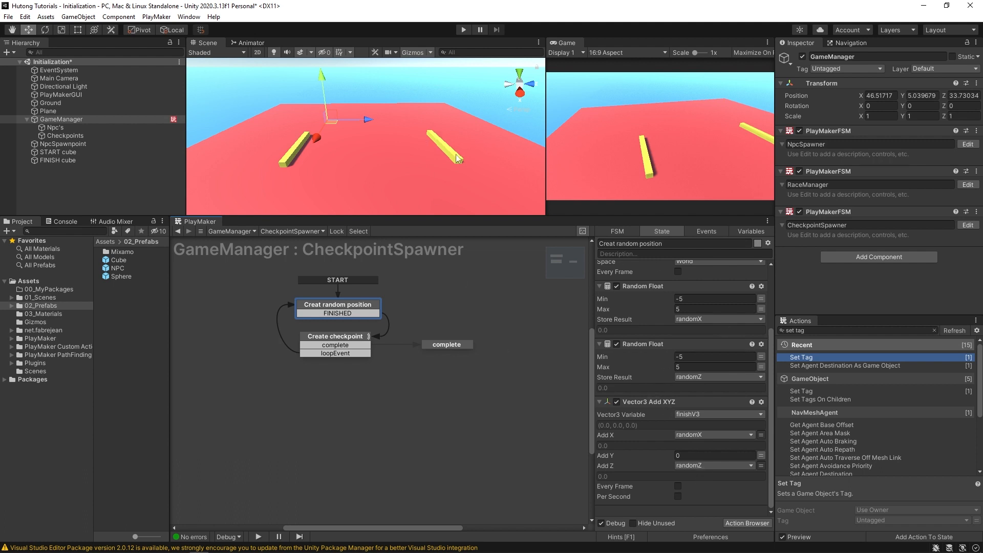
pyautogui.click(58, 160)
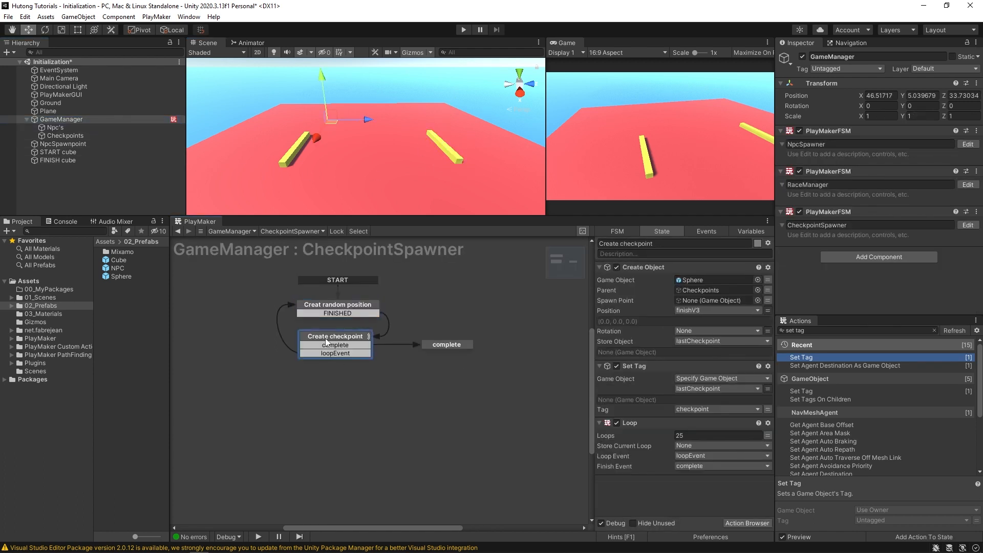
pyautogui.moveTo(623, 386)
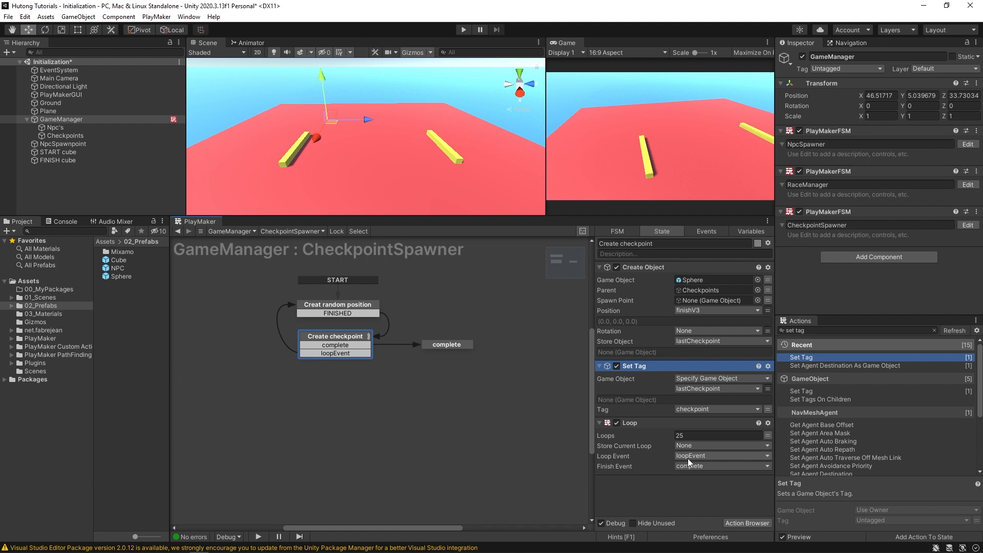
pyautogui.moveTo(659, 396)
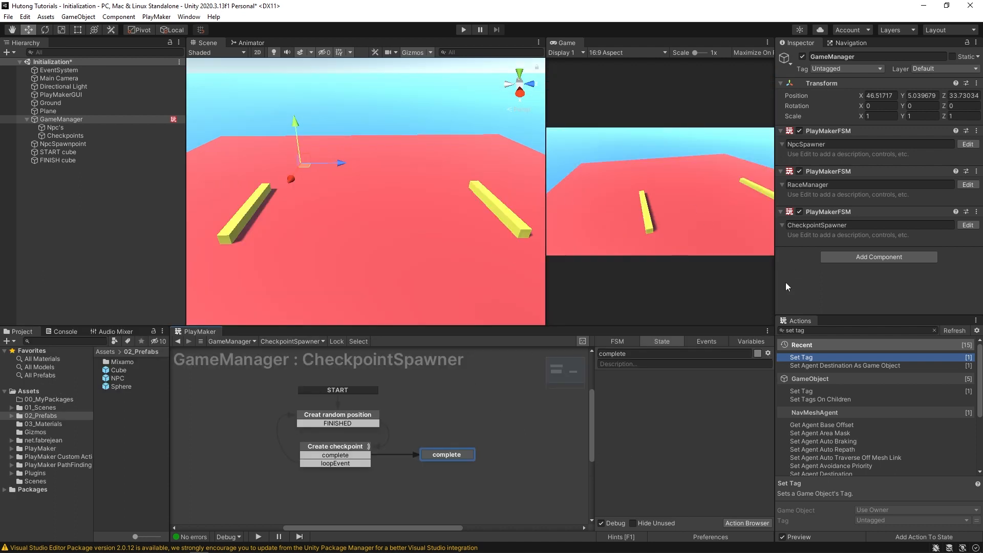
pyautogui.moveTo(471, 385)
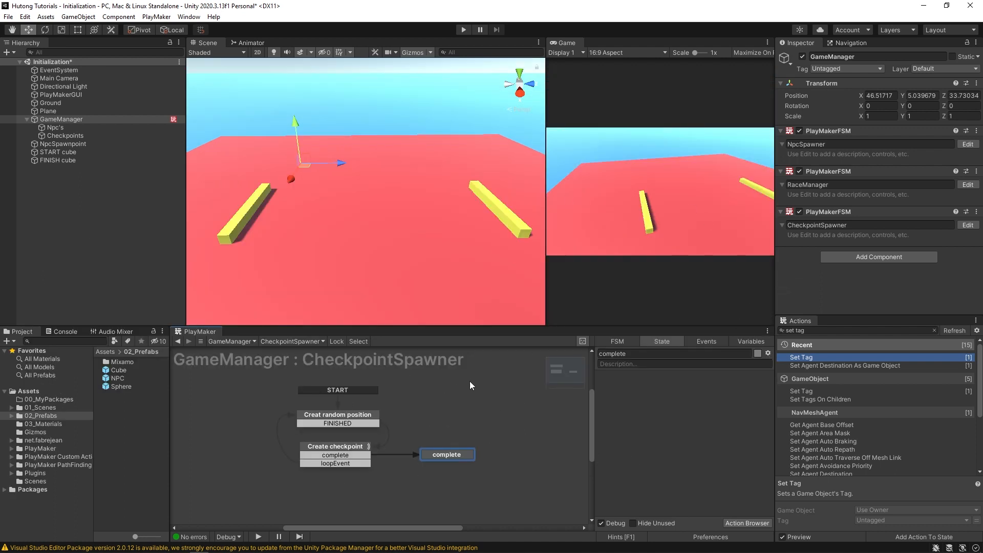
# Step: Run the scene and inspect one of the spawned NPC clones and GameManager
pyautogui.click(463, 30)
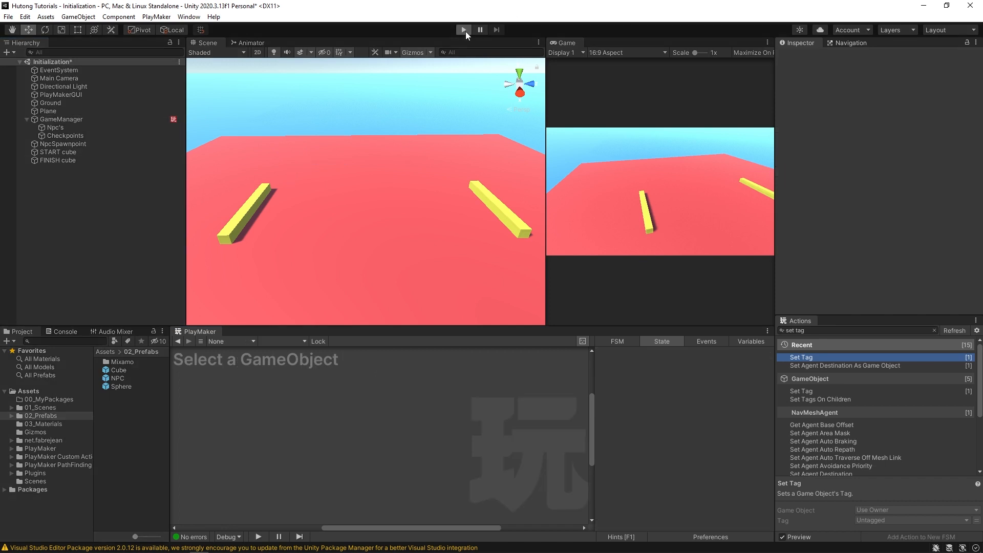
pyautogui.click(462, 29)
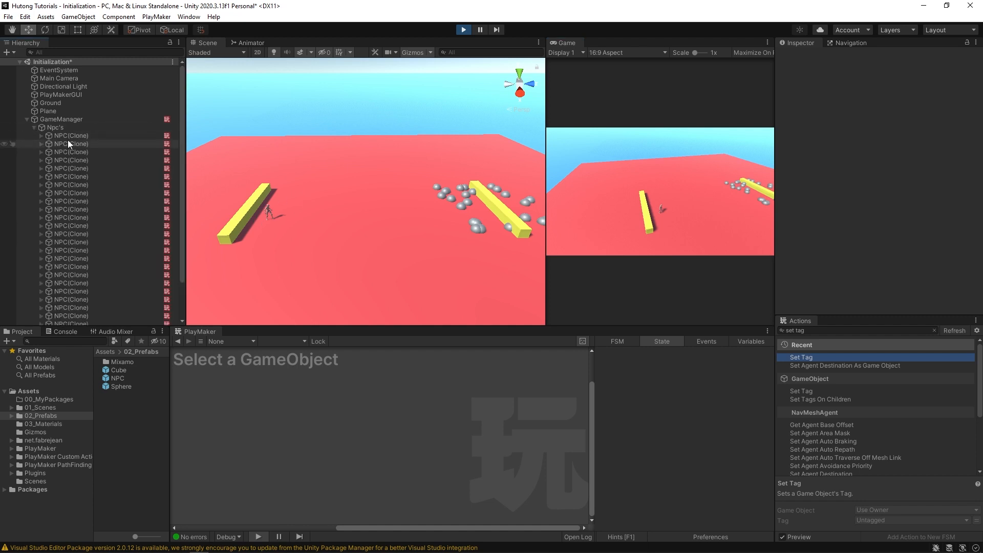
pyautogui.click(71, 222)
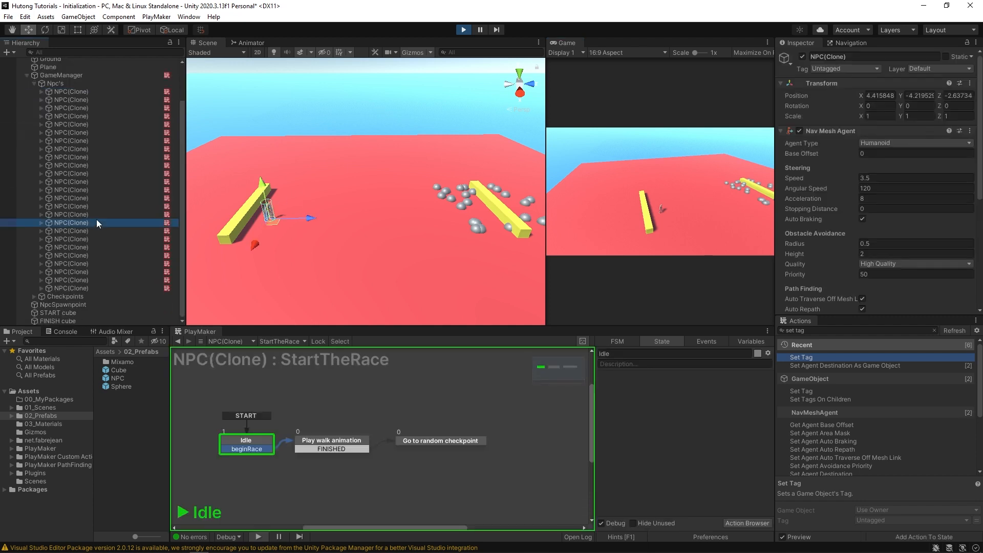
pyautogui.click(71, 99)
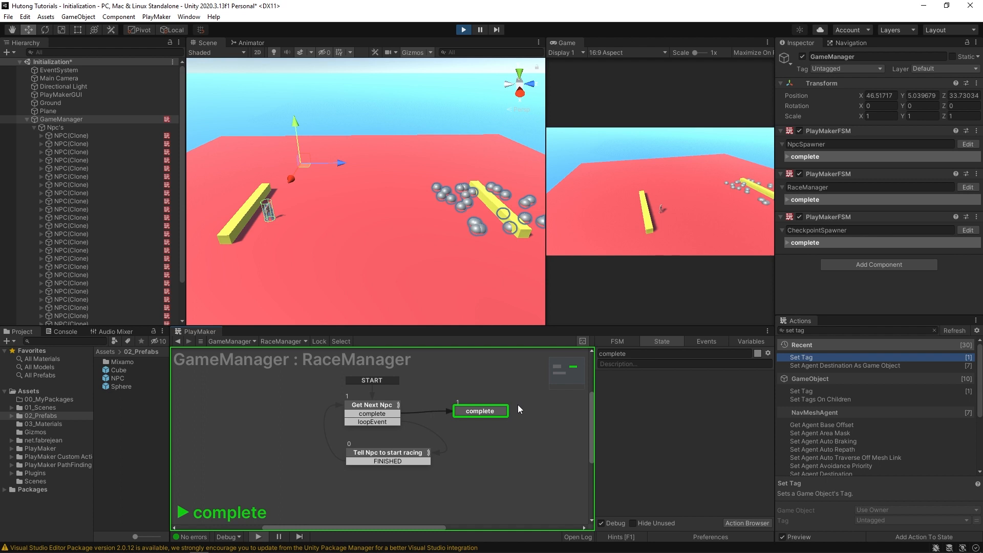
pyautogui.moveTo(495, 398)
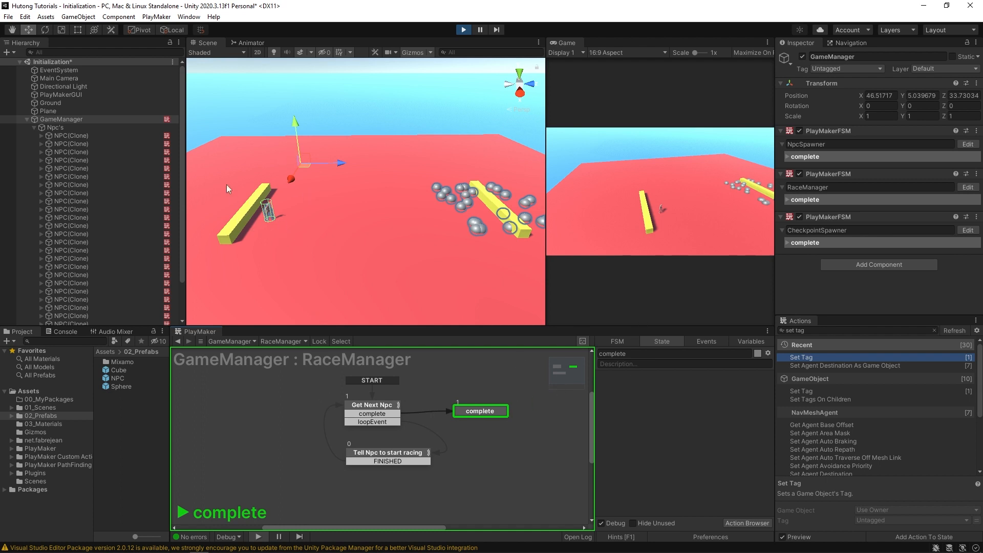
# Step: Inspect RaceManager's Get Next Npc and Tell Npc to start racing states, then the Npc's container
pyautogui.click(371, 404)
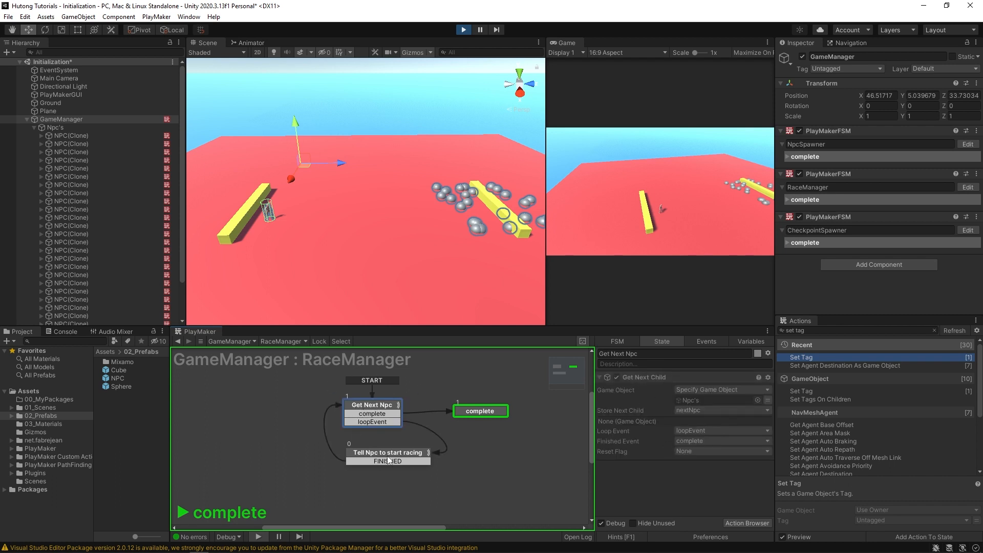
pyautogui.click(388, 456)
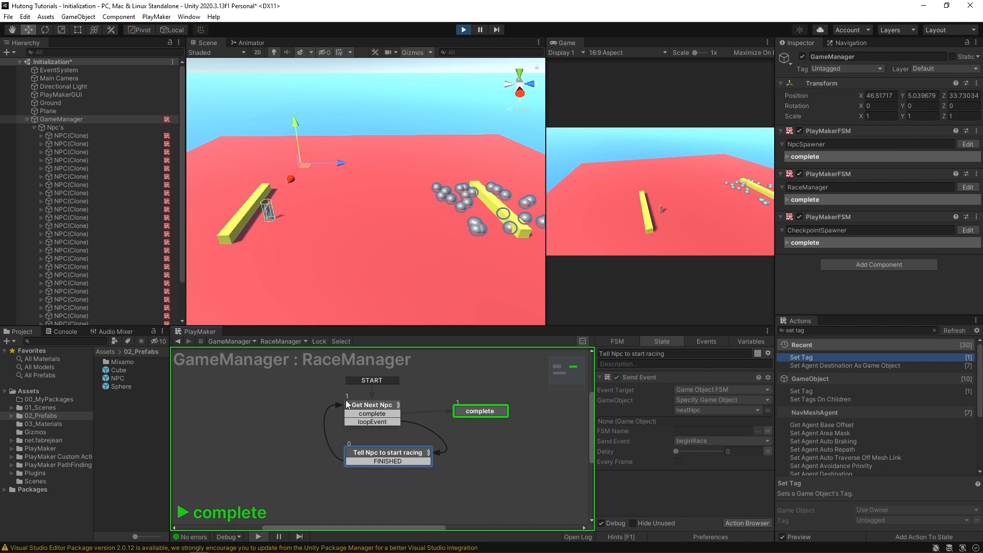
pyautogui.click(371, 404)
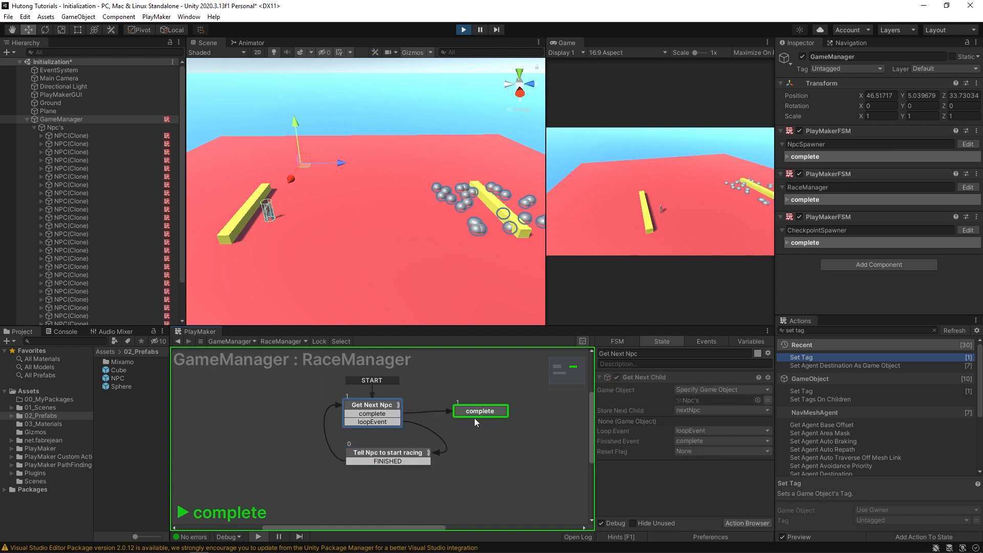
pyautogui.click(388, 452)
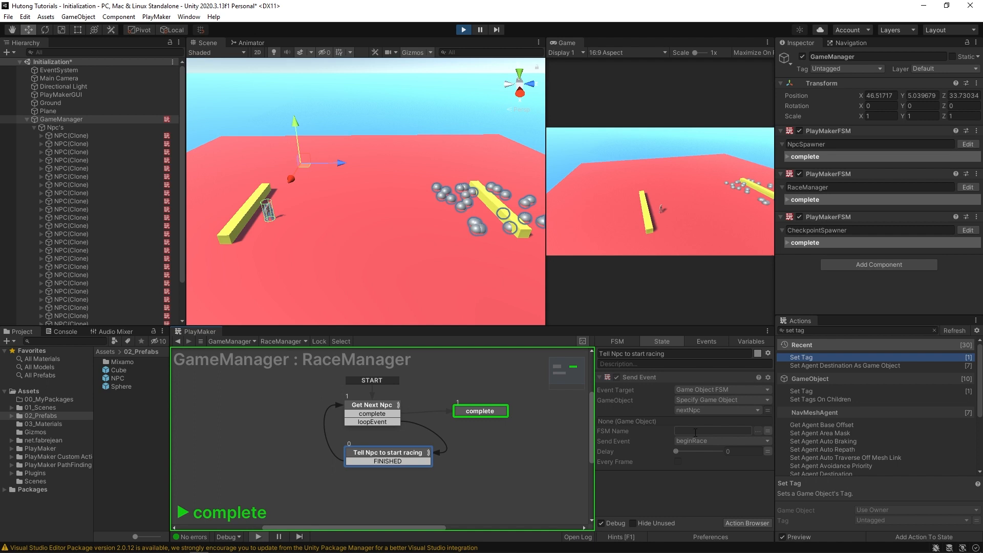
pyautogui.click(372, 404)
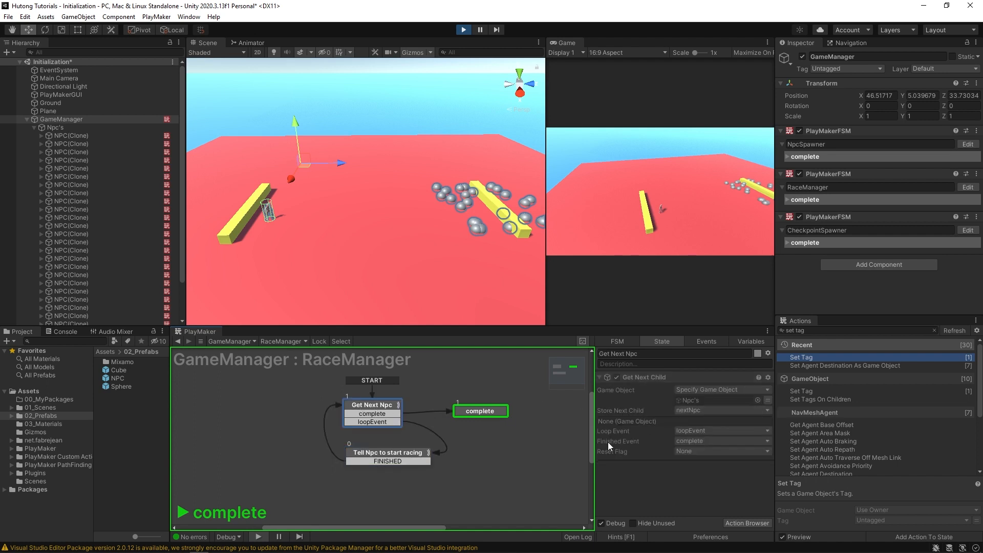
pyautogui.moveTo(654, 421)
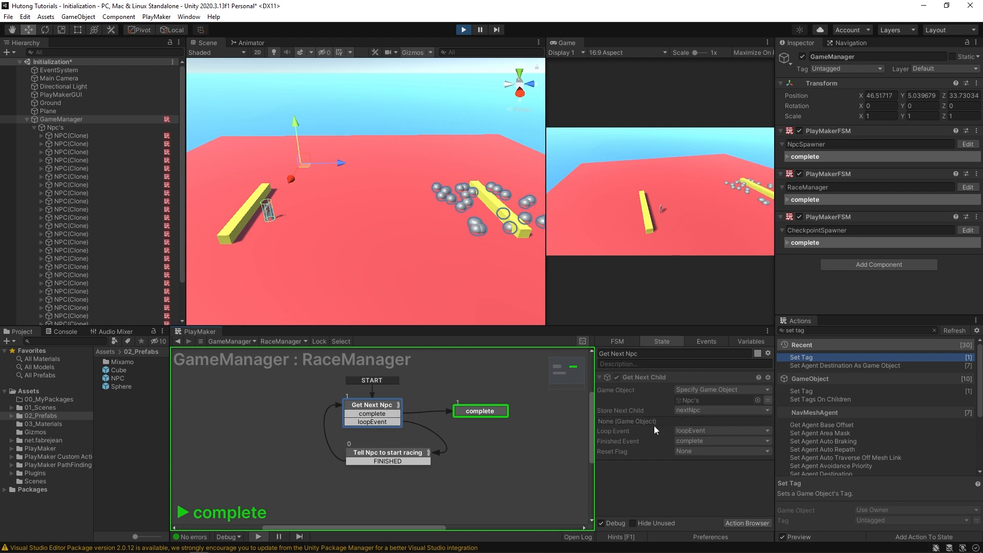
pyautogui.moveTo(666, 439)
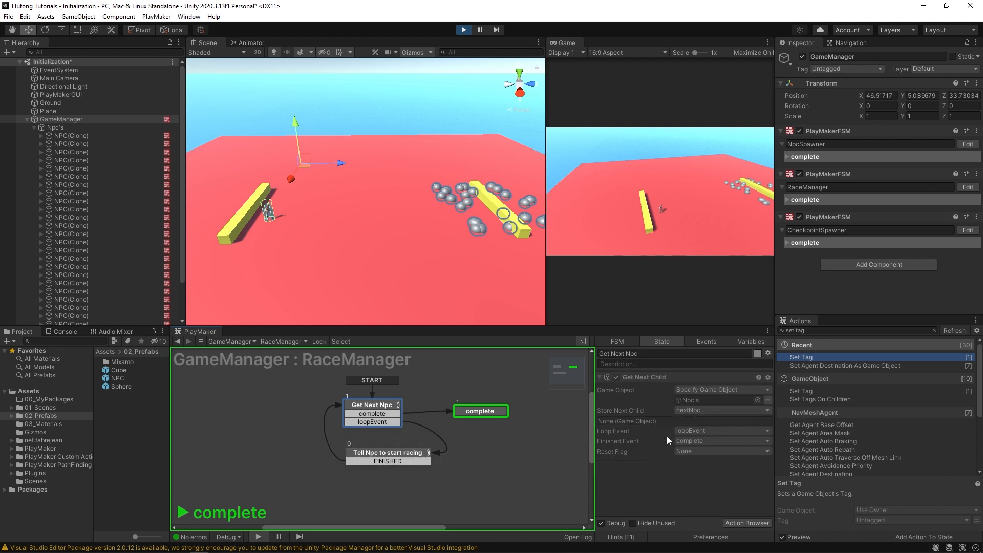
pyautogui.moveTo(662, 424)
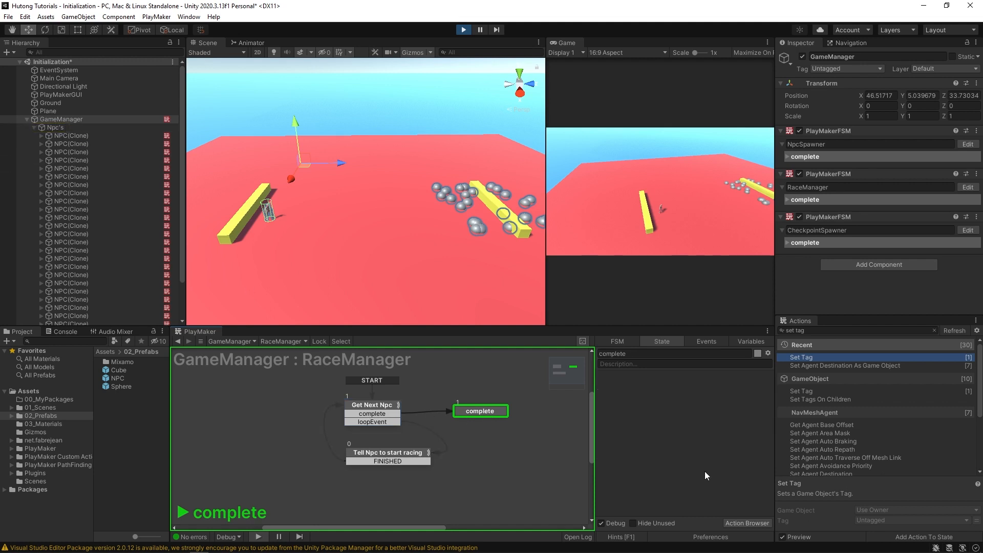
pyautogui.moveTo(563, 429)
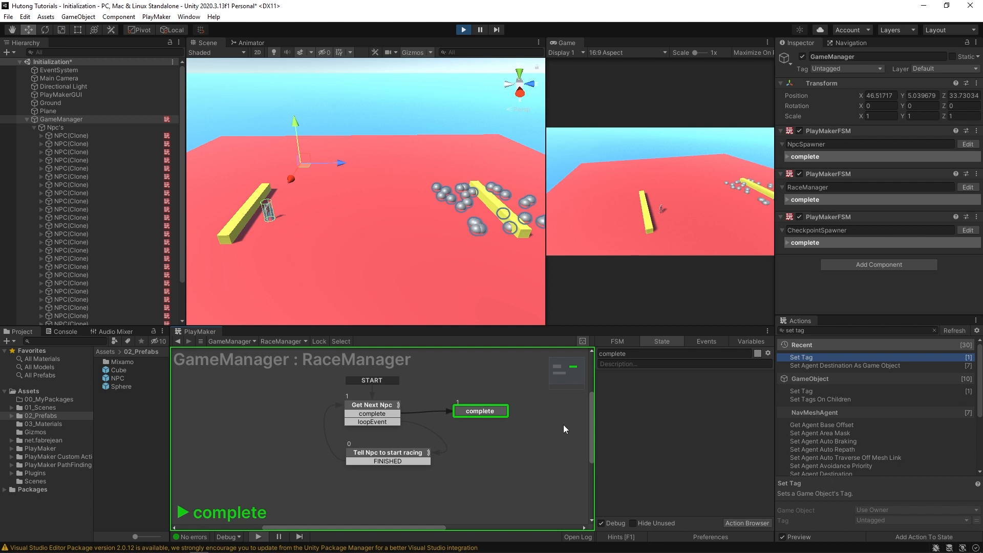
pyautogui.moveTo(362, 412)
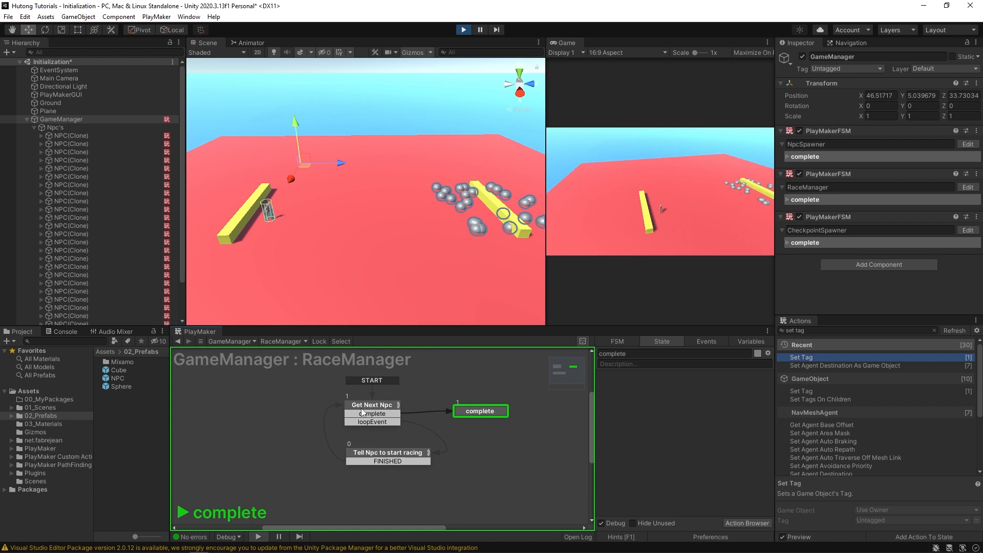
pyautogui.click(371, 404)
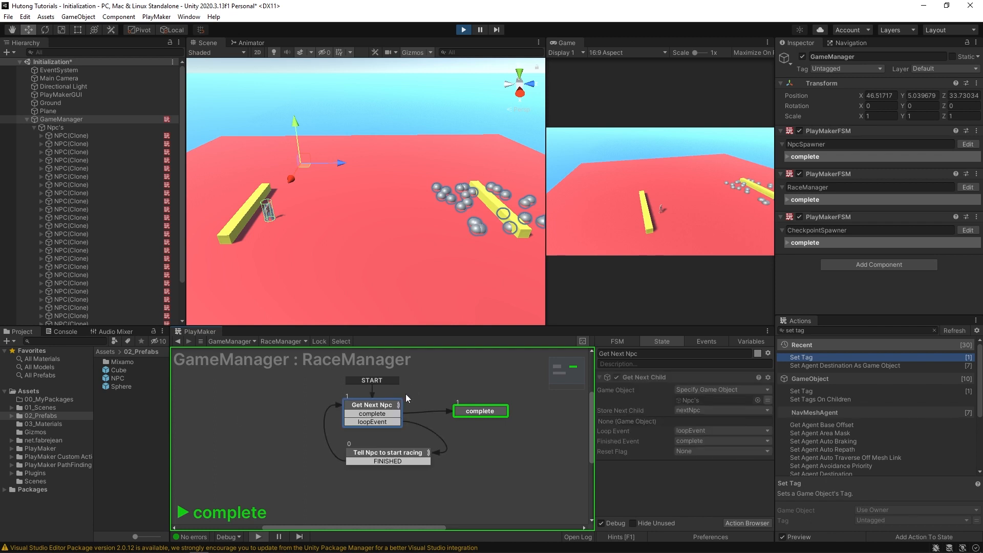
pyautogui.click(55, 127)
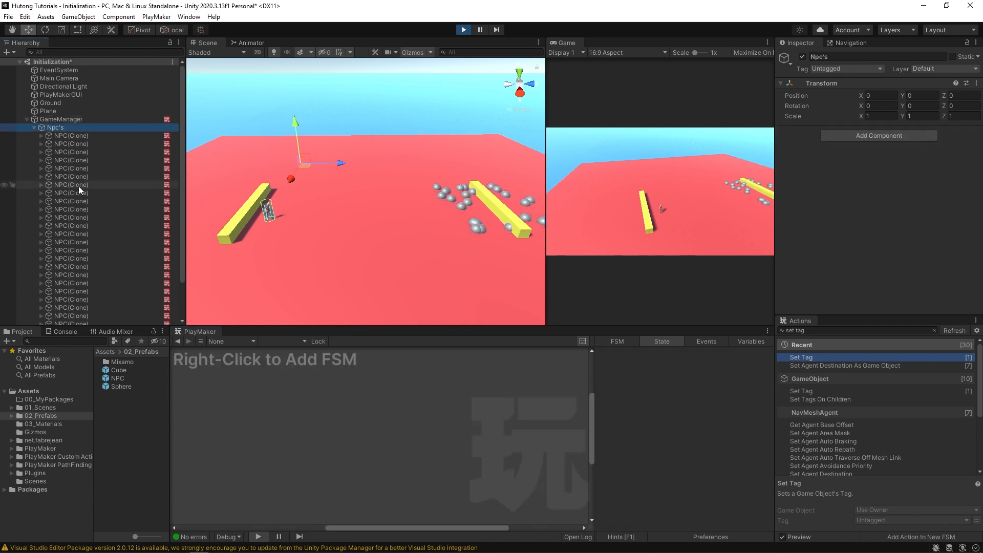
# Step: Stop the scene and add a new RaceManager state named Wait for Npcs to build
pyautogui.click(60, 119)
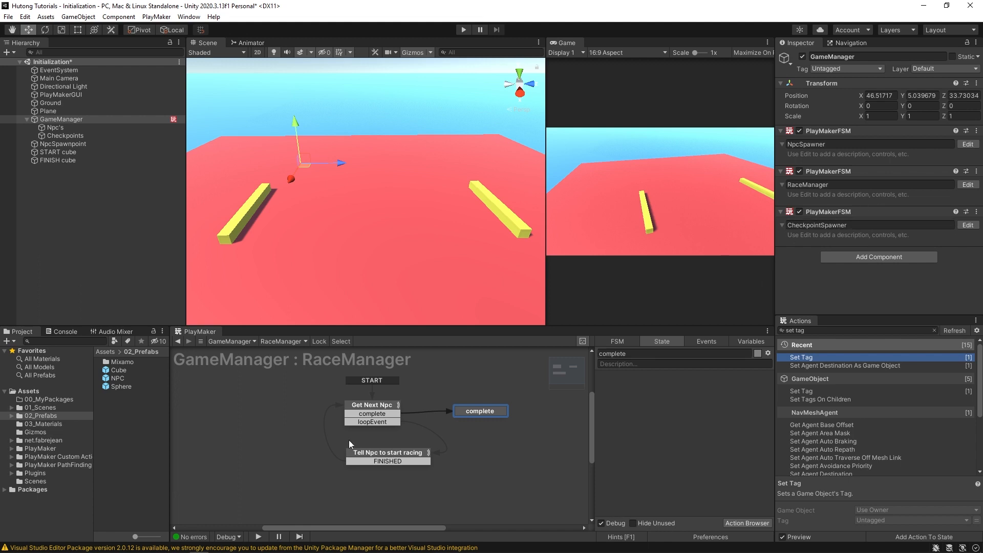
pyautogui.click(371, 405)
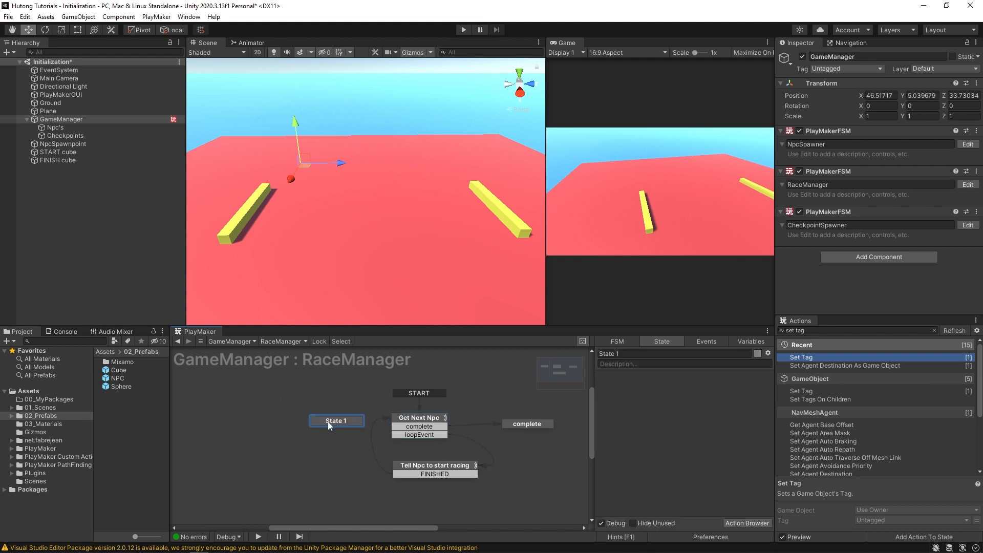
pyautogui.click(336, 420)
pyautogui.write('Init')
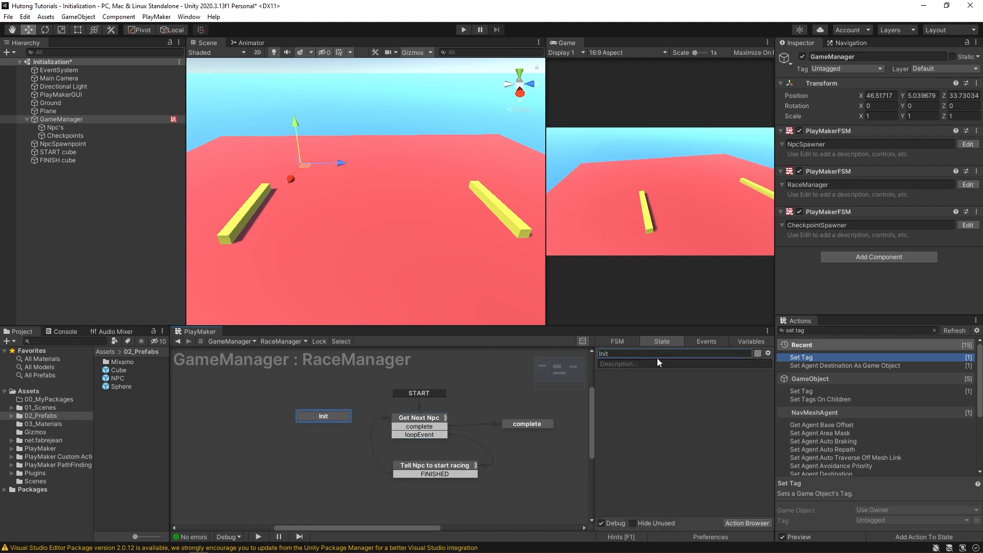
pyautogui.write('Wait for Npcs to build')
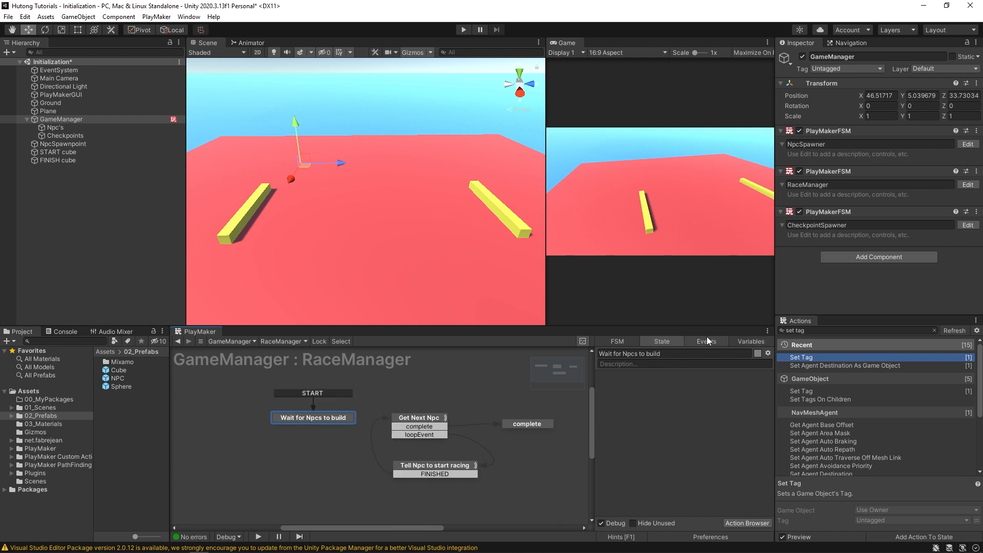
# Step: Add a readyToRun event in the RaceManager Events list
pyautogui.click(705, 341)
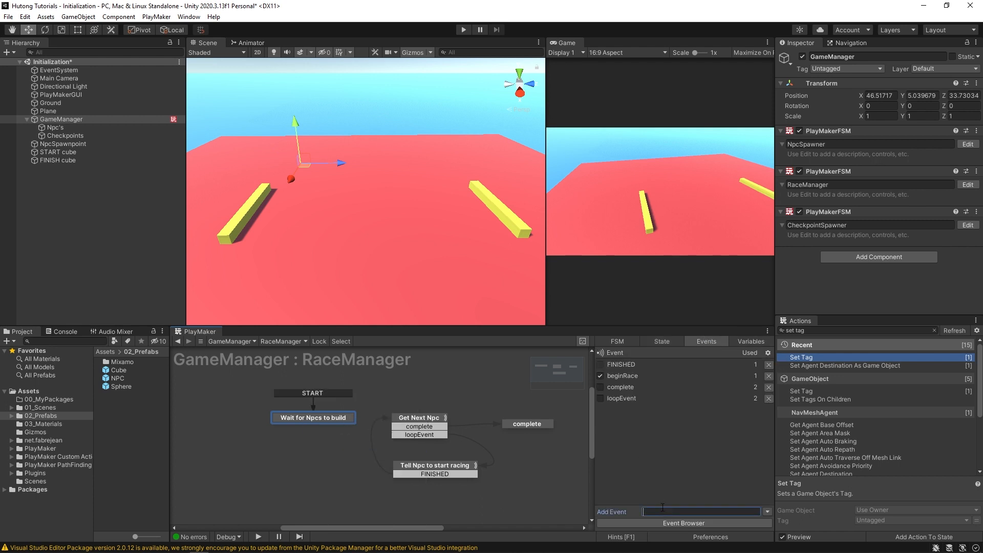
pyautogui.write('readyTo')
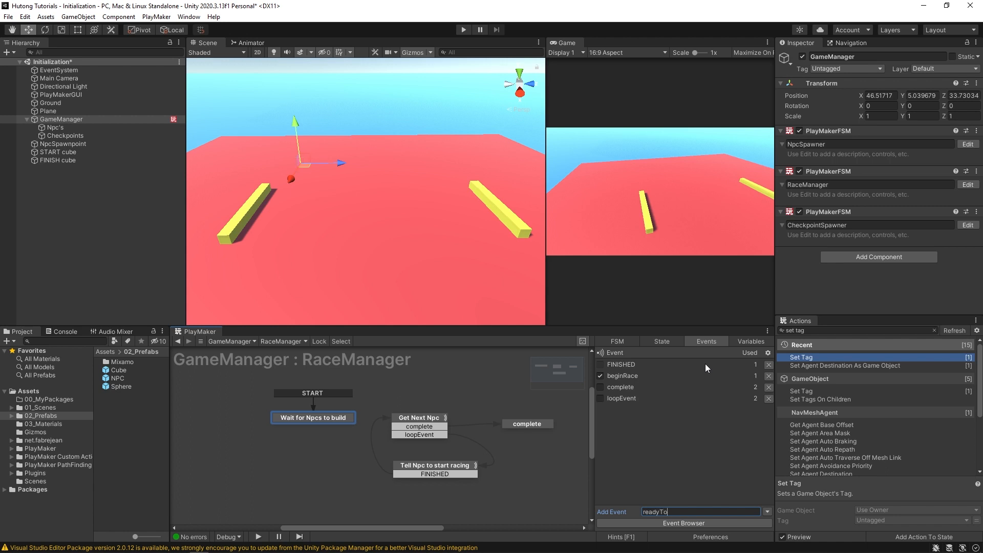
pyautogui.press('enter')
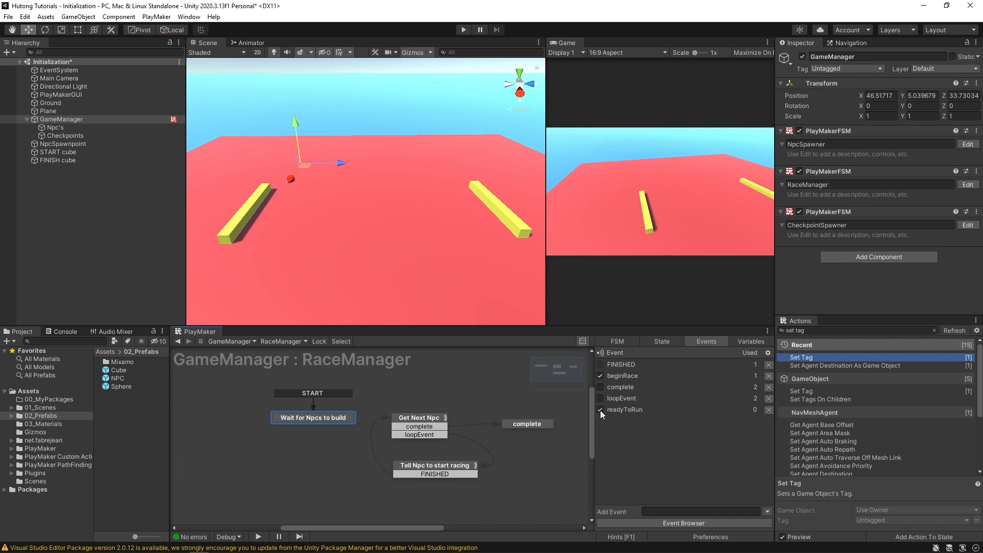
# Step: Give Wait for Npcs to build a readyToRun transition to Get Next Npc, then switch to NpcSpawner
pyautogui.rightClick(313, 417)
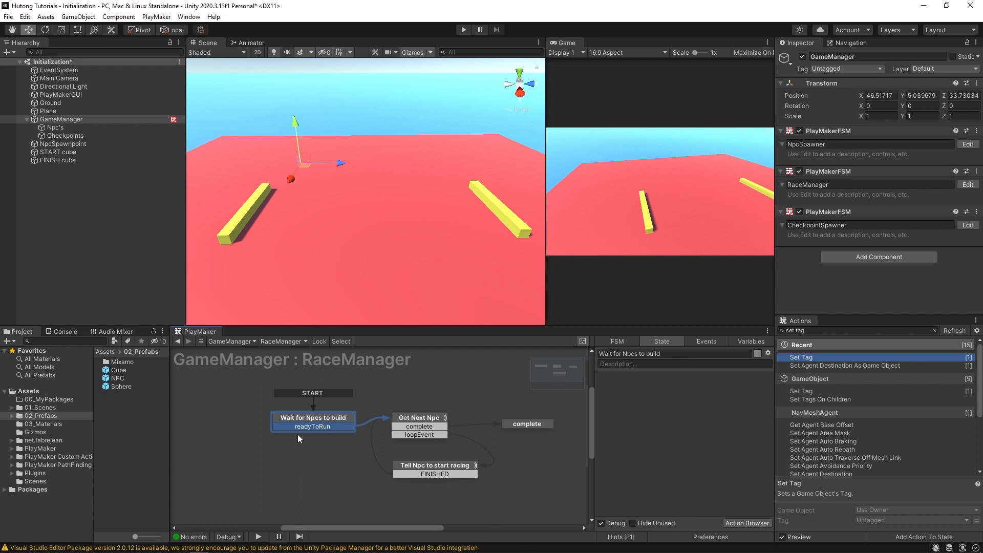
pyautogui.click(419, 417)
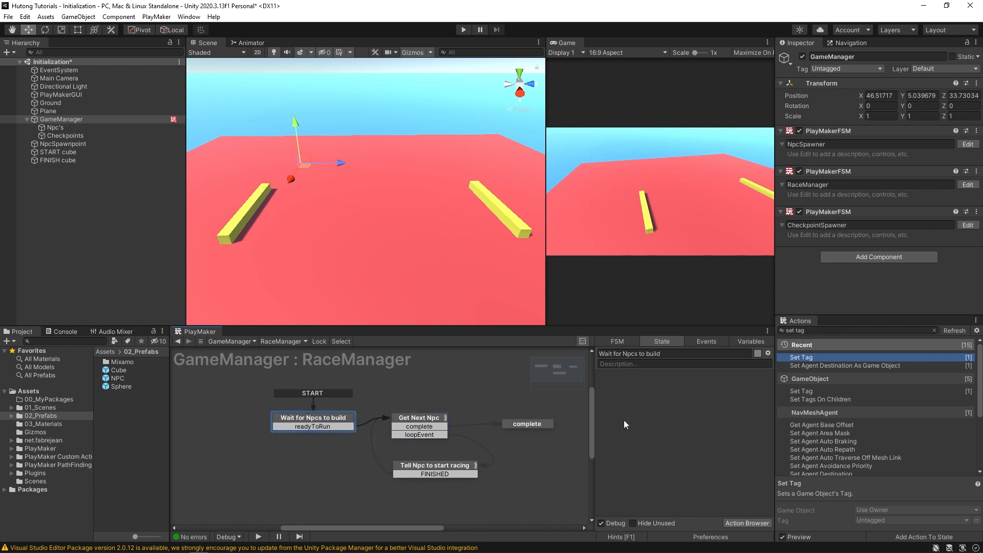
pyautogui.moveTo(473, 419)
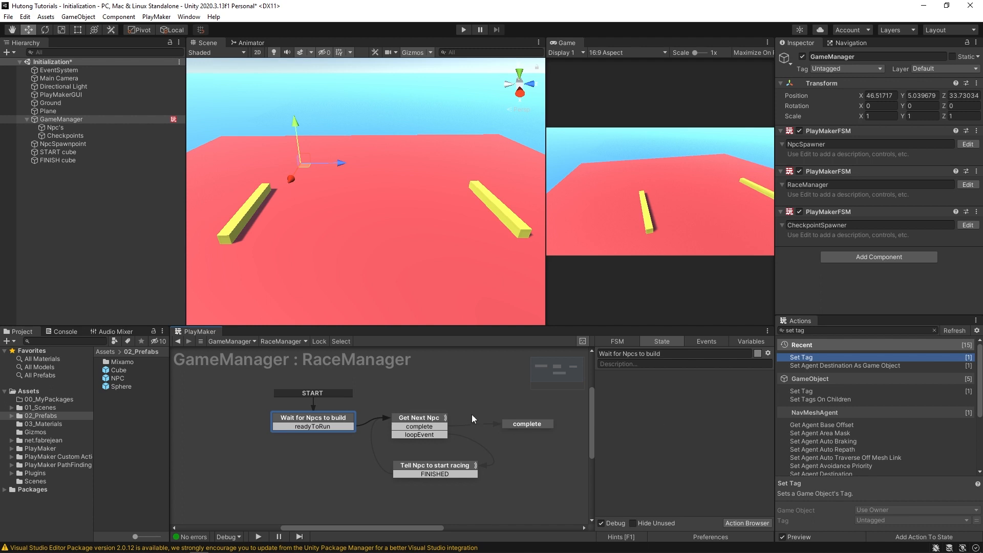
pyautogui.click(283, 341)
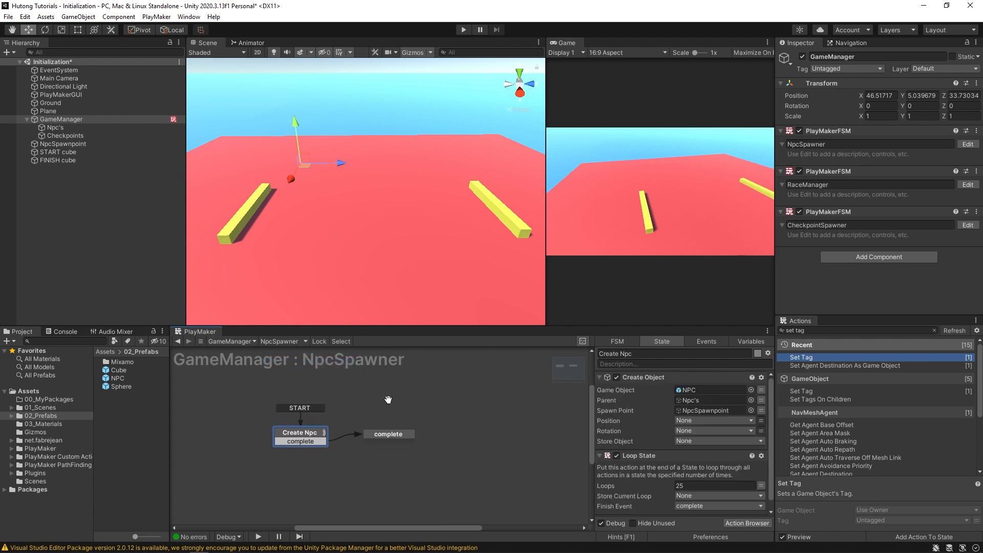
# Step: Make NpcSpawner's complete state send readyToRun to the RaceManager FSM via Send Event
pyautogui.click(387, 434)
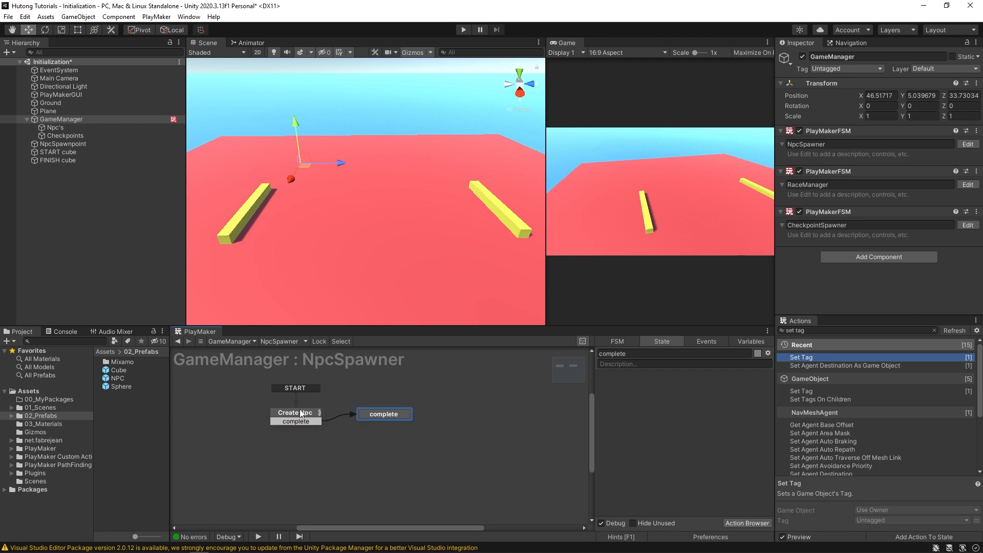
pyautogui.click(295, 413)
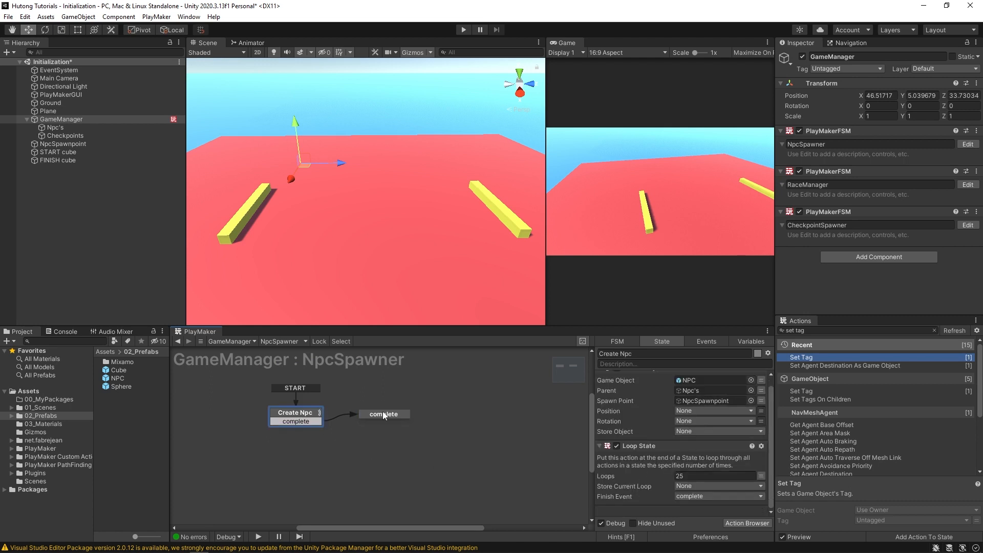
pyautogui.click(384, 413)
pyautogui.write('send eve')
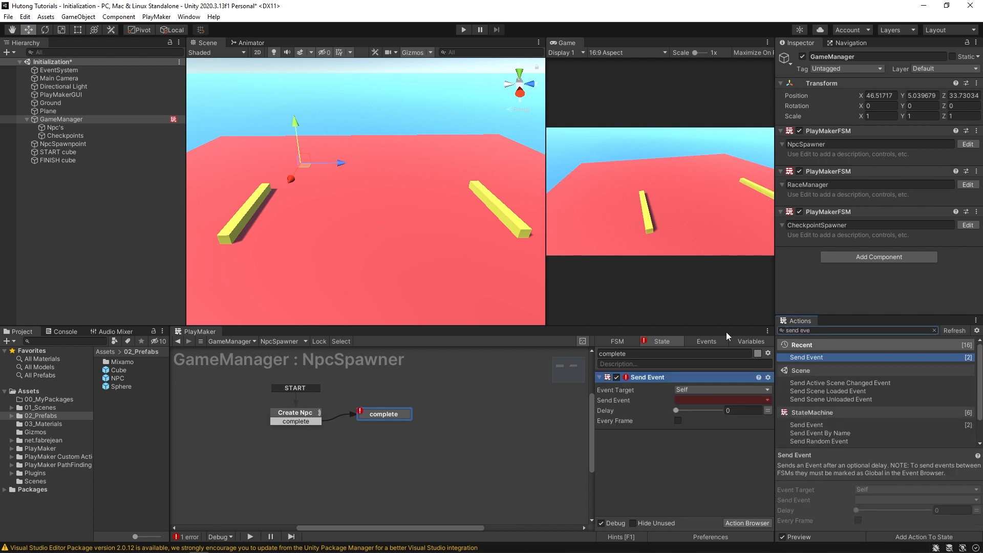
pyautogui.click(721, 389)
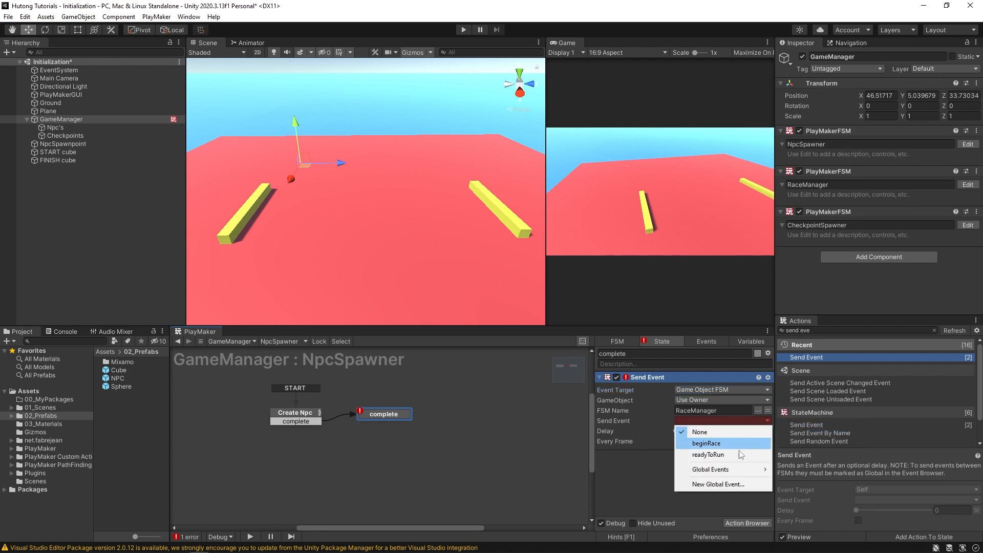
pyautogui.click(708, 454)
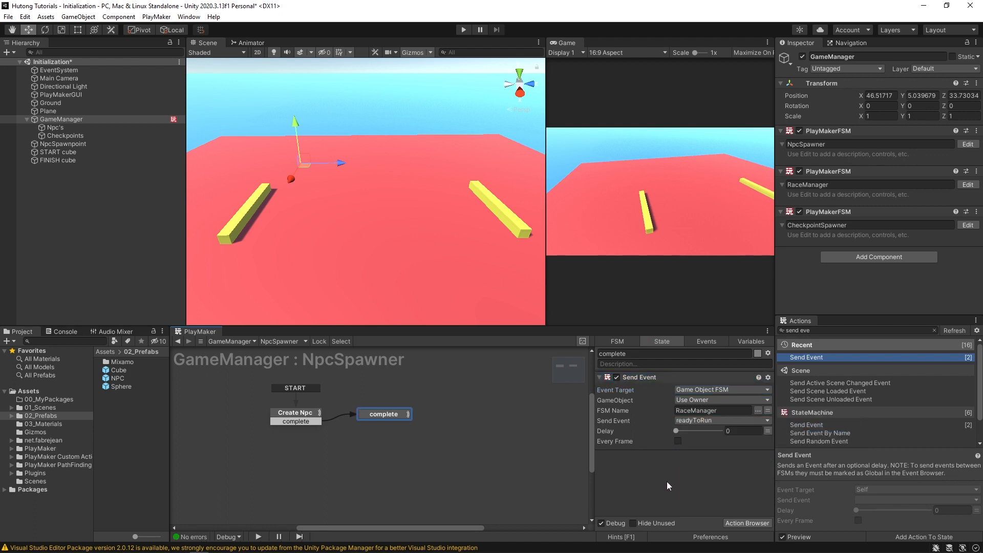
pyautogui.click(295, 412)
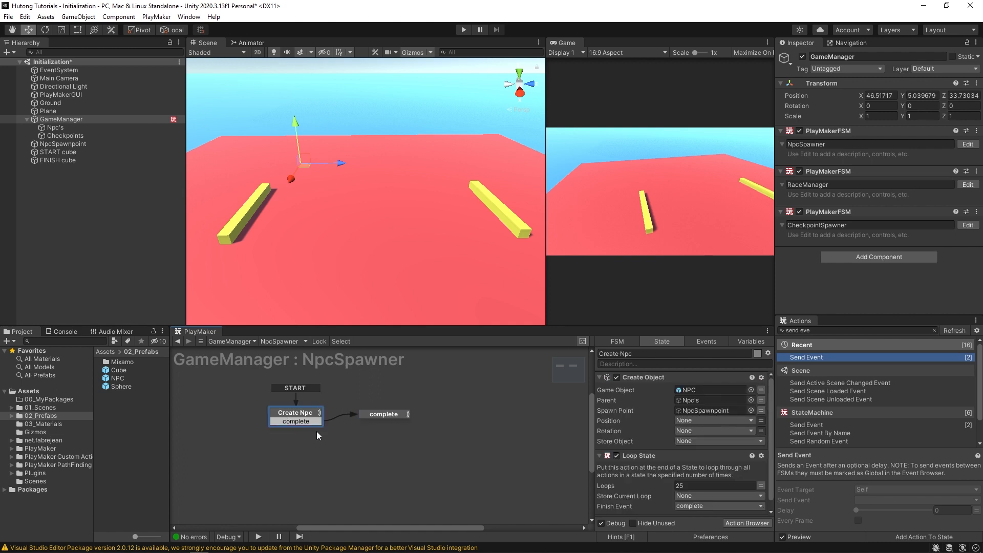
pyautogui.click(383, 414)
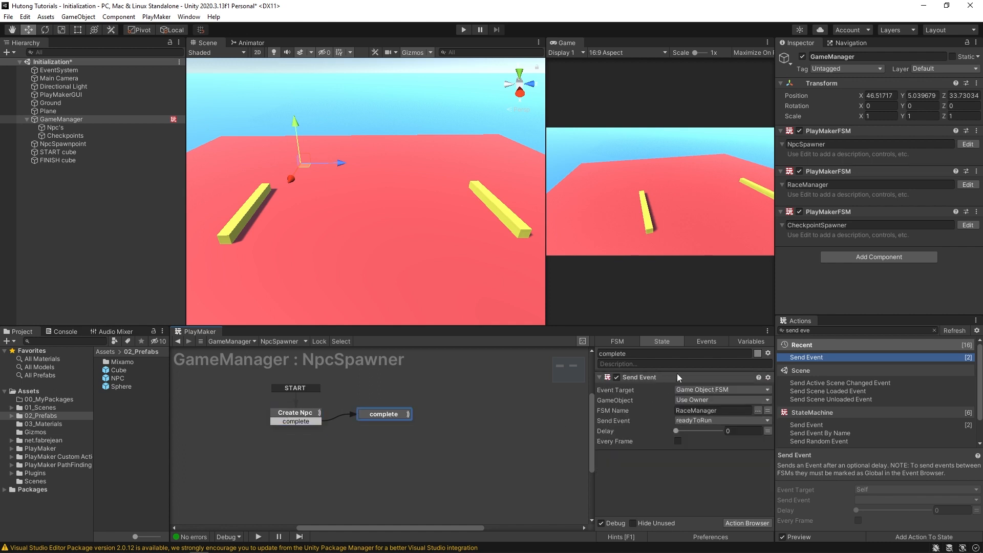
# Step: Switch back to RaceManager, check its Wait and Get Next Npc states, and start a test run
pyautogui.click(282, 341)
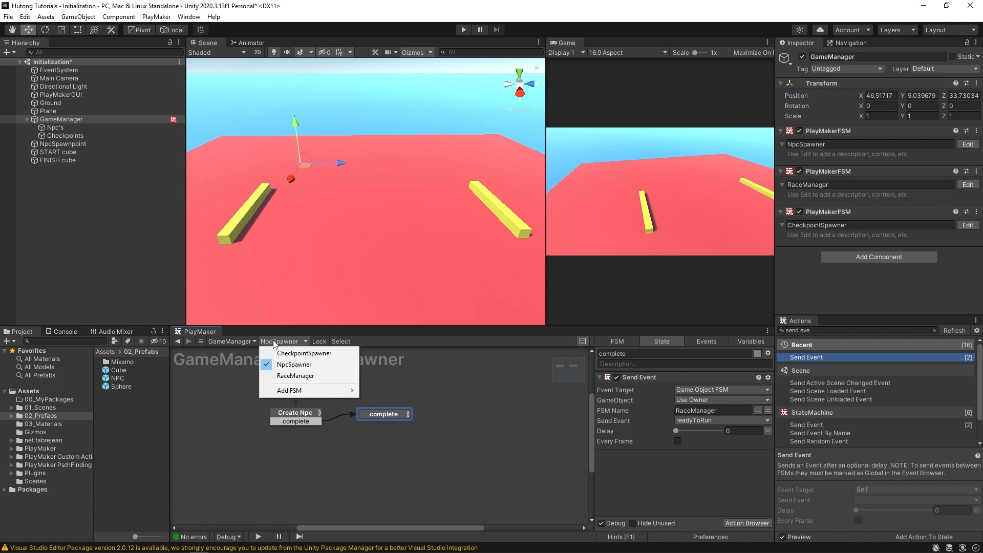
pyautogui.click(294, 376)
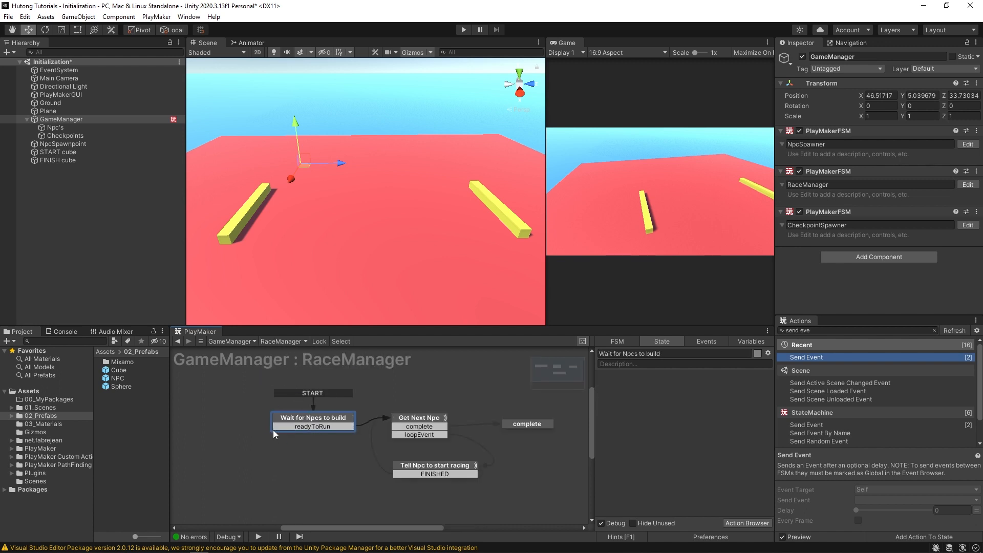
pyautogui.click(313, 418)
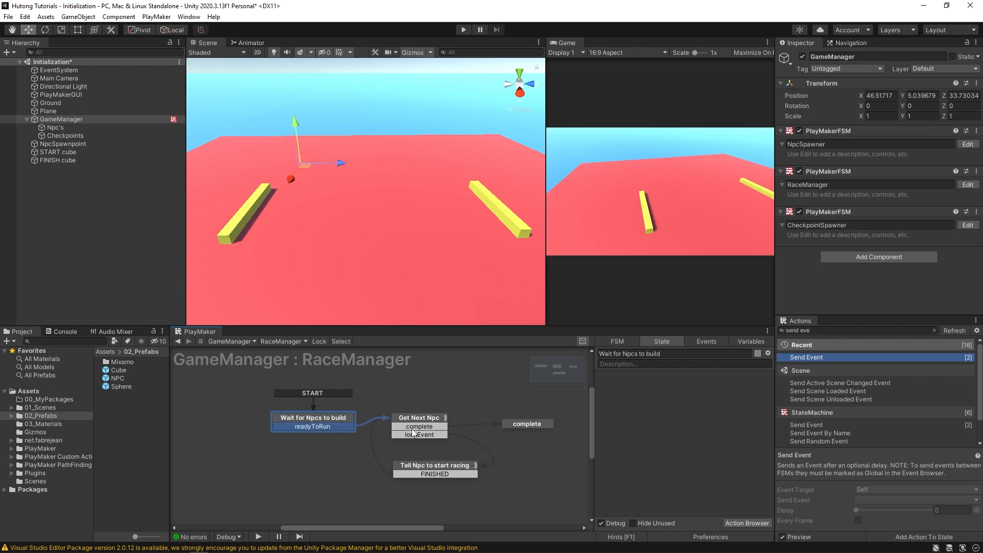
pyautogui.click(418, 418)
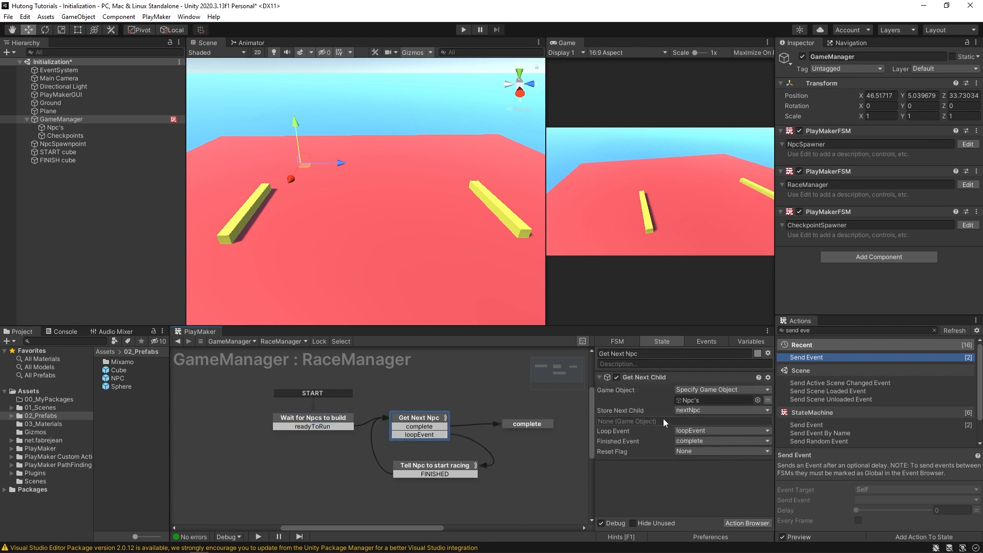
pyautogui.click(462, 29)
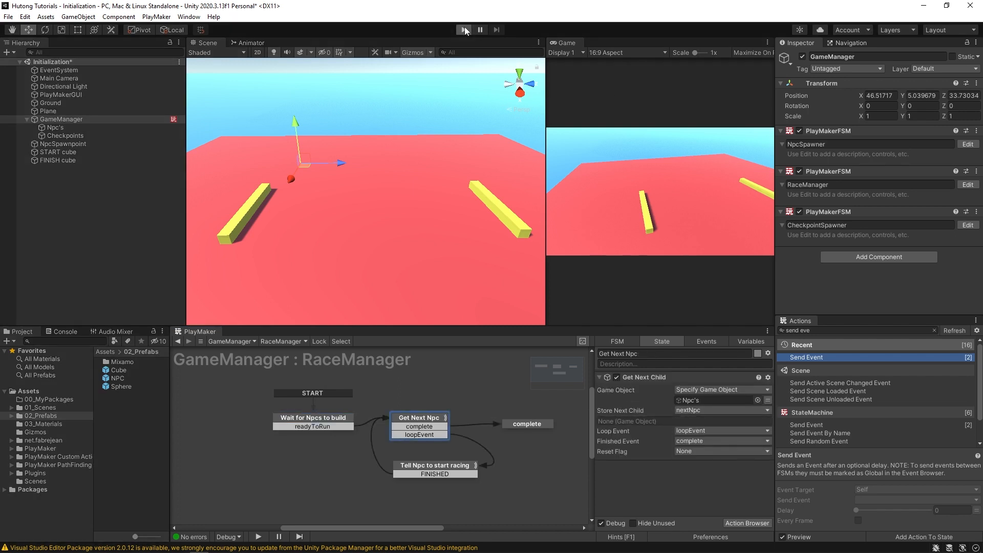
pyautogui.click(463, 30)
pyautogui.write('next fram')
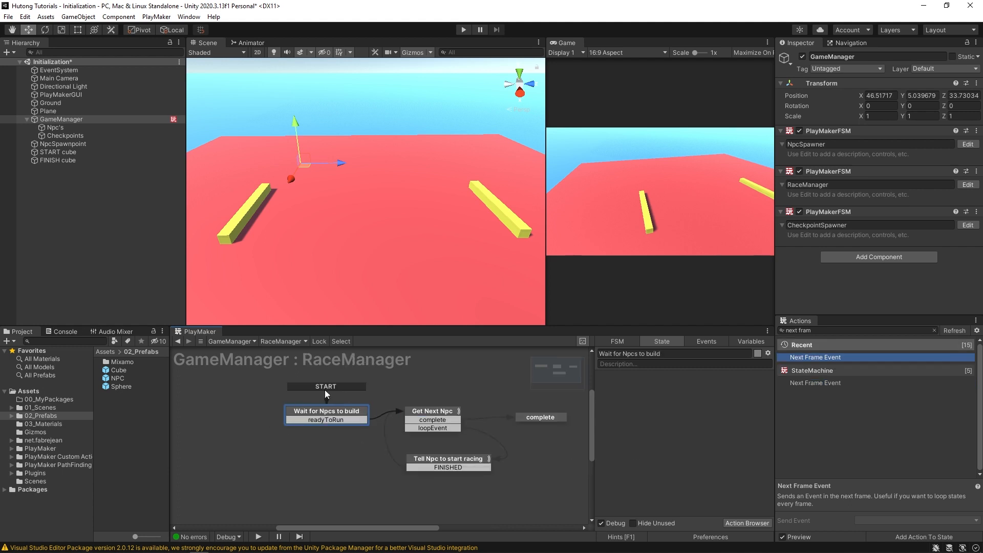
pyautogui.moveTo(663, 442)
pyautogui.write('ne')
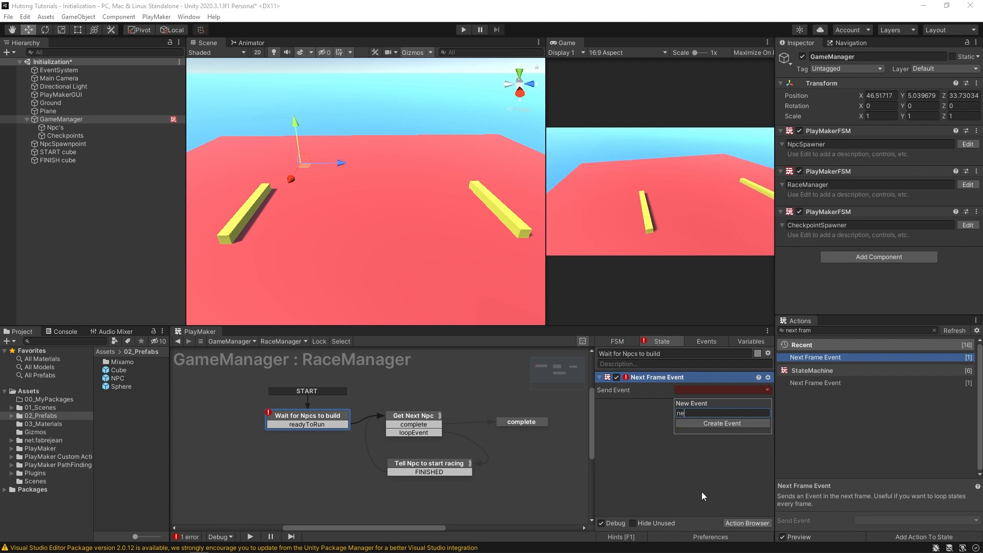
# Step: Create the next event for the Next Frame Event action and wire it to Get Next Npc, checking NpcSpawner in between
pyautogui.click(720, 422)
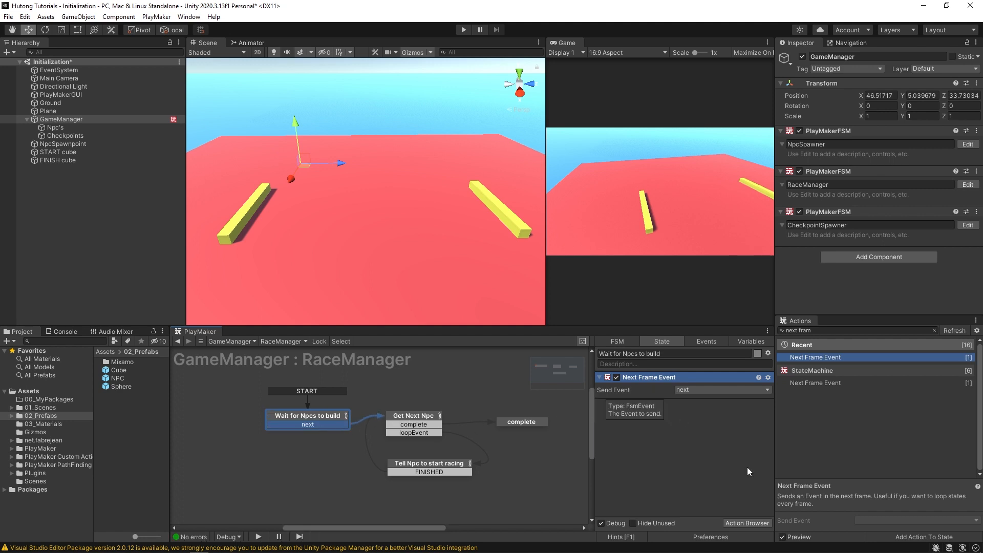
pyautogui.moveTo(668, 401)
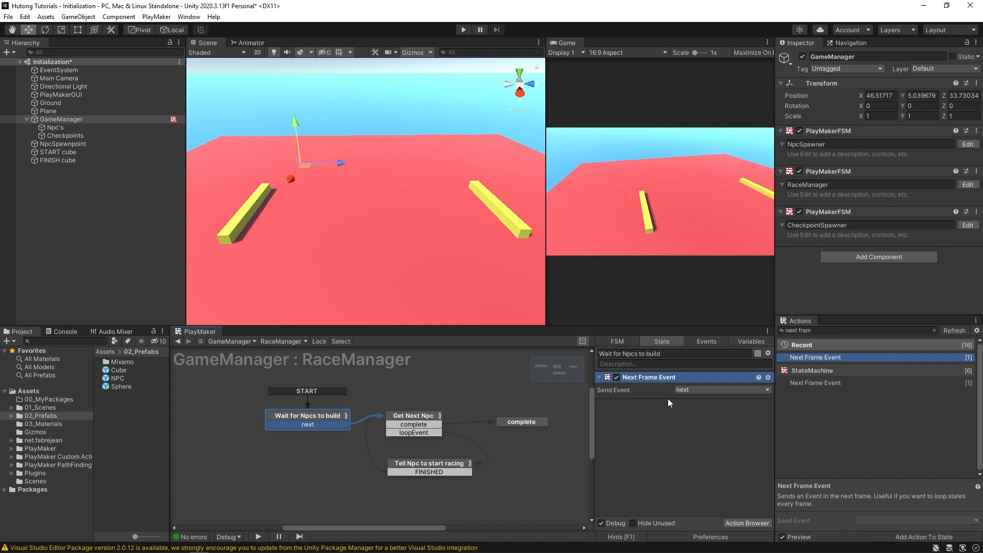
pyautogui.moveTo(287, 440)
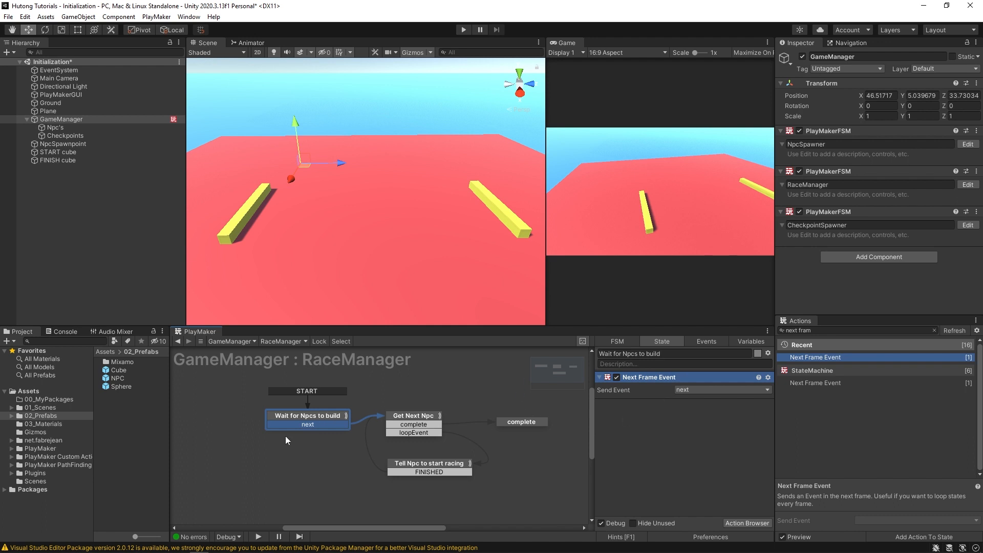
pyautogui.click(413, 415)
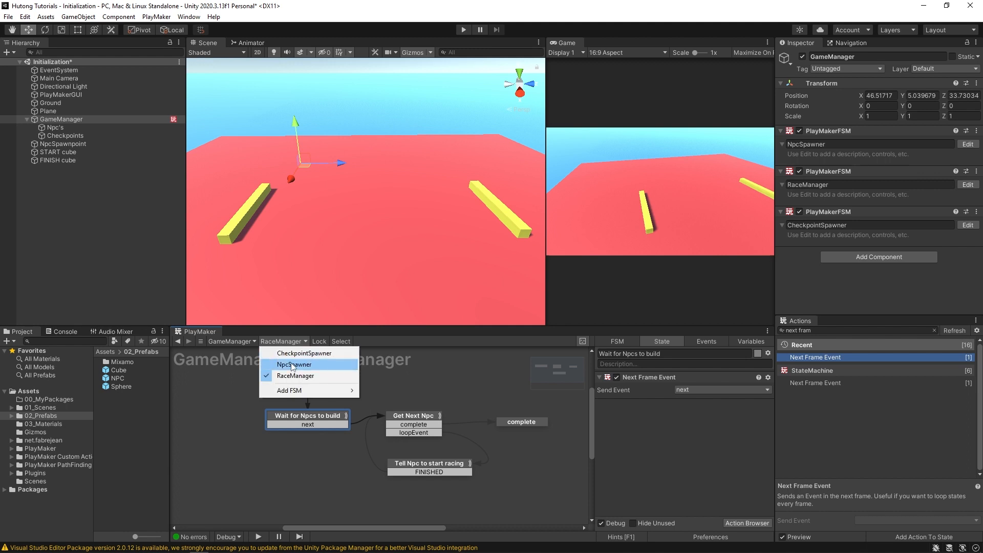
pyautogui.click(294, 365)
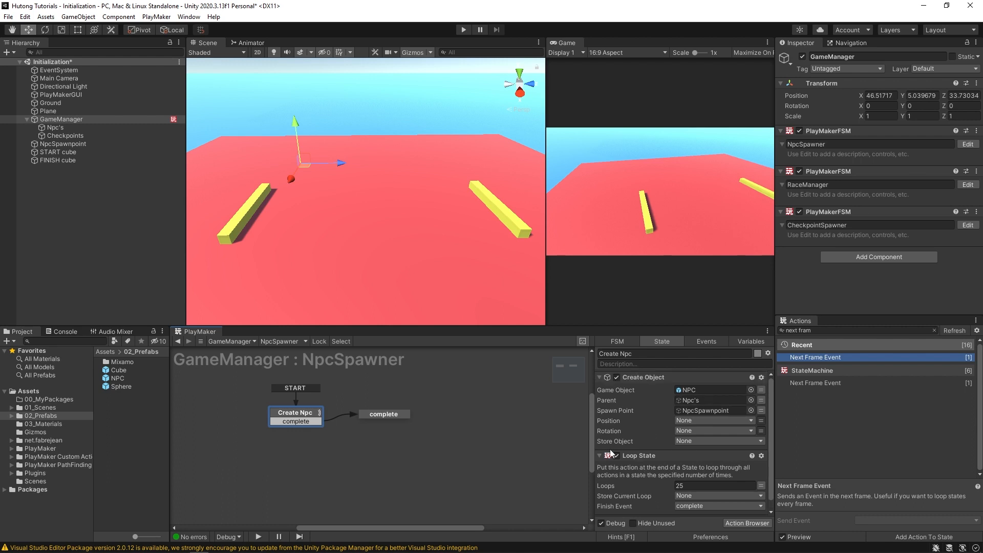
pyautogui.click(284, 341)
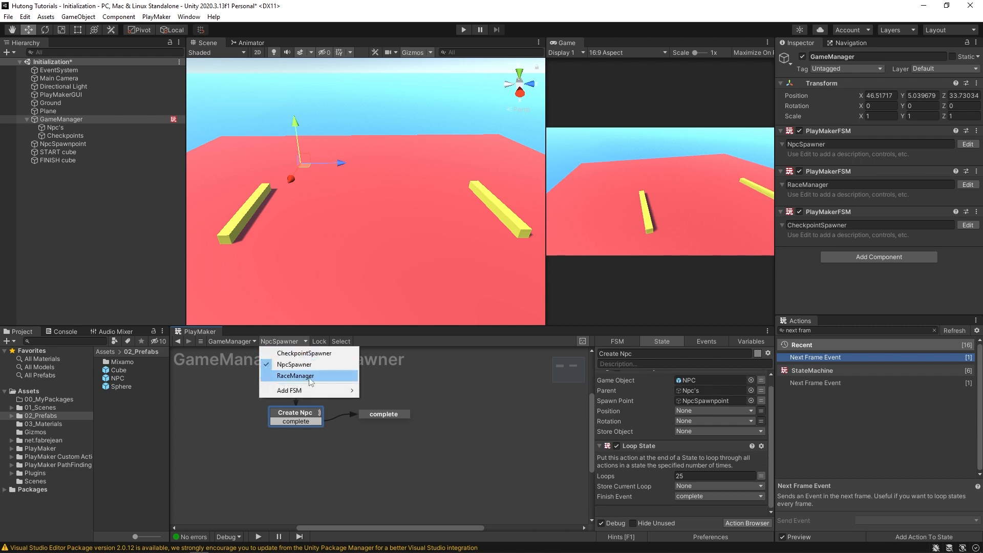
pyautogui.click(294, 376)
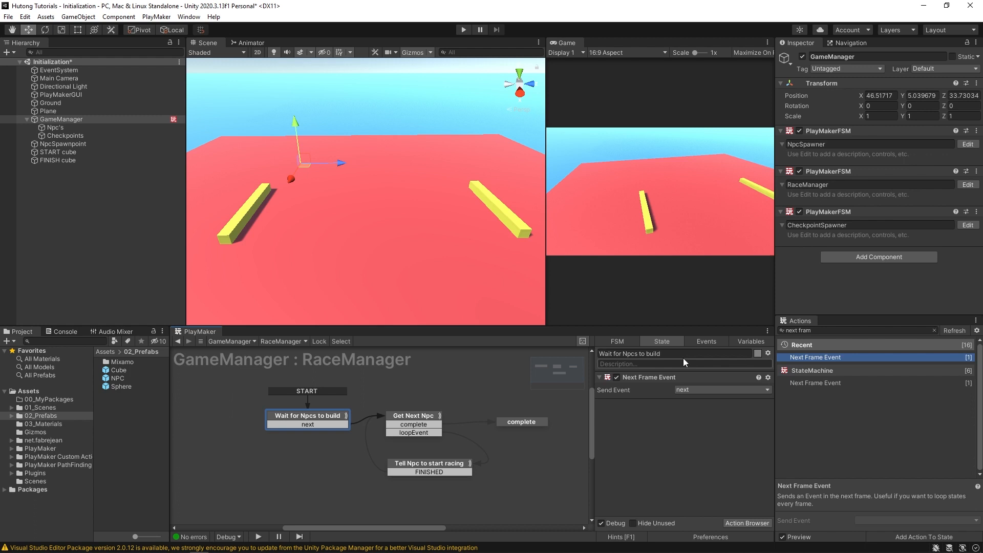
pyautogui.click(414, 416)
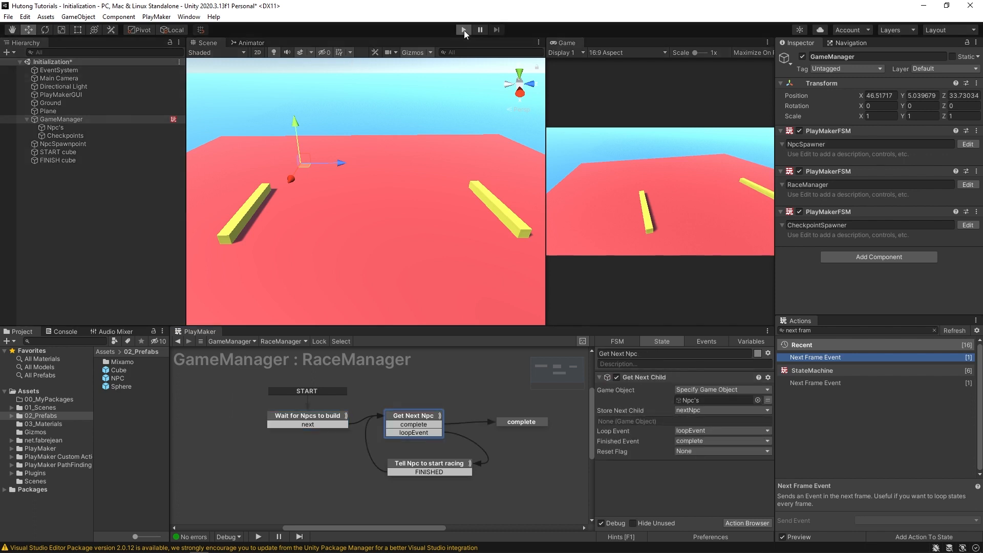
pyautogui.click(463, 29)
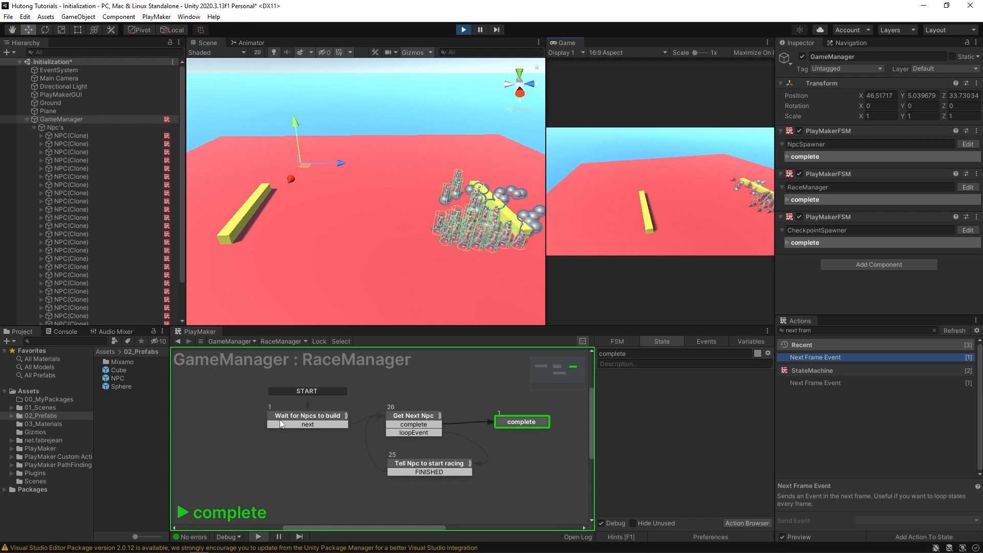
pyautogui.click(307, 415)
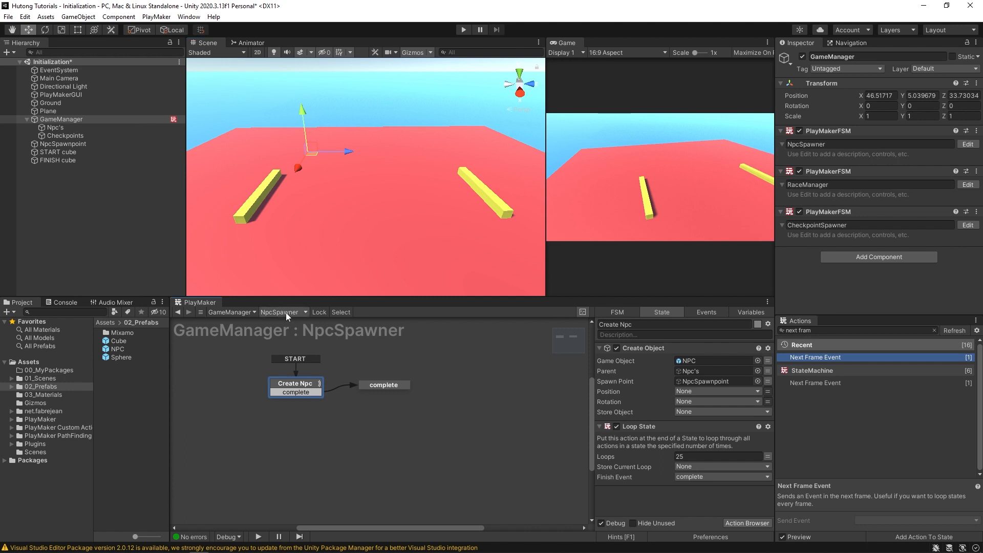
# Step: Add a Wait action to Wait for Npcs to build with Time 2 and Finish Event next
pyautogui.click(305, 312)
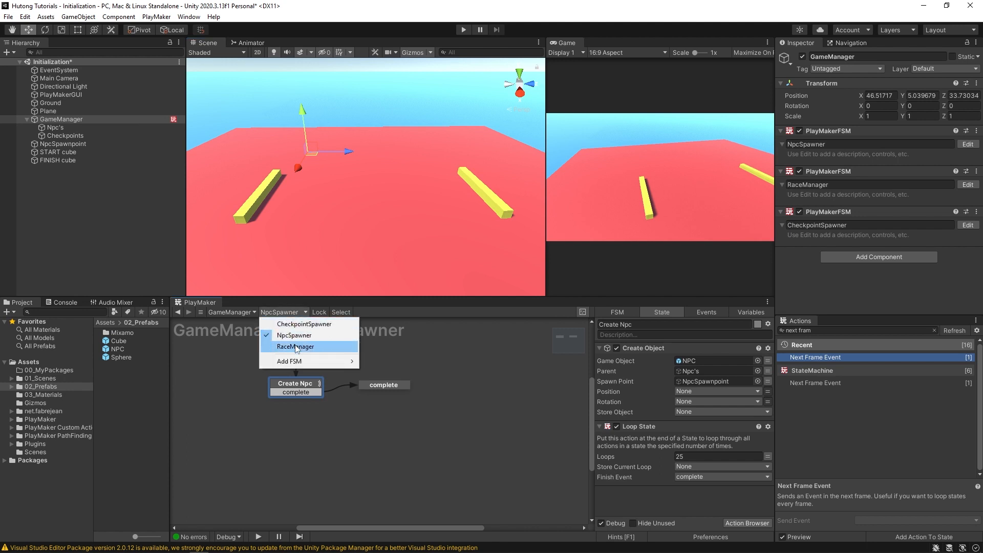
pyautogui.click(295, 347)
pyautogui.write('s')
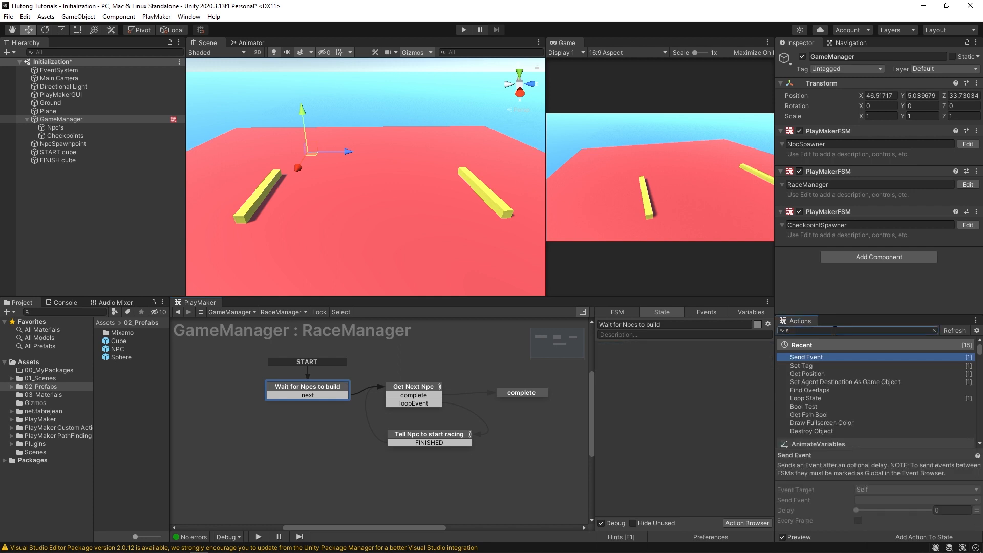
pyautogui.write('end')
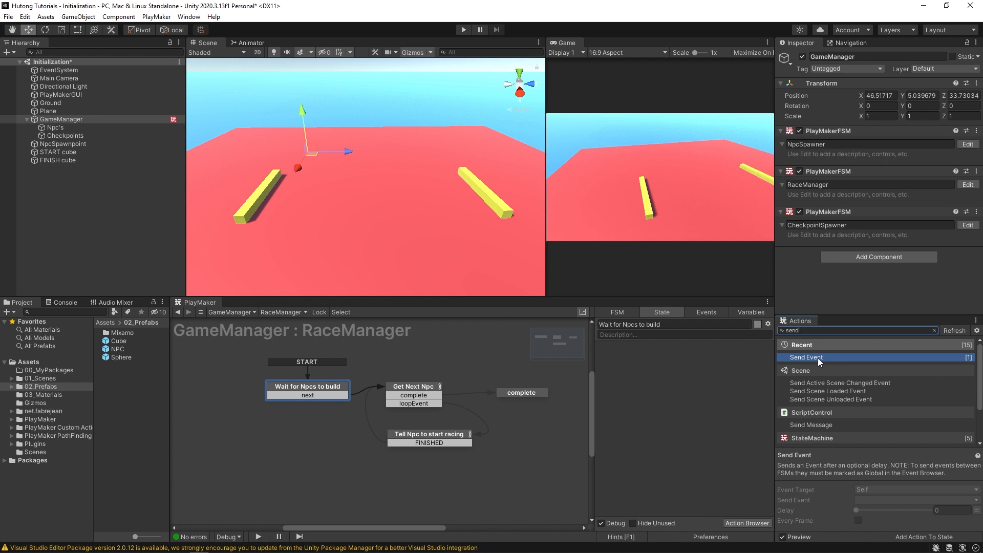
pyautogui.write('wait')
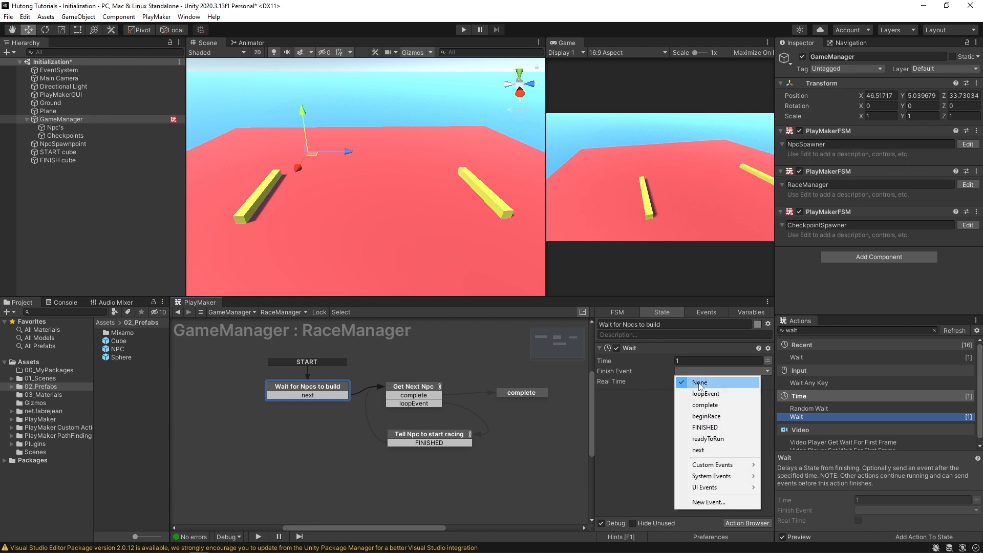
pyautogui.click(697, 449)
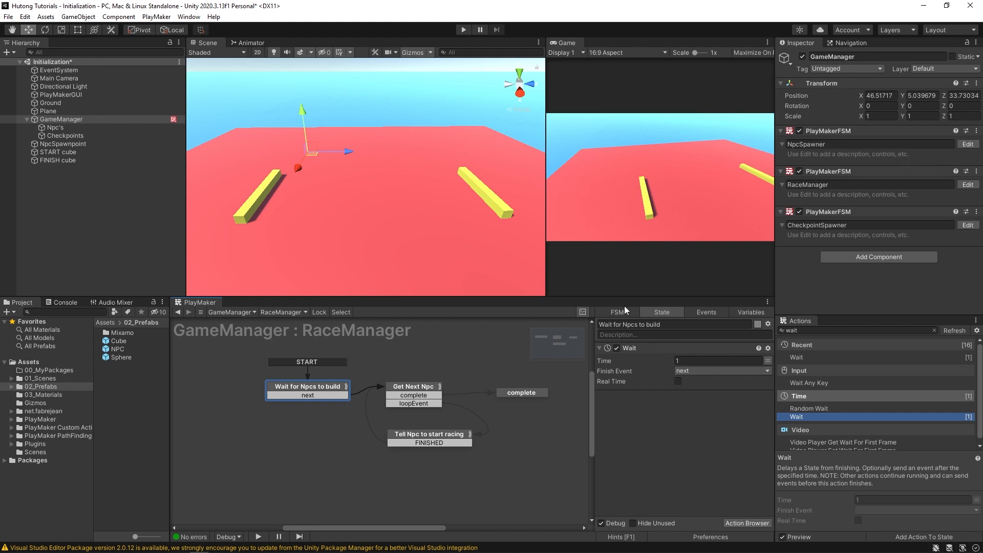
pyautogui.click(718, 361)
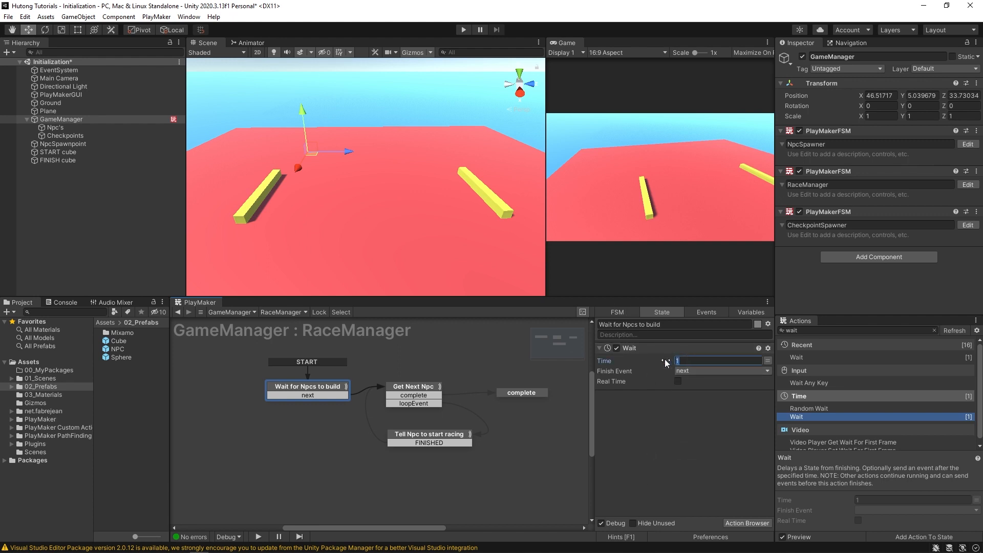
pyautogui.write('2')
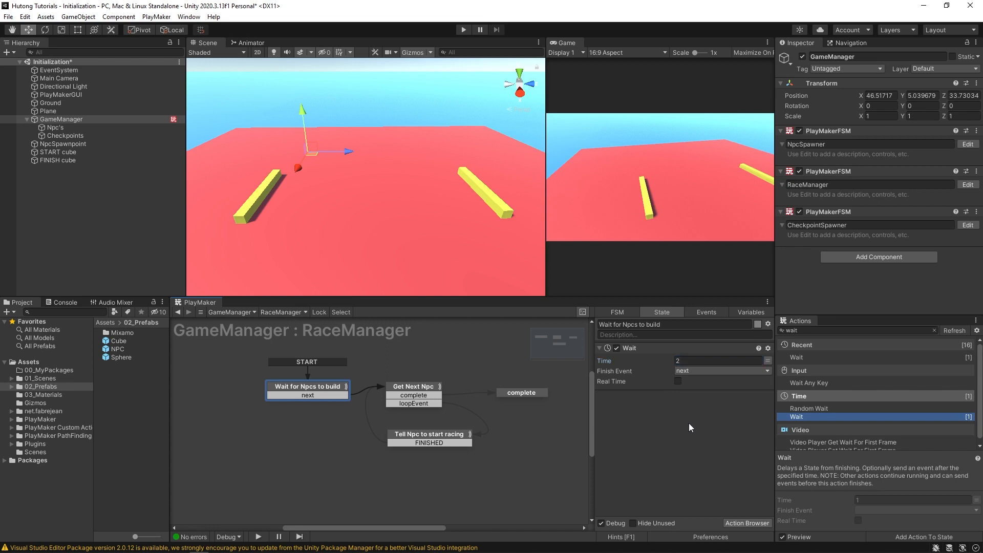
pyautogui.moveTo(459, 41)
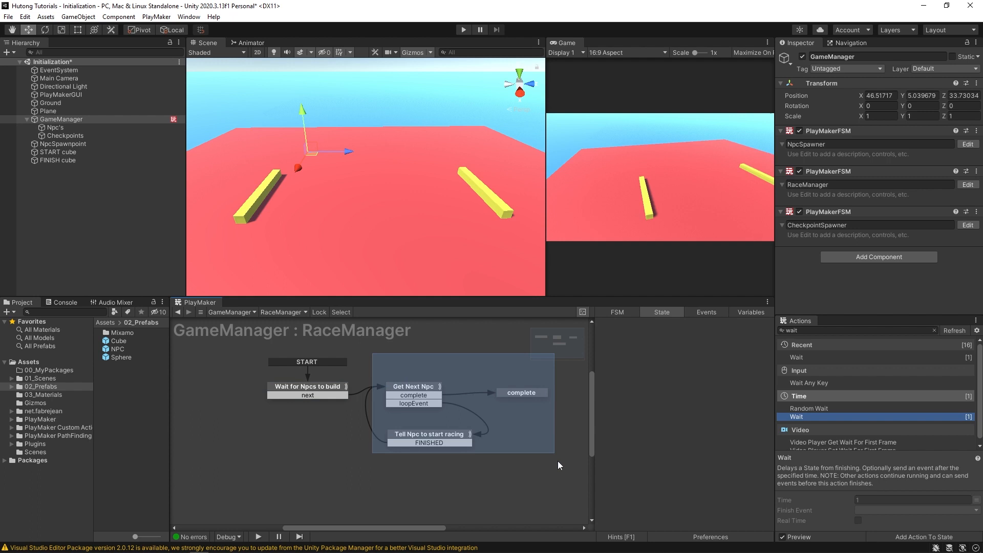
# Step: Delete the Wait action from Wait for Npcs to build and run the scene
pyautogui.click(307, 386)
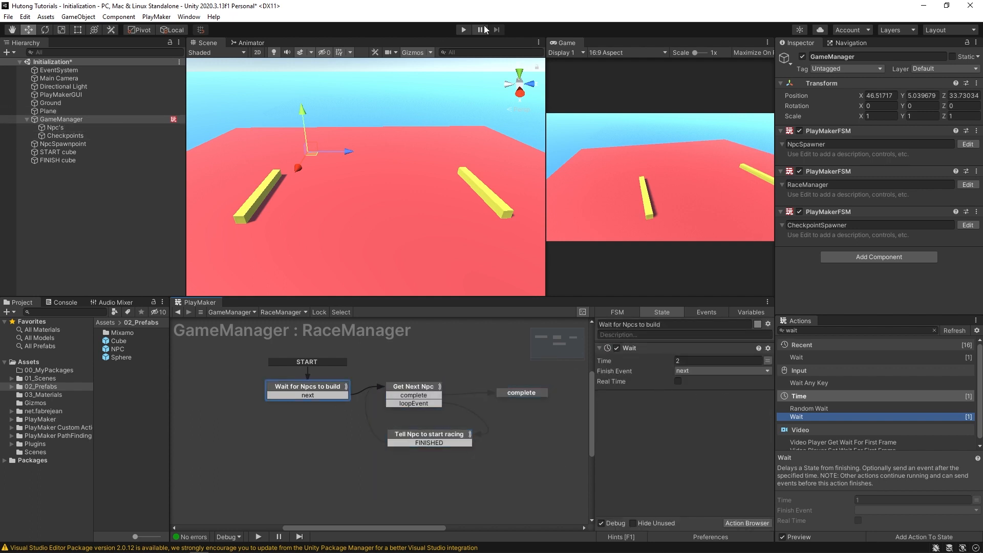
pyautogui.click(463, 29)
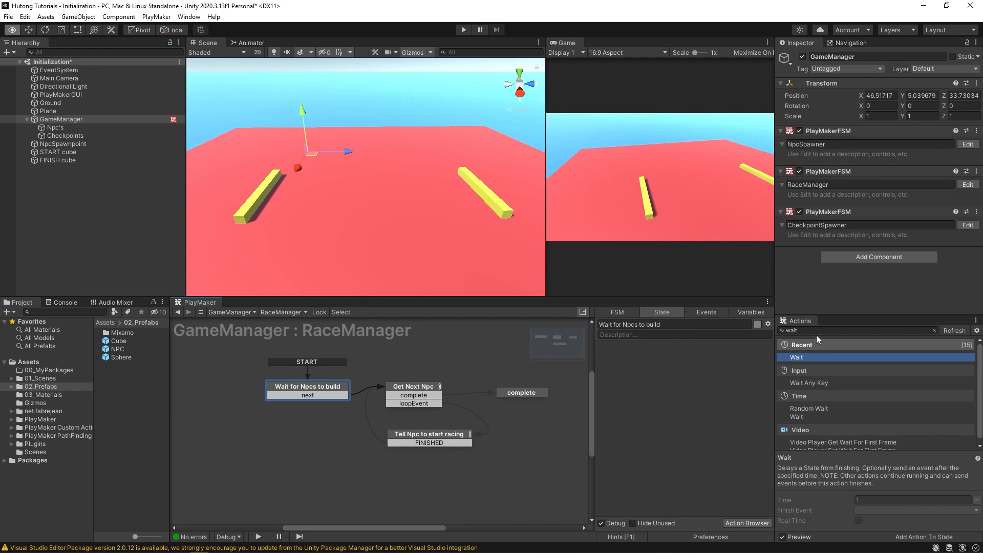
# Step: Add a Bool Test on a new global isReady, every frame, sending next when true
pyautogui.write('bool t')
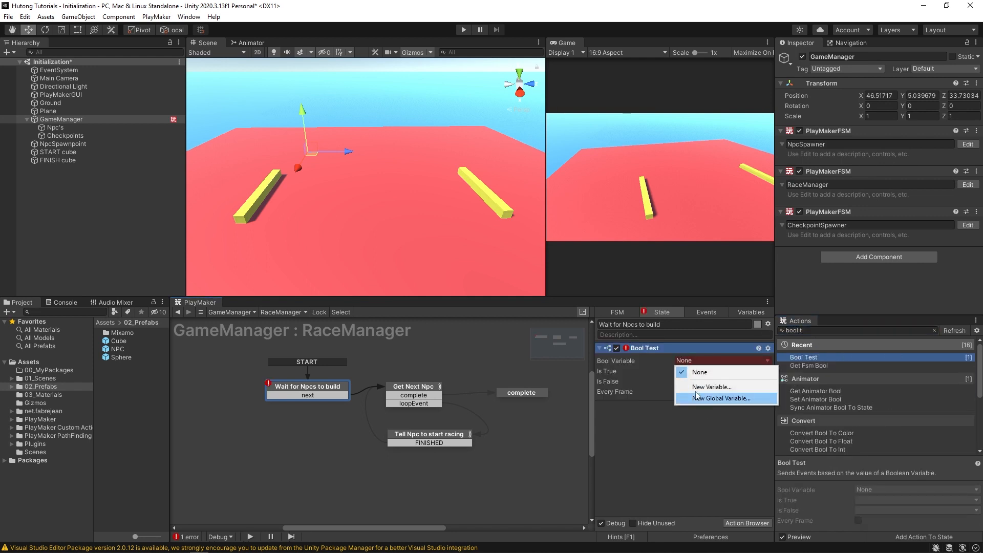
pyautogui.click(710, 386)
pyautogui.write('isReady')
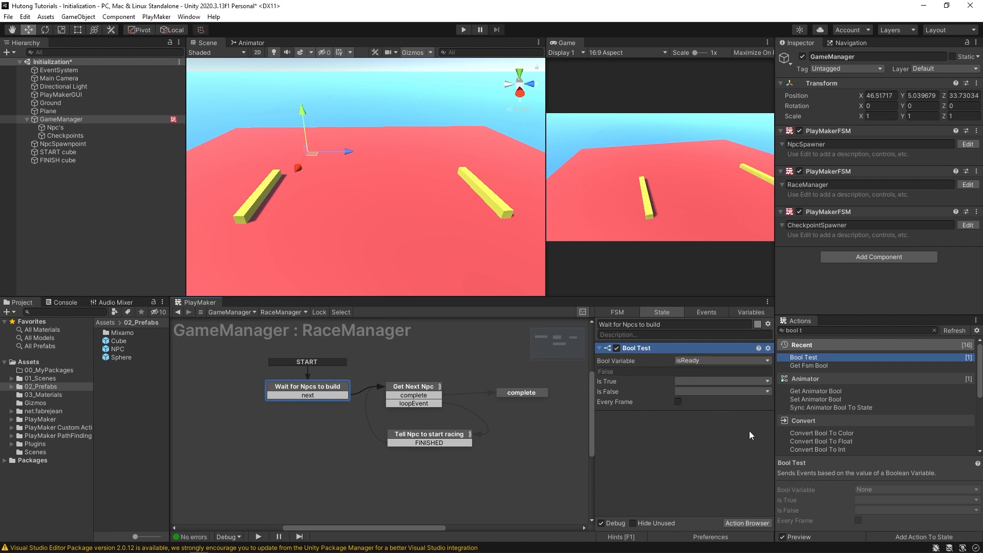
pyautogui.click(678, 402)
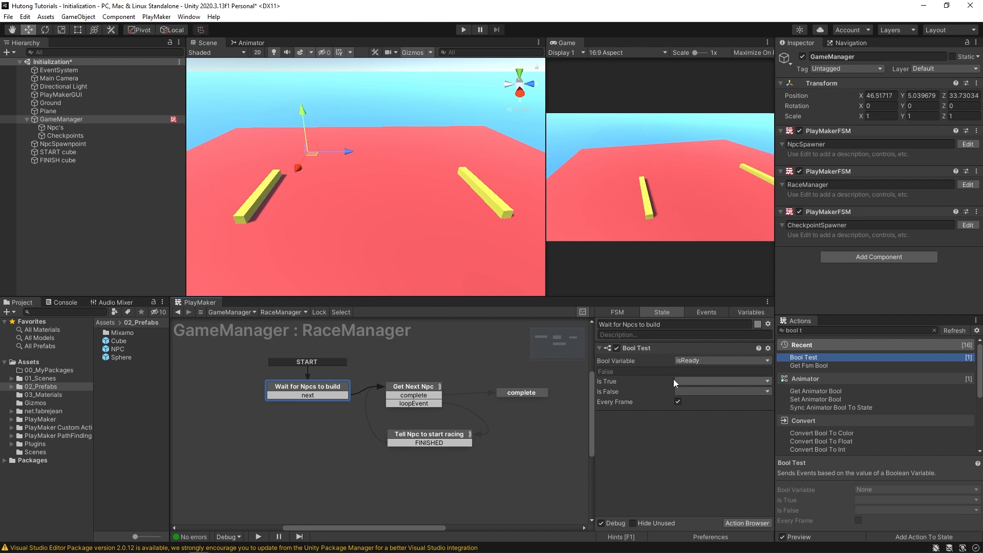
pyautogui.click(683, 381)
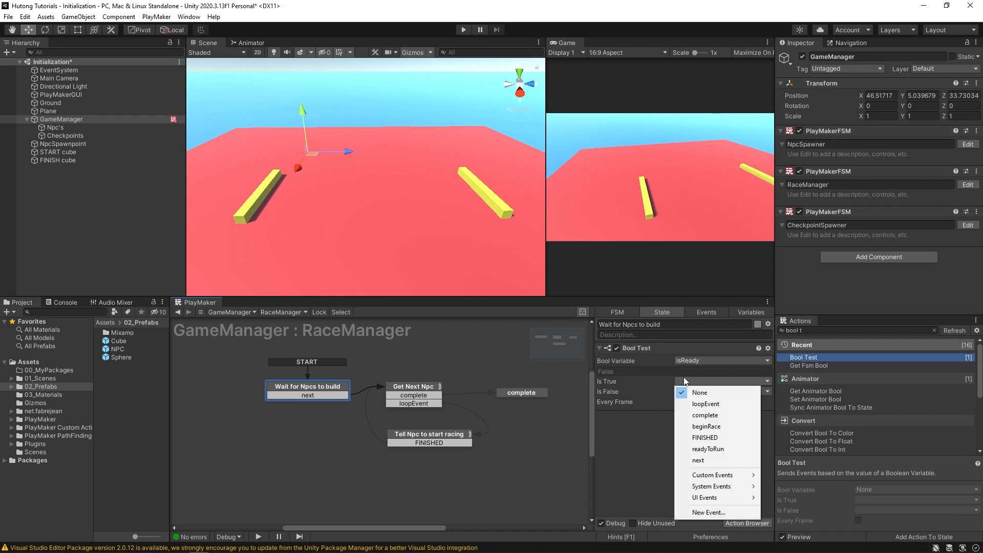
pyautogui.click(697, 460)
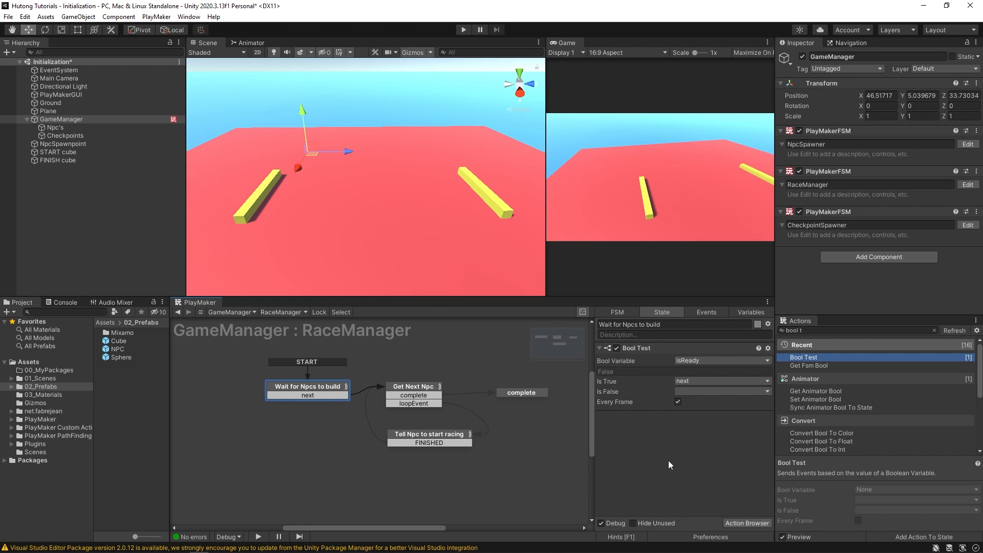
pyautogui.click(282, 311)
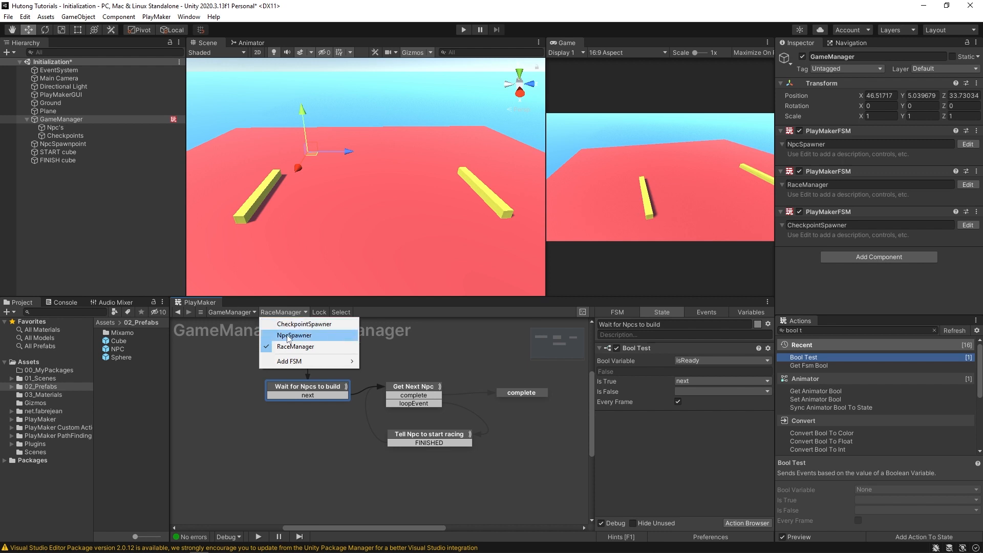
# Step: In NpcSpawner's complete state add Set Fsm Bool targeting RaceManager's isReady, then return to RaceManager
pyautogui.click(294, 336)
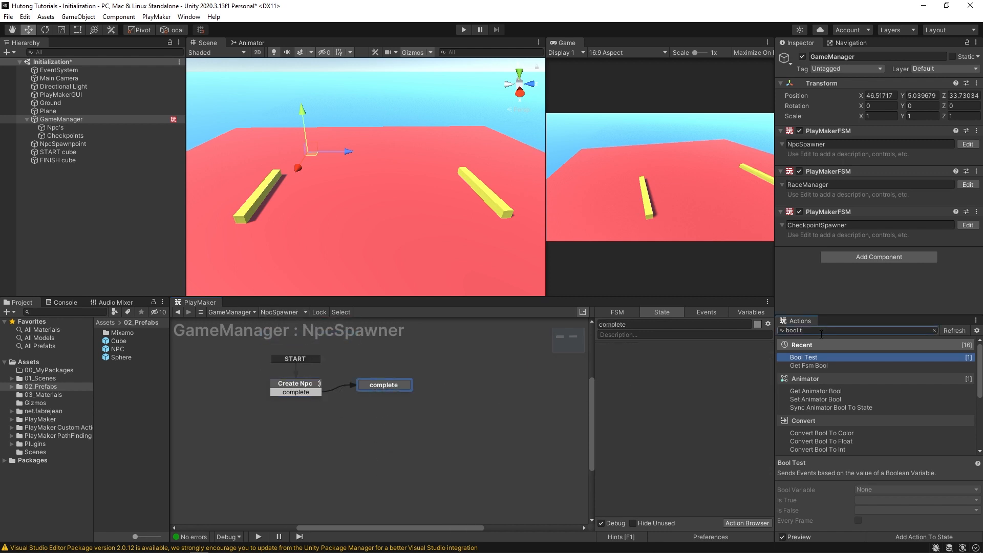
pyautogui.write('set fsm b')
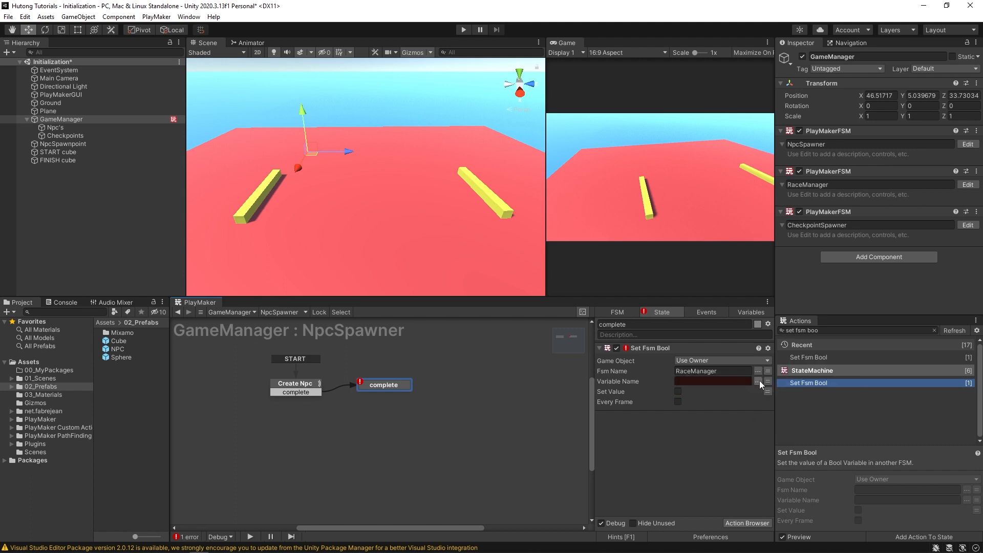
pyautogui.click(766, 380)
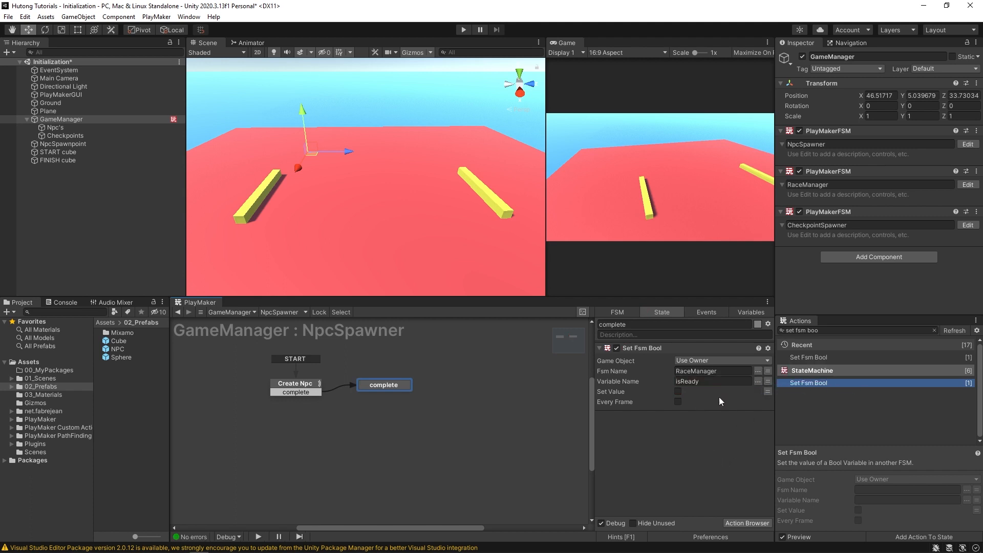
pyautogui.click(676, 391)
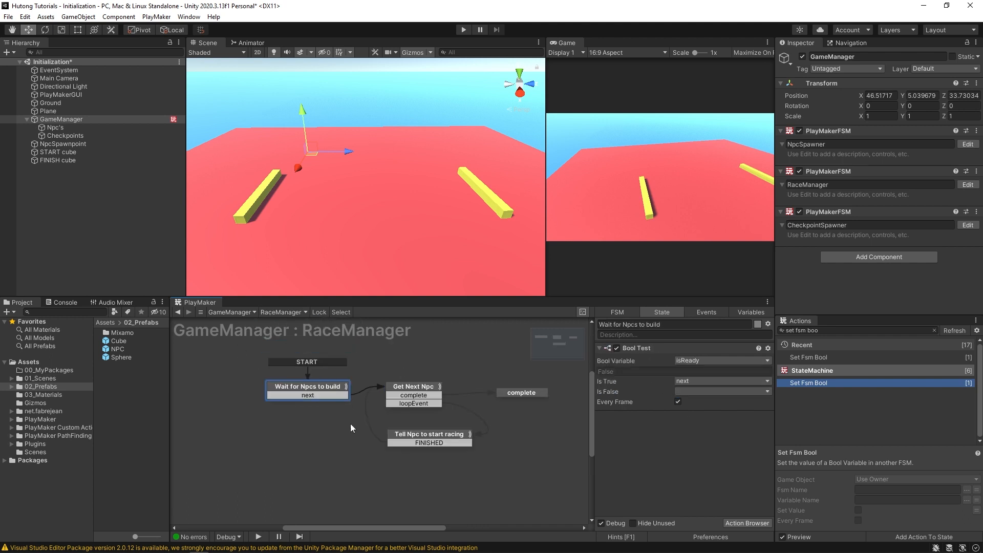
pyautogui.moveTo(514, 412)
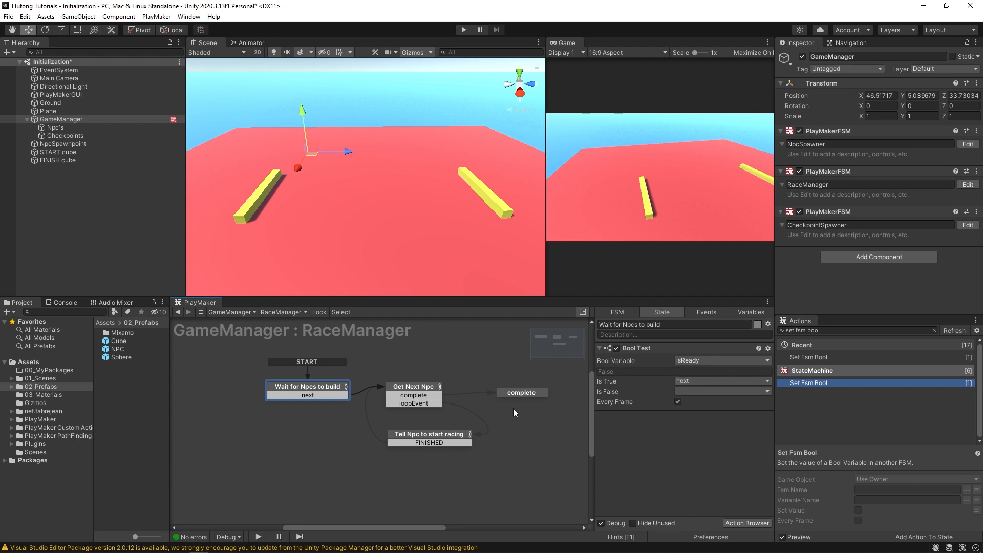
# Step: Play the scene to confirm NPCs spawn and RaceManager completes, then view the NpcSpawner graph
pyautogui.click(412, 386)
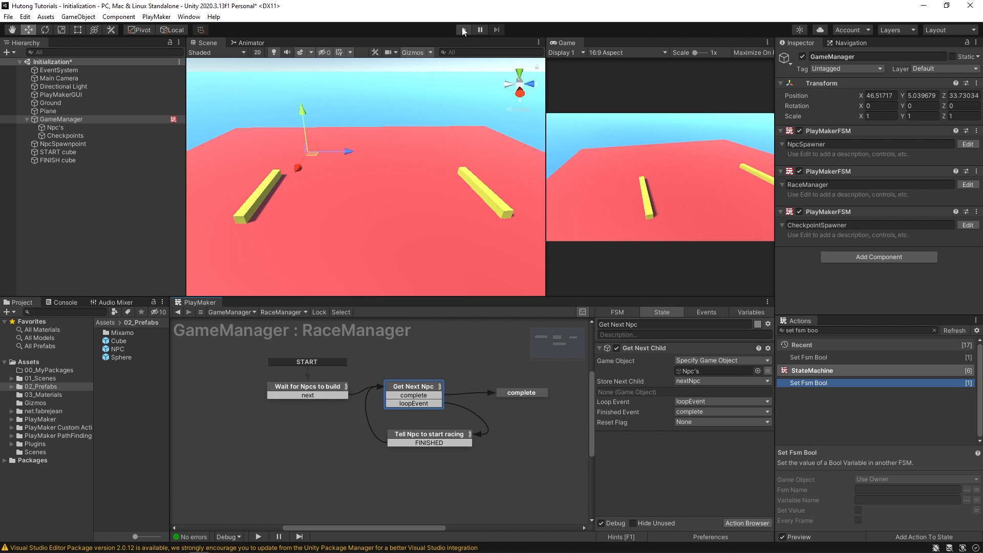
pyautogui.click(463, 30)
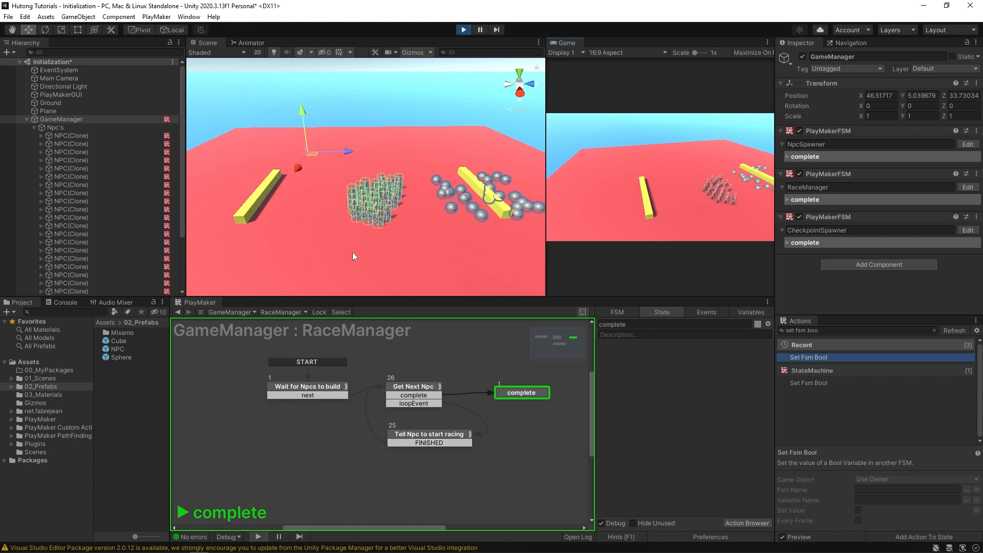
pyautogui.click(282, 311)
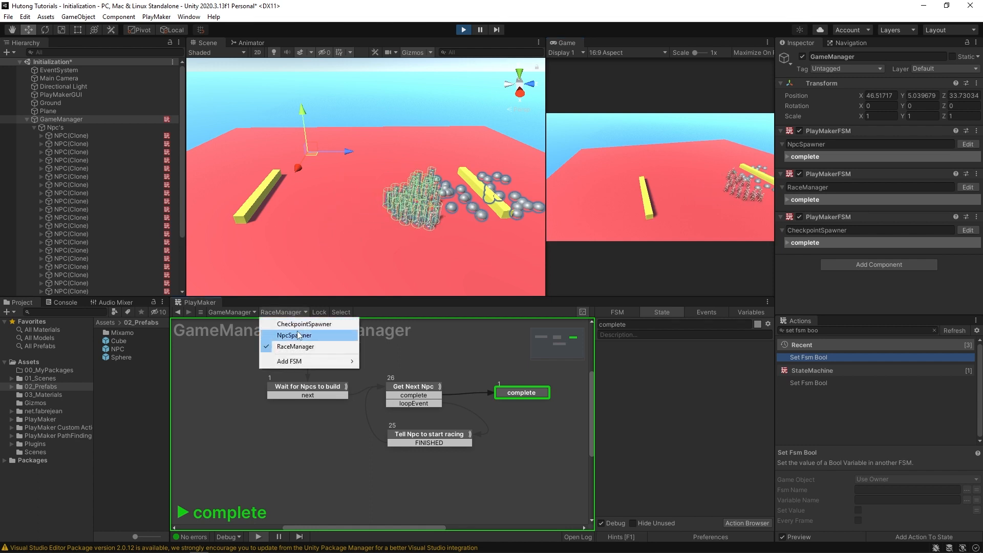
pyautogui.click(294, 335)
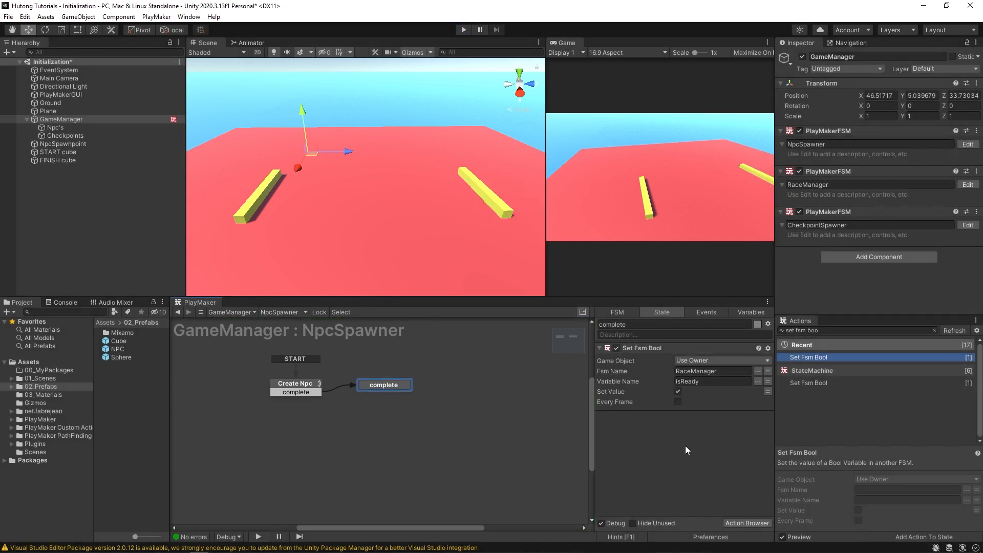
# Step: Add Set Bool Value to NpcSpawner's complete state, setting isReady to true
pyautogui.click(853, 330)
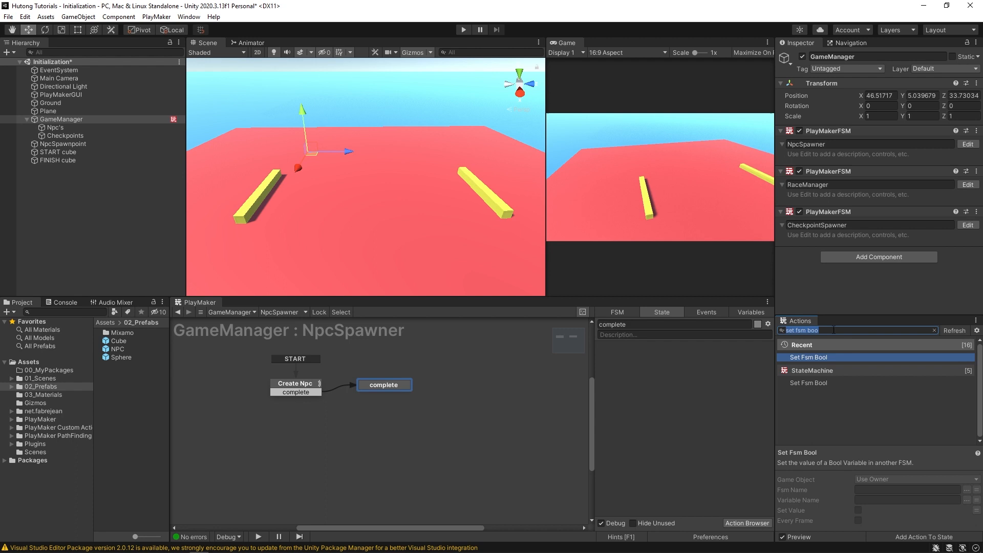
pyautogui.write('set bool')
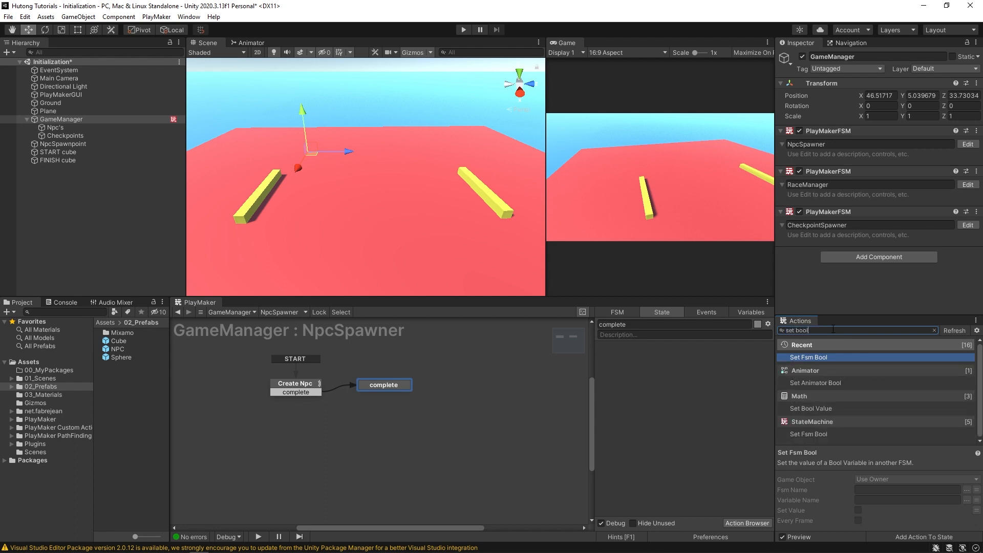
pyautogui.click(811, 417)
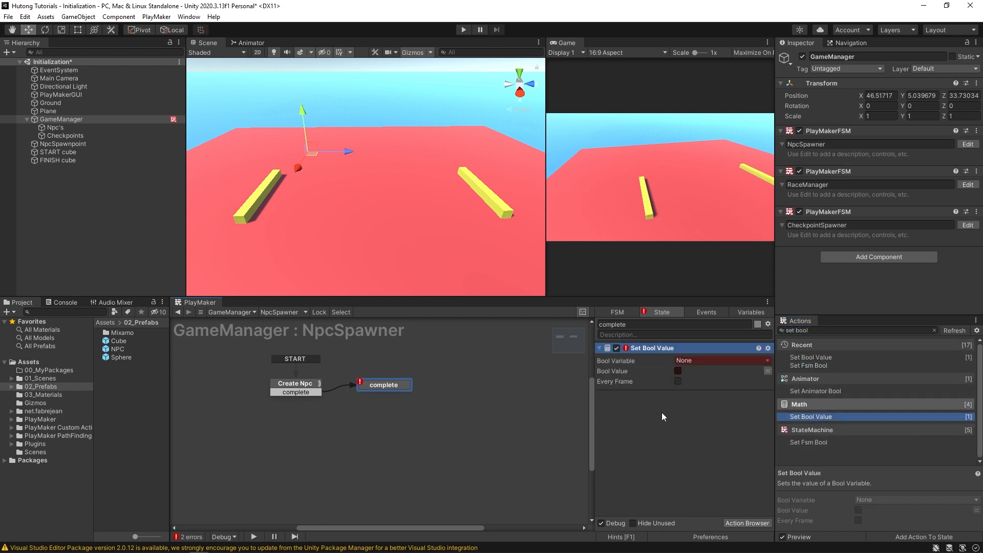
pyautogui.click(720, 360)
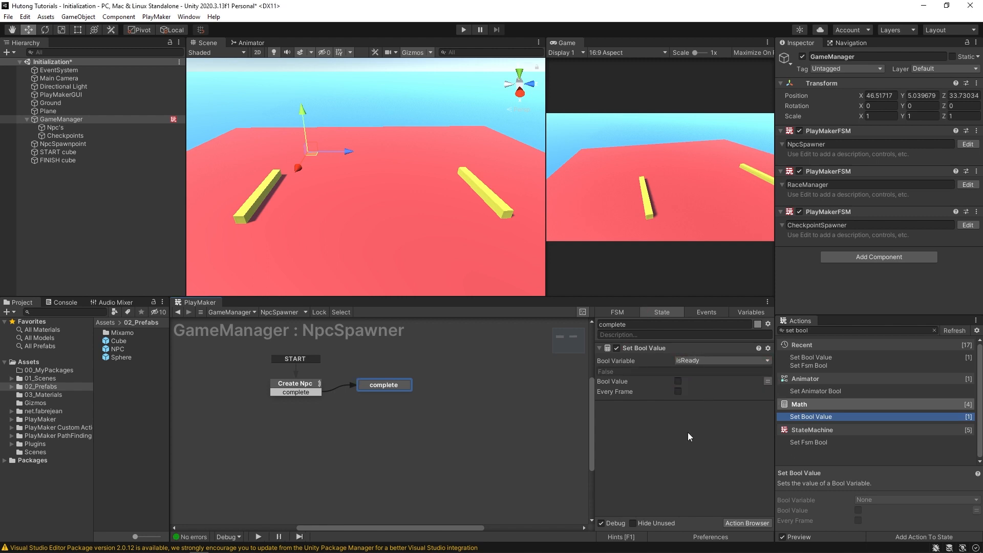
pyautogui.moveTo(636, 420)
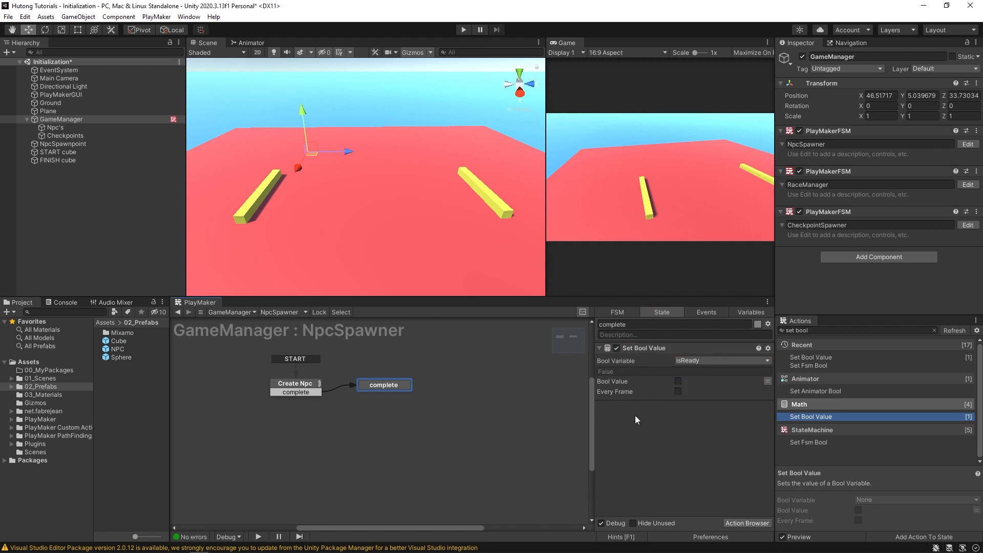
pyautogui.click(678, 381)
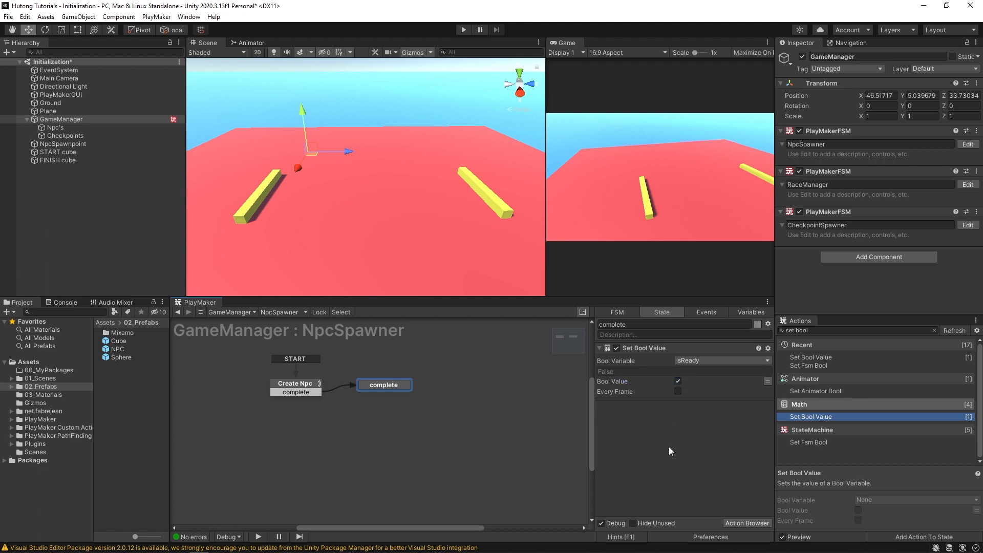
pyautogui.moveTo(358, 361)
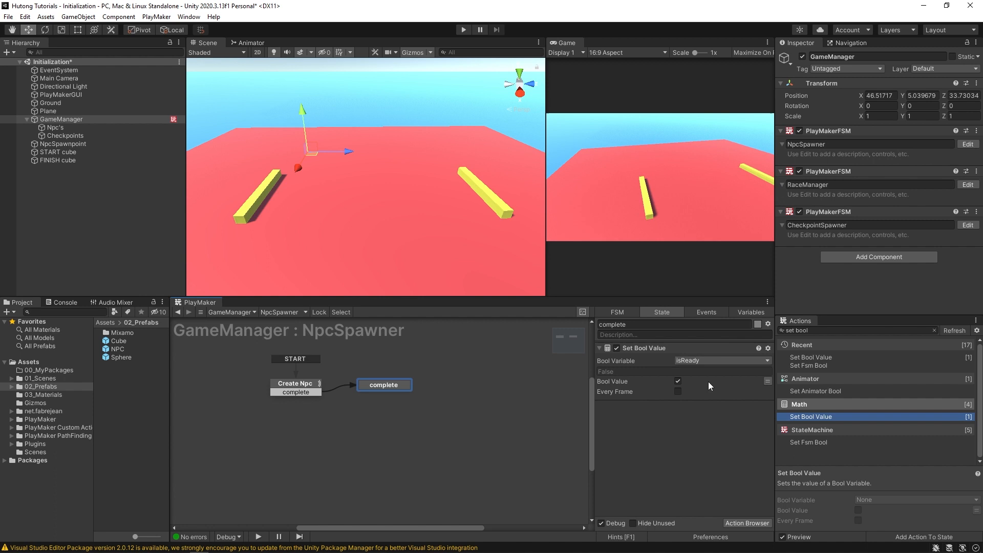
pyautogui.moveTo(668, 434)
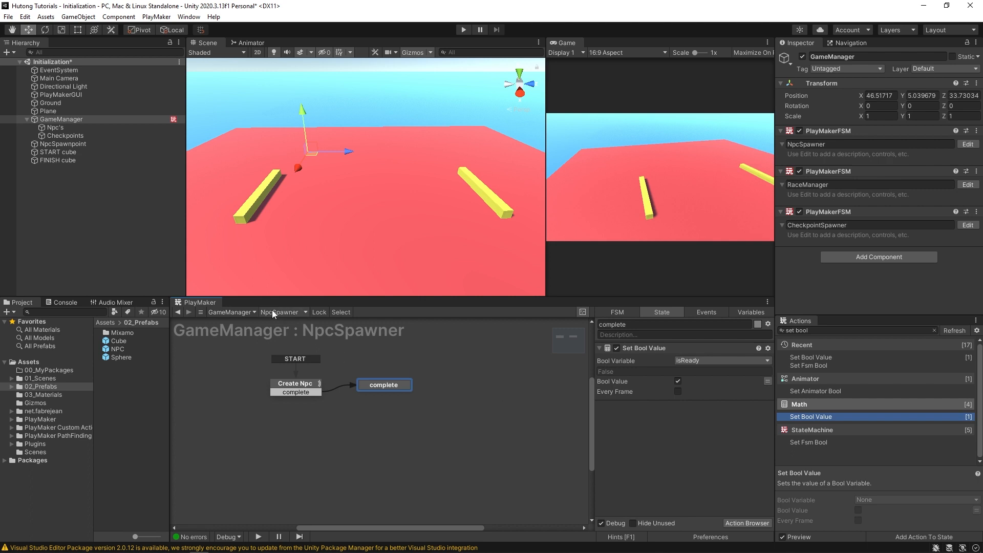
# Step: Add a Get Fsm Bool action to RaceManager's Wait for Npcs to build state
pyautogui.click(300, 311)
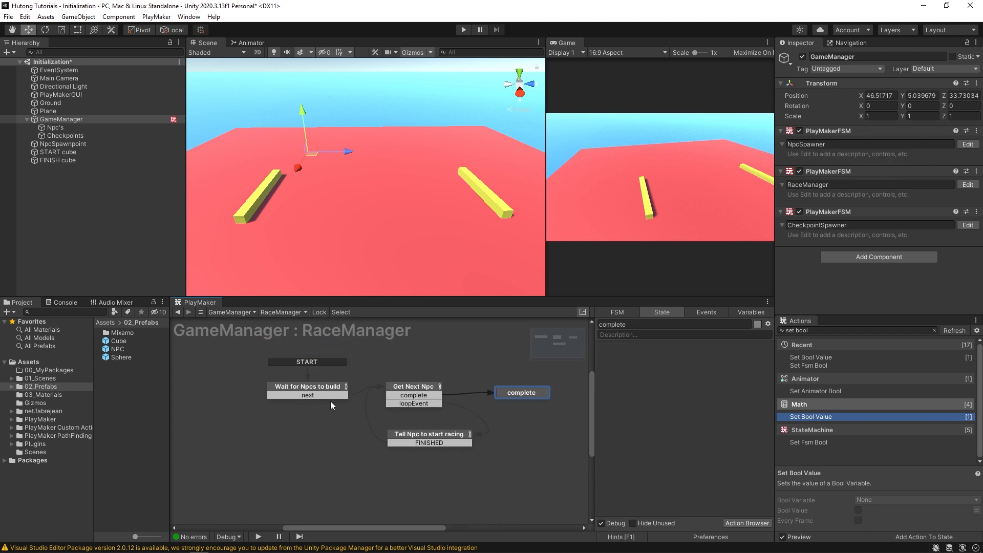
pyautogui.click(308, 386)
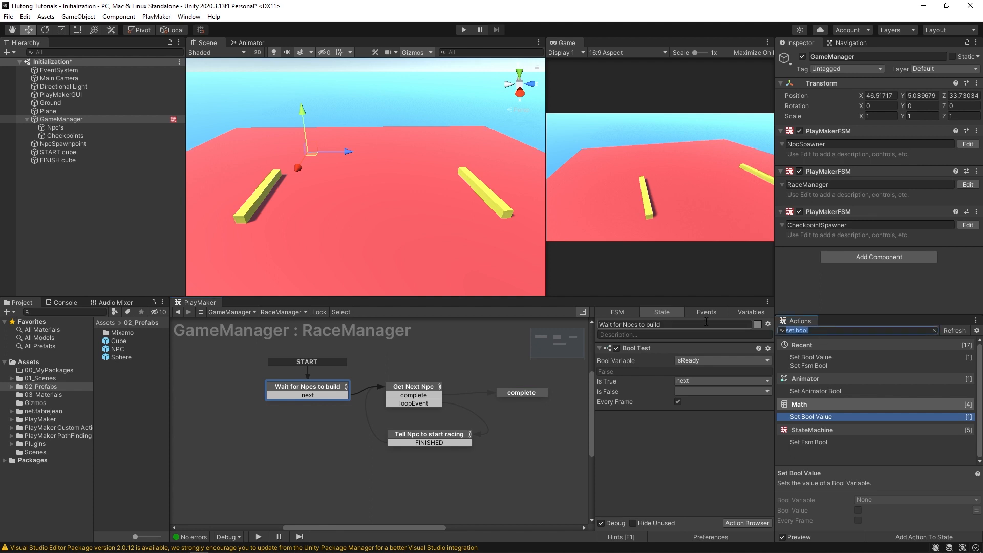
pyautogui.write('get fsm bol')
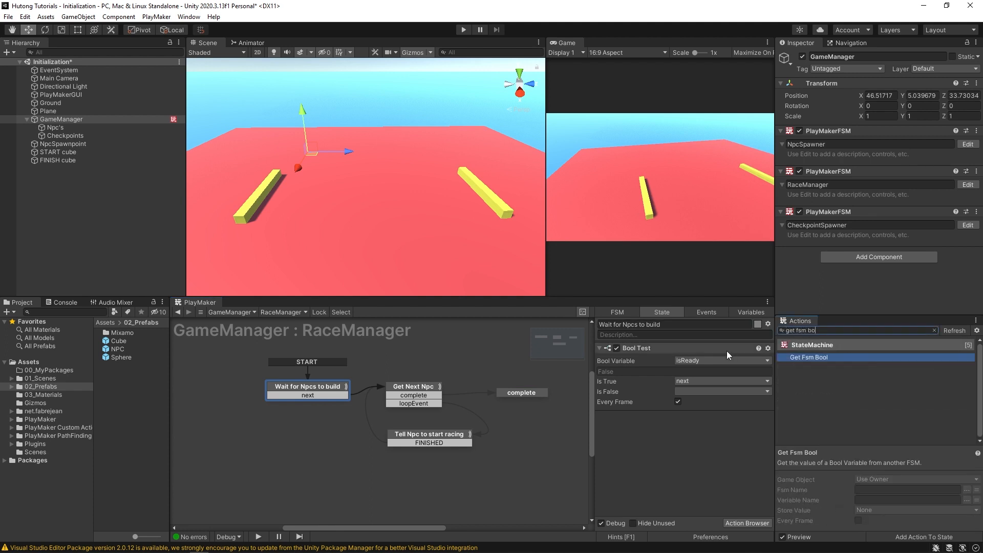
pyautogui.doubleClick(809, 356)
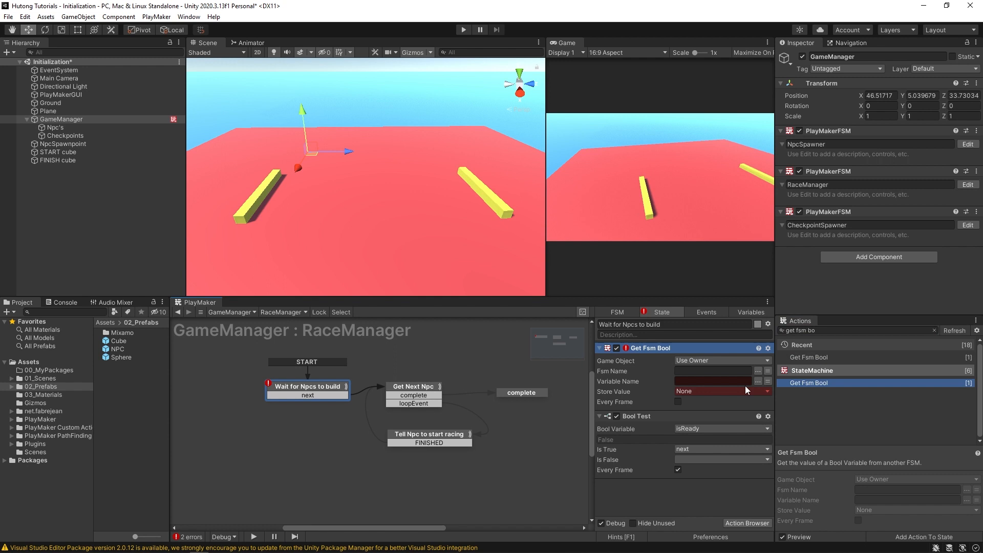
# Step: Read NpcSpawner's isReady into the local isReady every frame
pyautogui.click(808, 400)
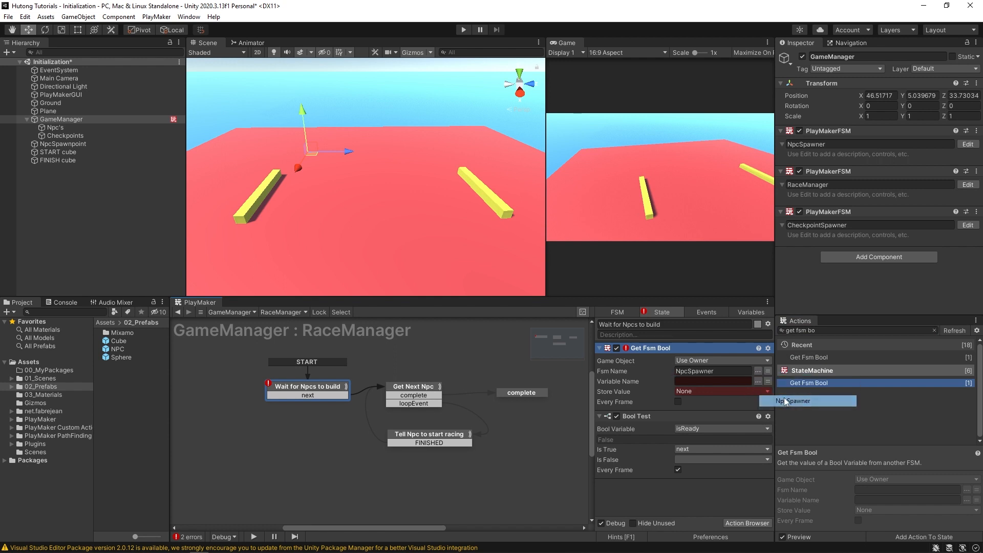
pyautogui.click(809, 400)
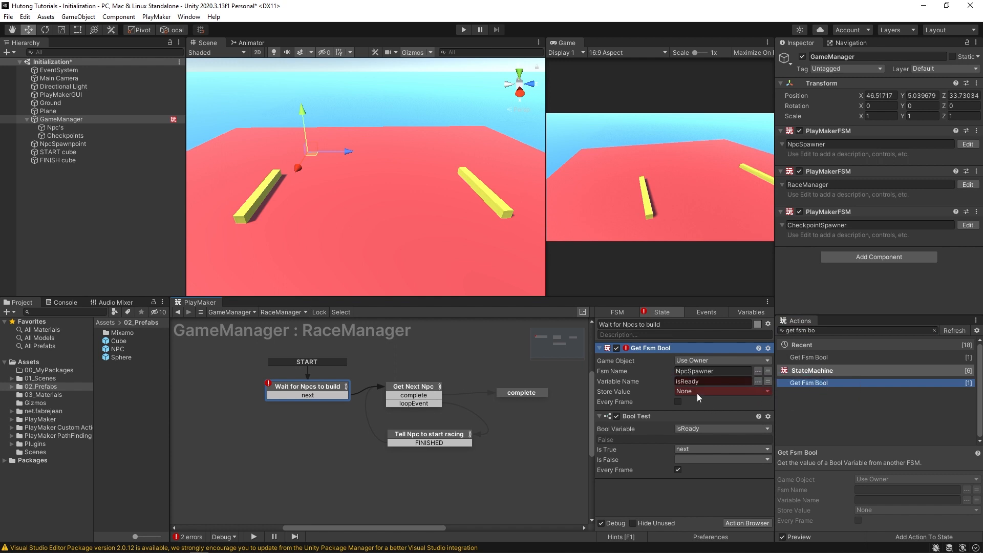
pyautogui.click(720, 391)
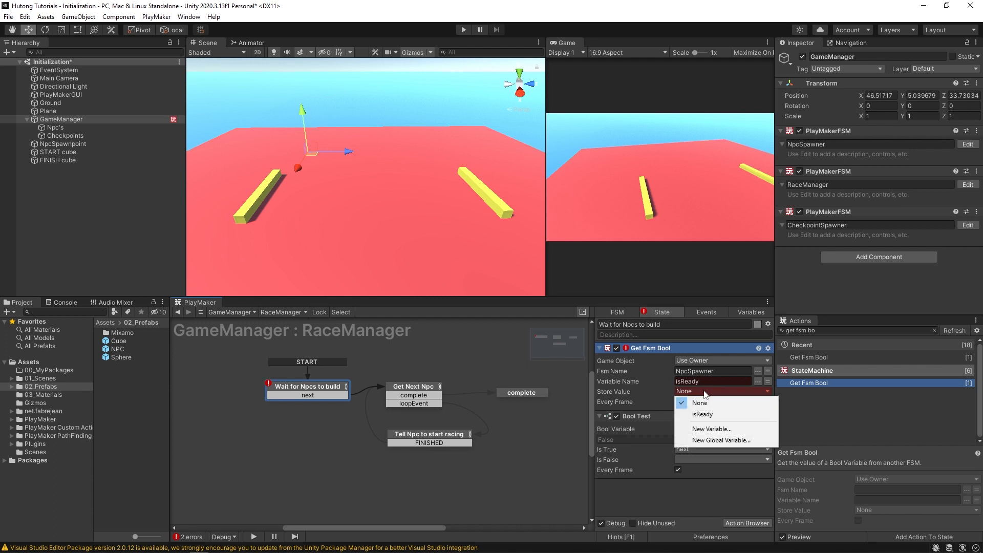
pyautogui.click(702, 414)
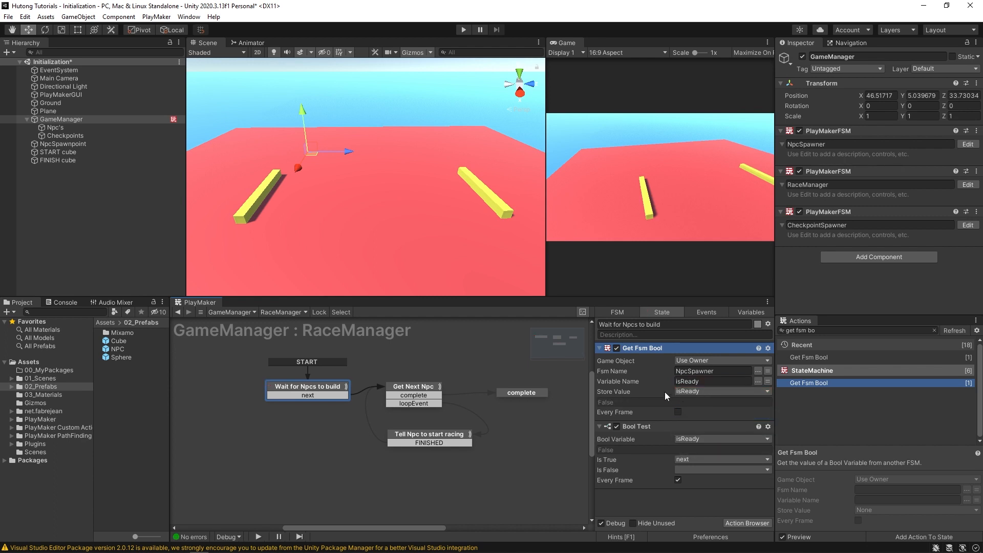
pyautogui.click(676, 412)
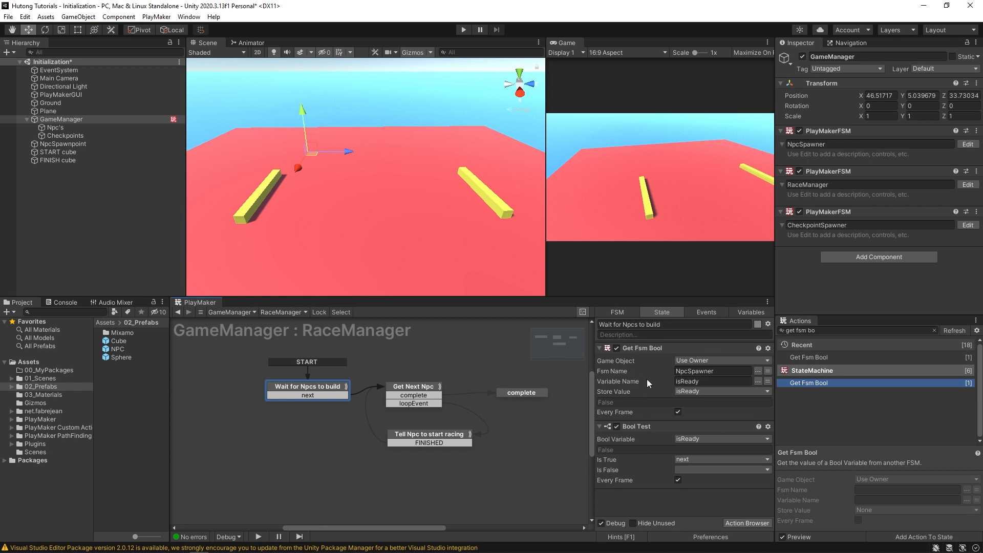
pyautogui.moveTo(169, 248)
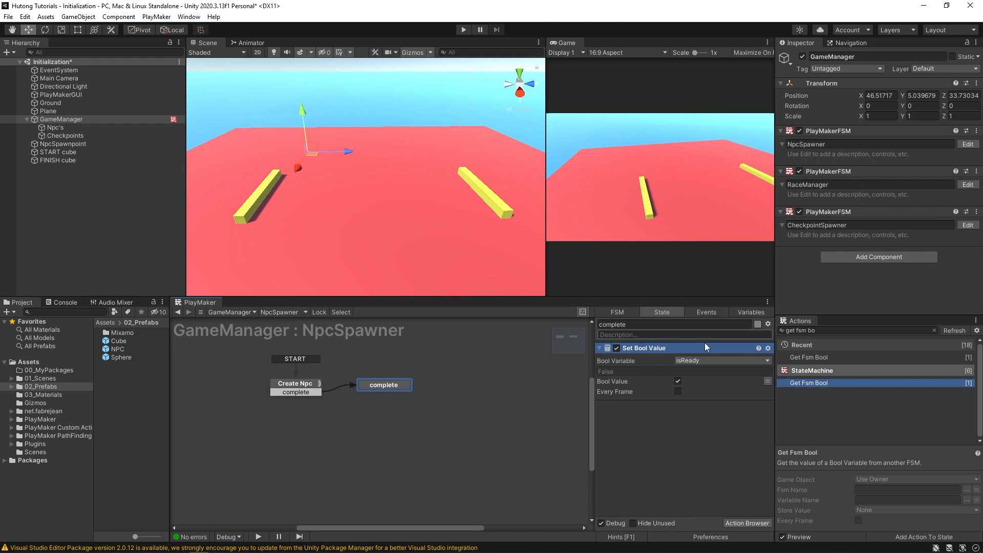
pyautogui.moveTo(661, 388)
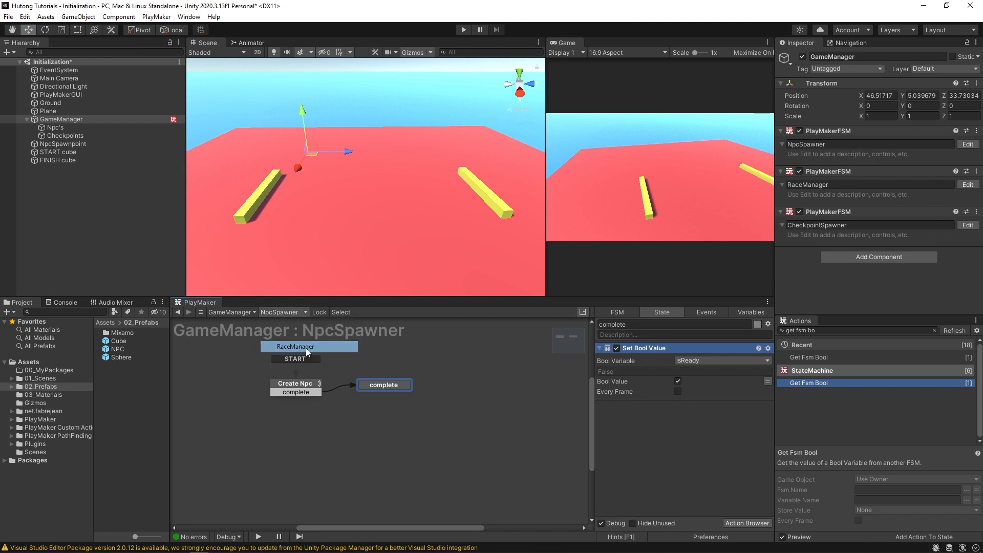
# Step: Remove the Get Fsm Bool action from RaceManager's Wait for Npcs to build state
pyautogui.click(280, 311)
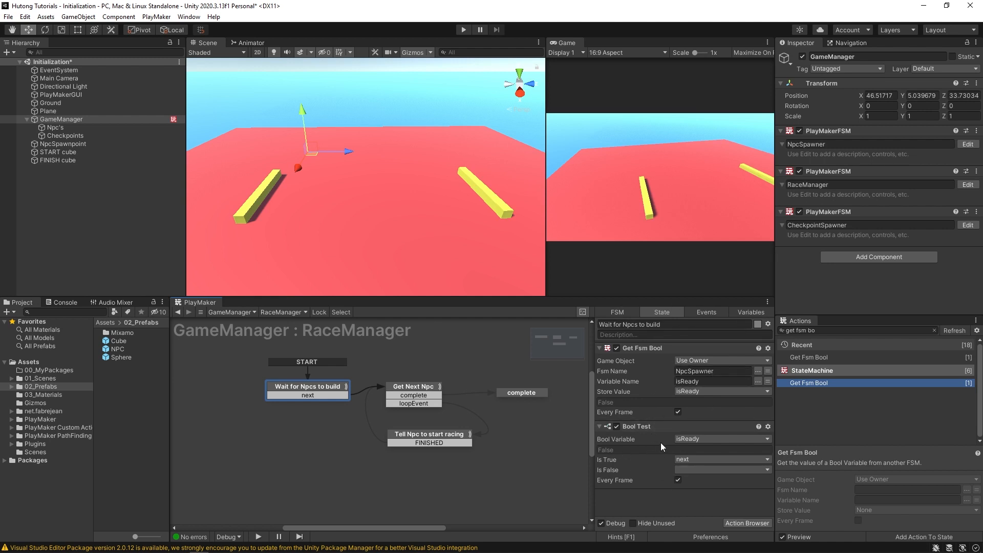
pyautogui.moveTo(683, 439)
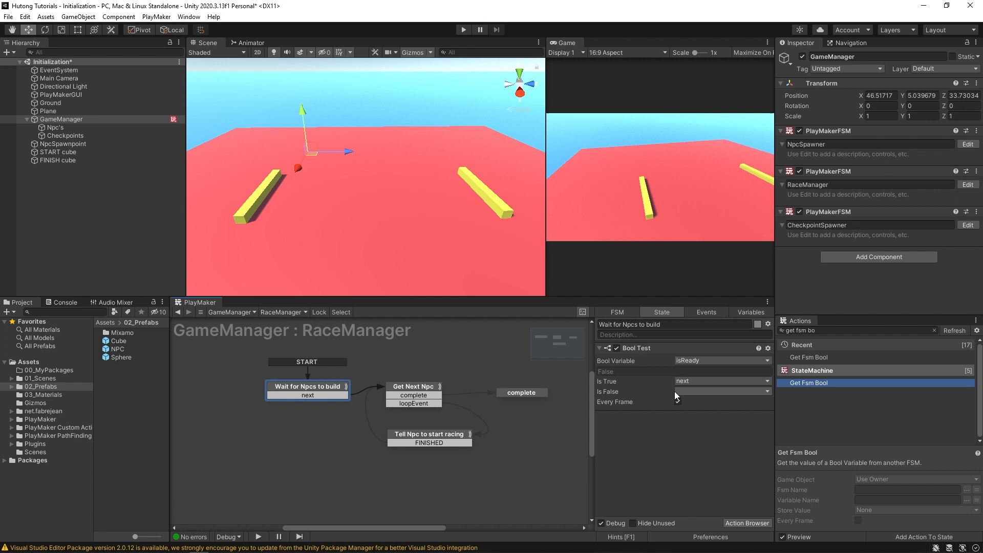
pyautogui.click(677, 401)
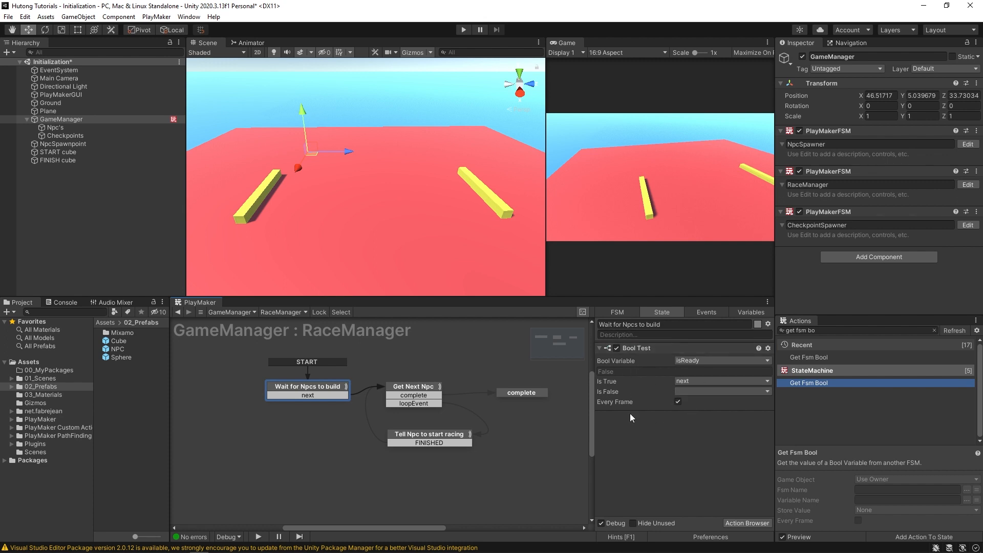
pyautogui.moveTo(786, 377)
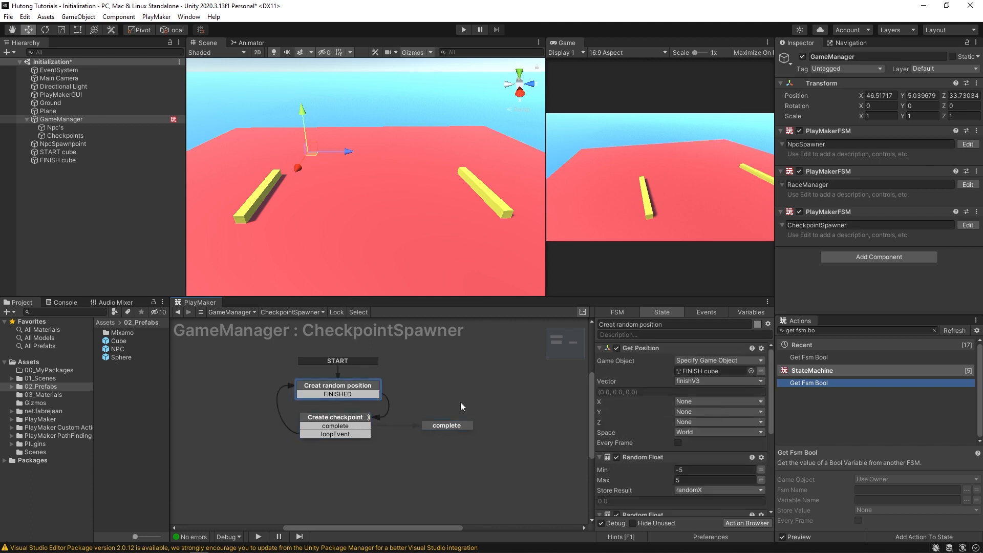
# Step: Re-add Get Fsm Bool to Wait for Npcs to build, reading isReady from NpcSpawner
pyautogui.click(290, 311)
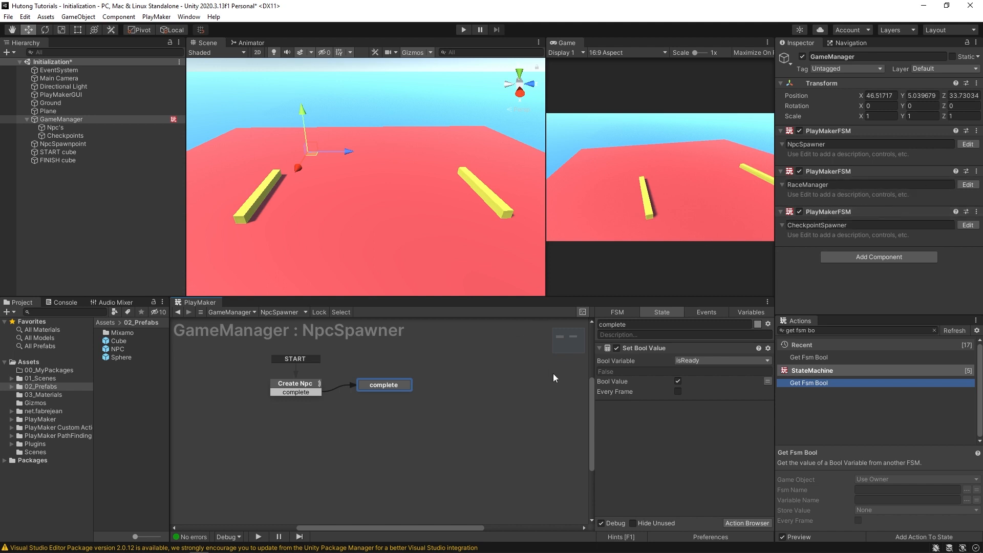
pyautogui.click(282, 313)
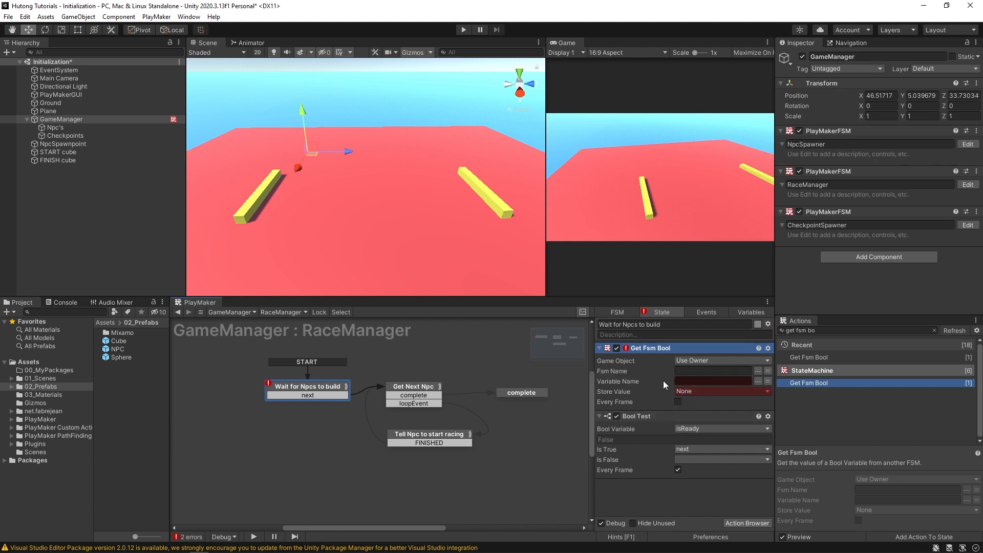
pyautogui.click(767, 370)
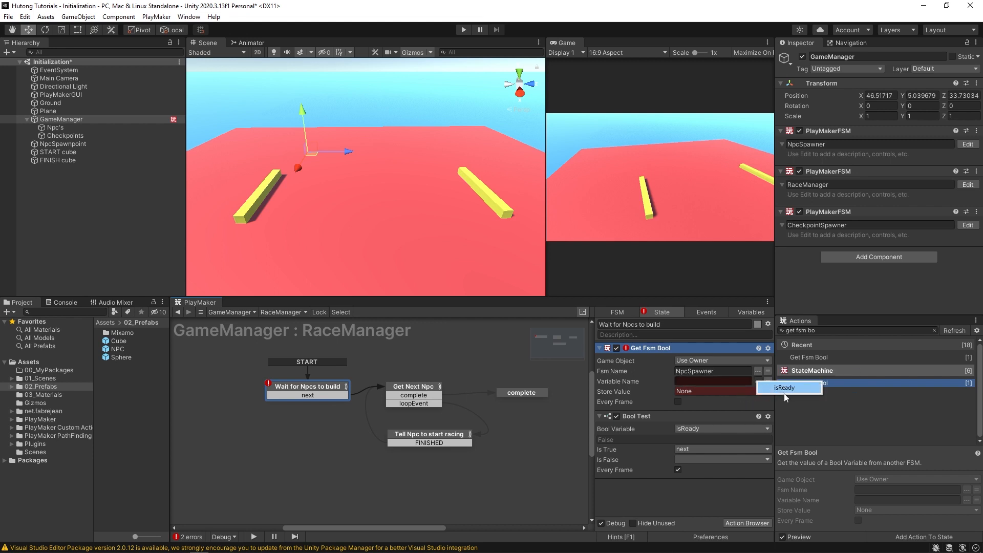
pyautogui.click(783, 387)
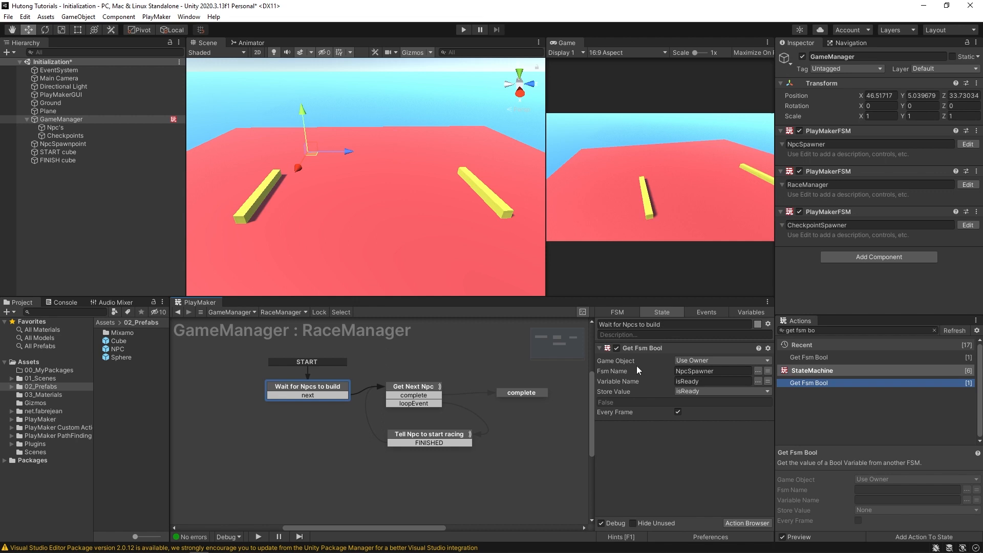
# Step: Delete the Wait for Npcs to build state so START leads to Get Next Npc
pyautogui.rightClick(413, 386)
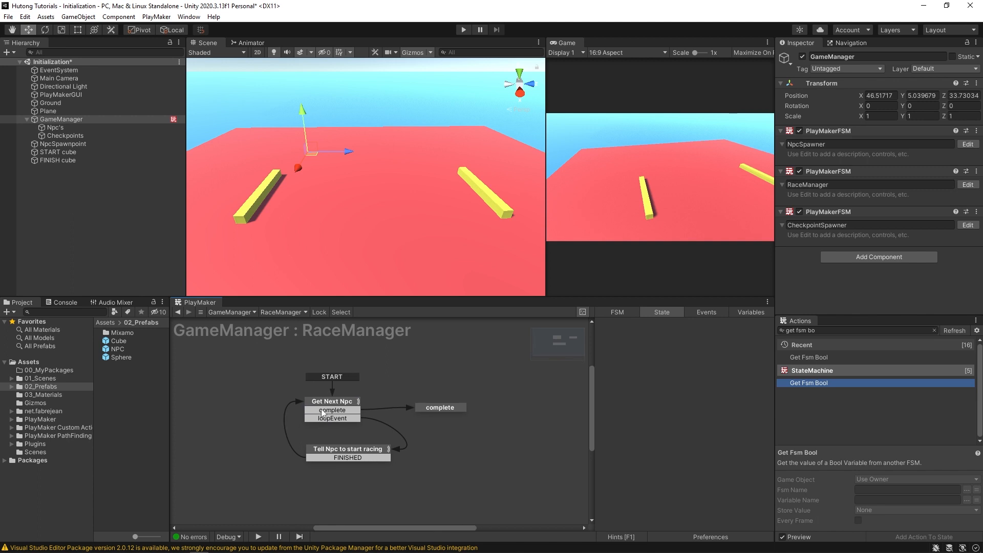
pyautogui.click(332, 402)
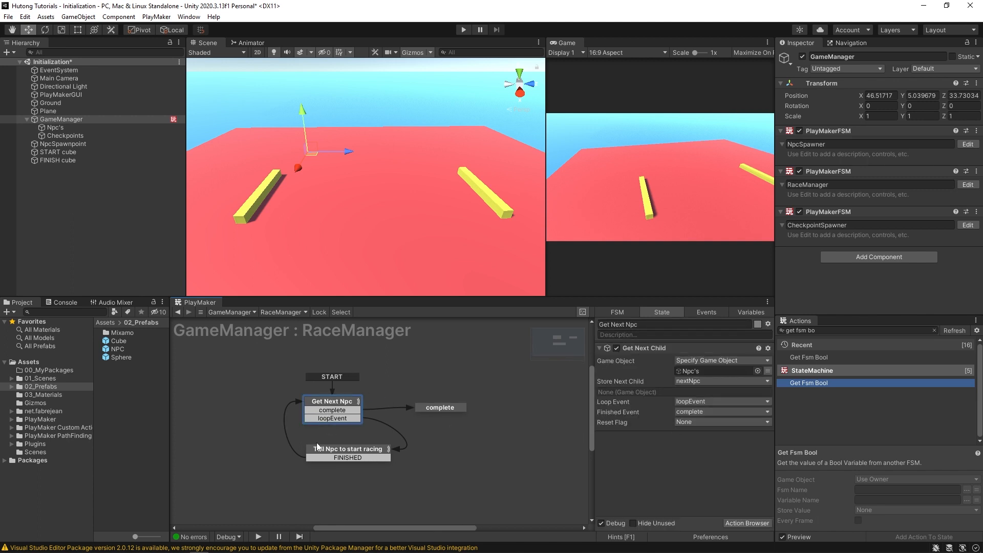
pyautogui.moveTo(518, 425)
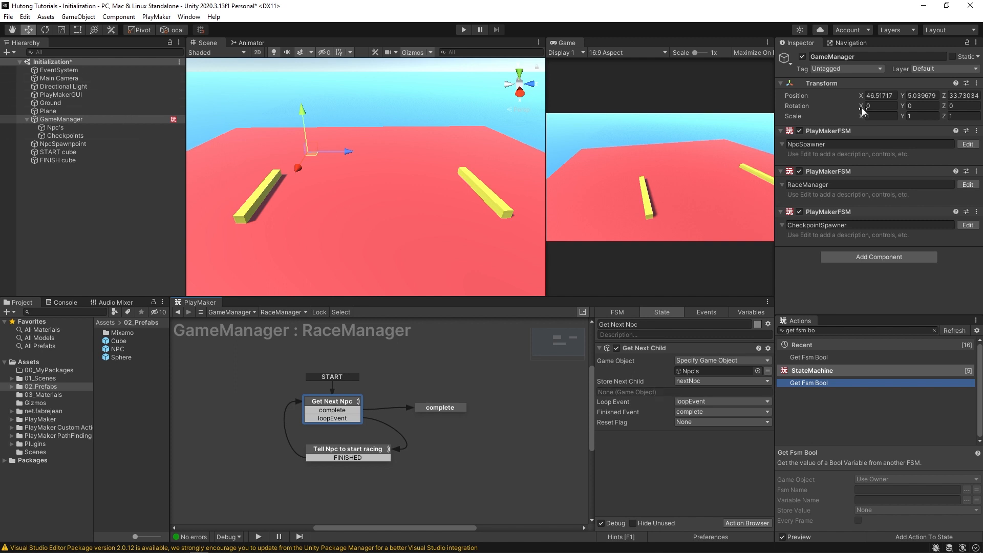
pyautogui.moveTo(447, 476)
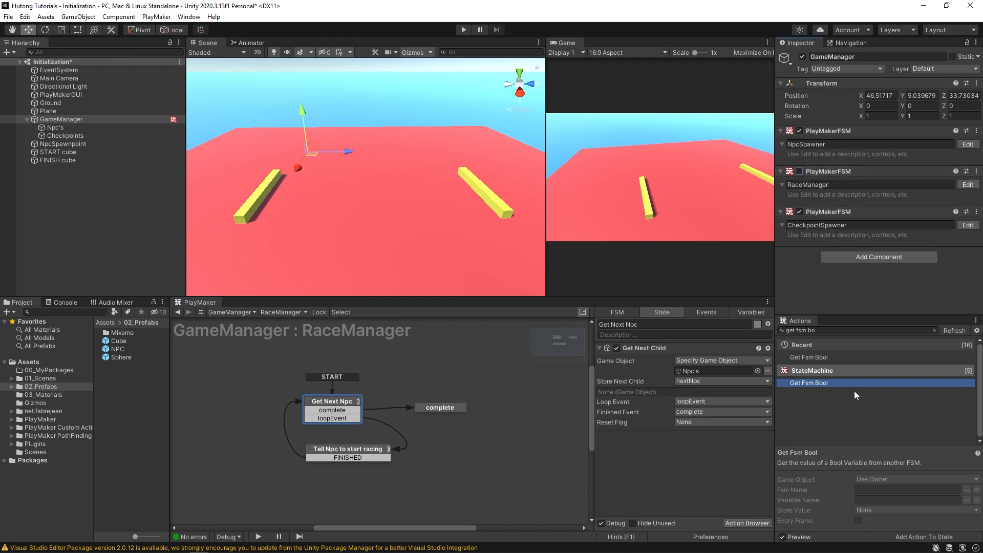
pyautogui.click(282, 311)
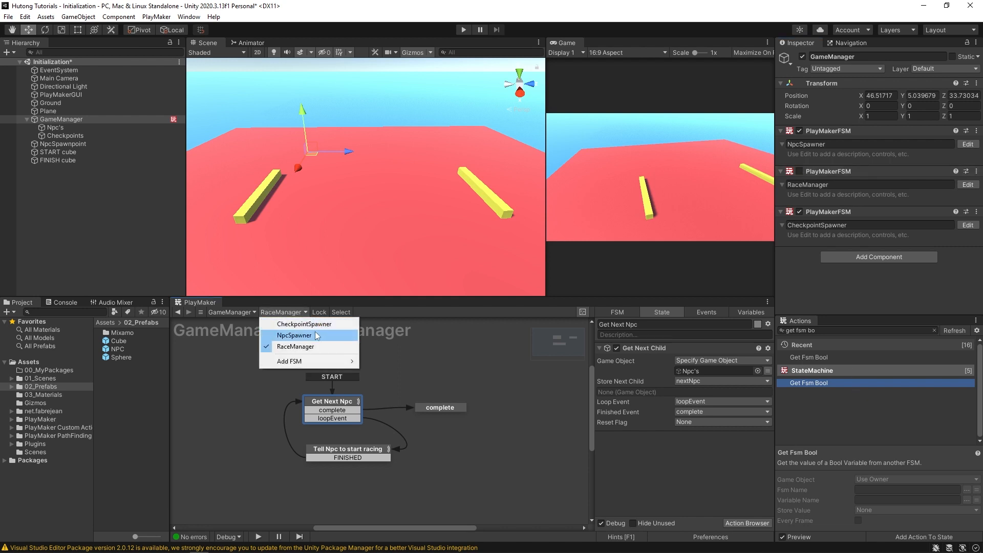
# Step: Add Enable FSM to NpcSpawner's complete state targeting RaceManager, Reset On Exit off
pyautogui.click(294, 335)
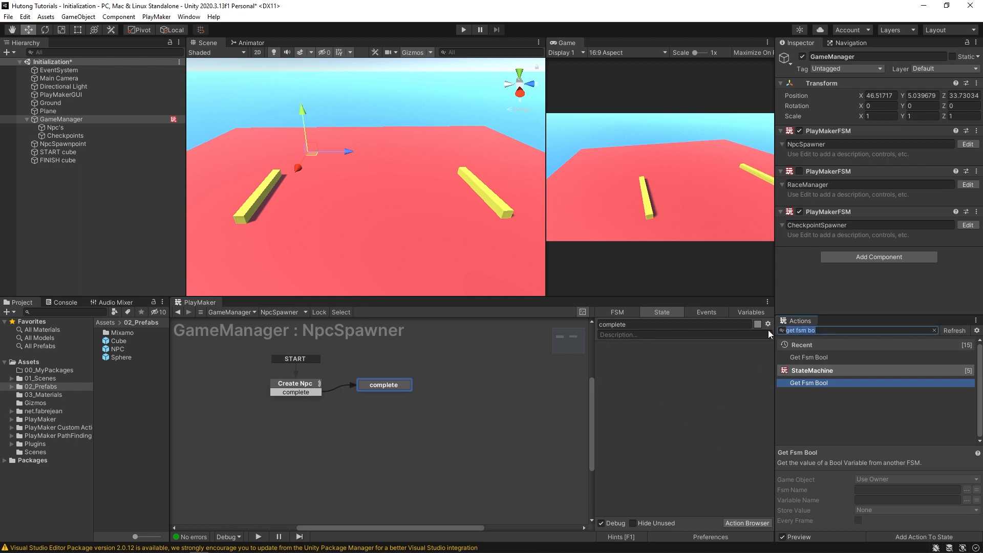
pyautogui.write('enable fs')
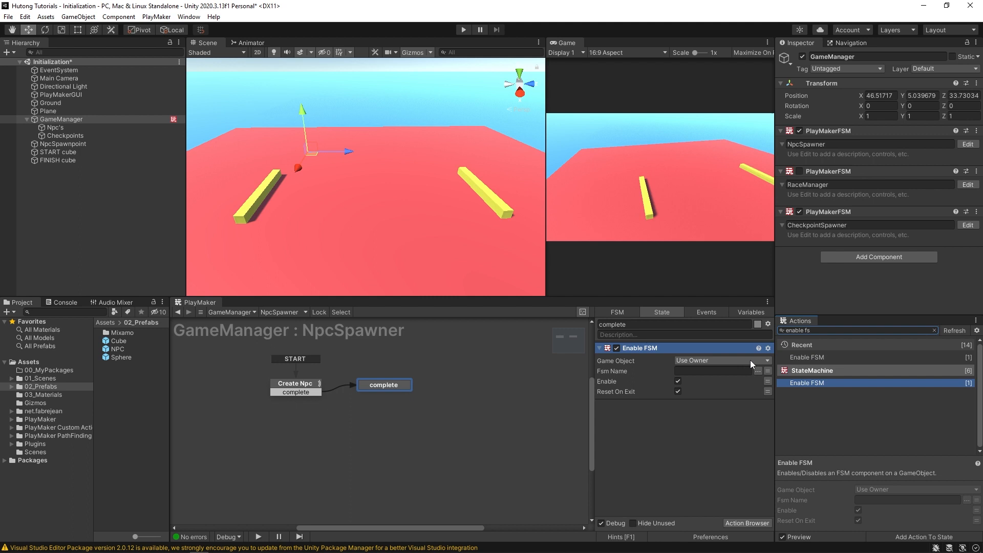
pyautogui.click(766, 370)
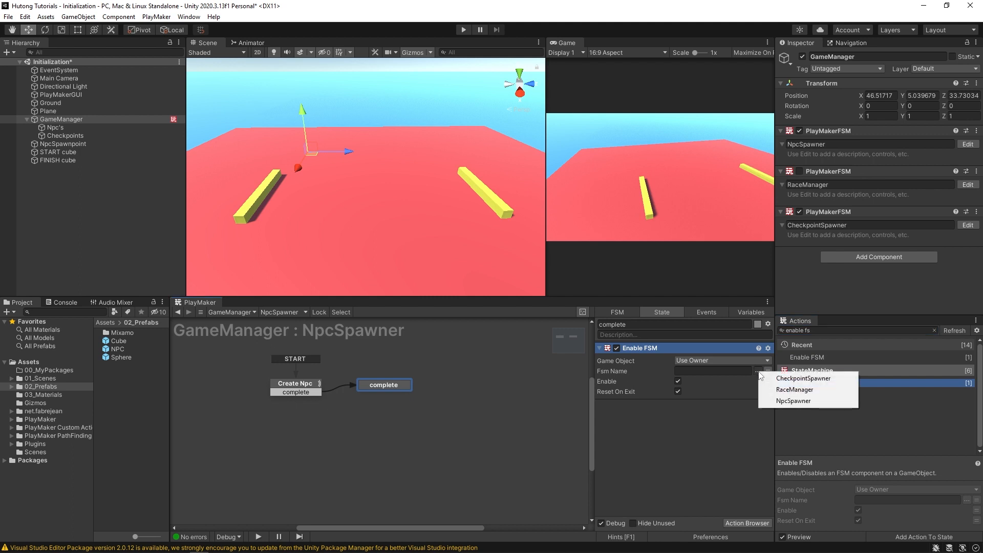
pyautogui.click(795, 389)
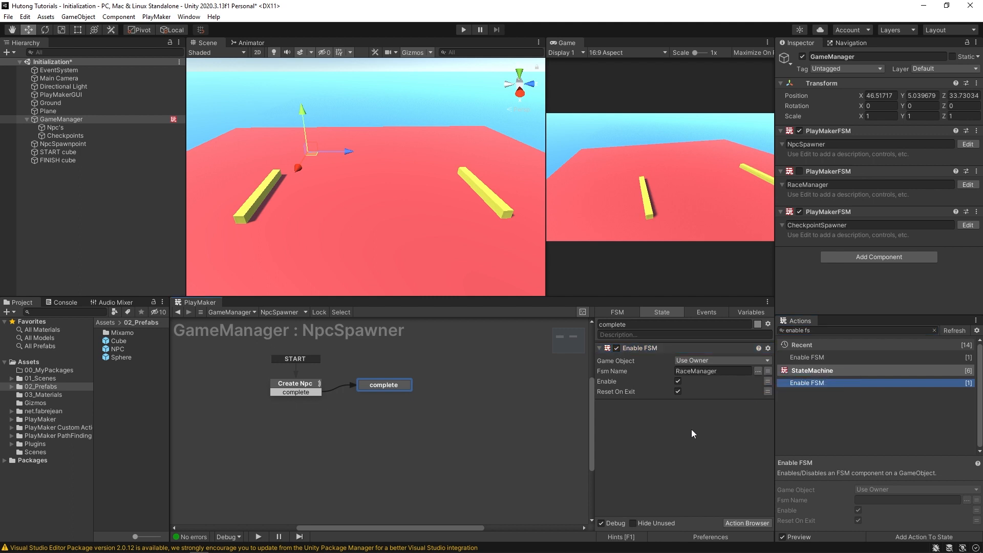
pyautogui.click(678, 391)
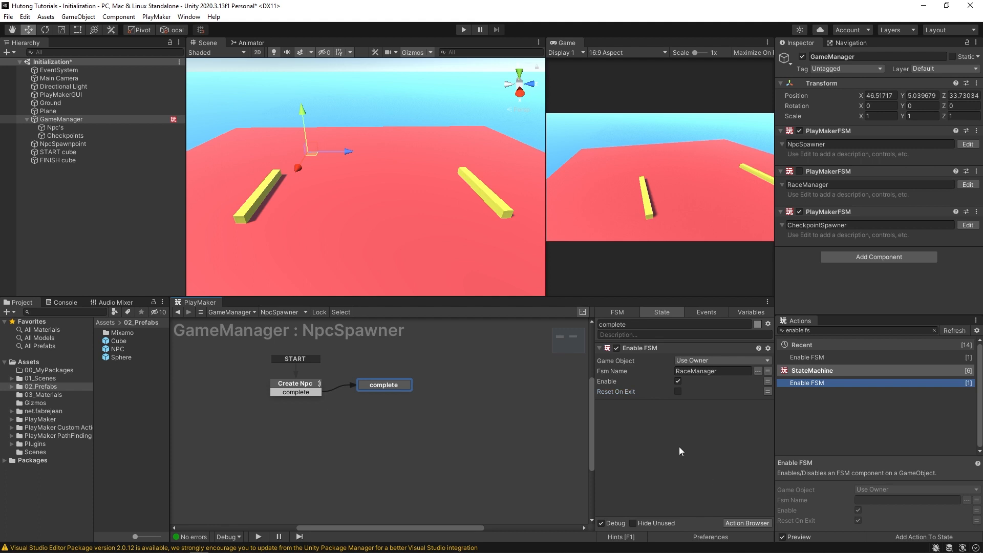
pyautogui.click(295, 382)
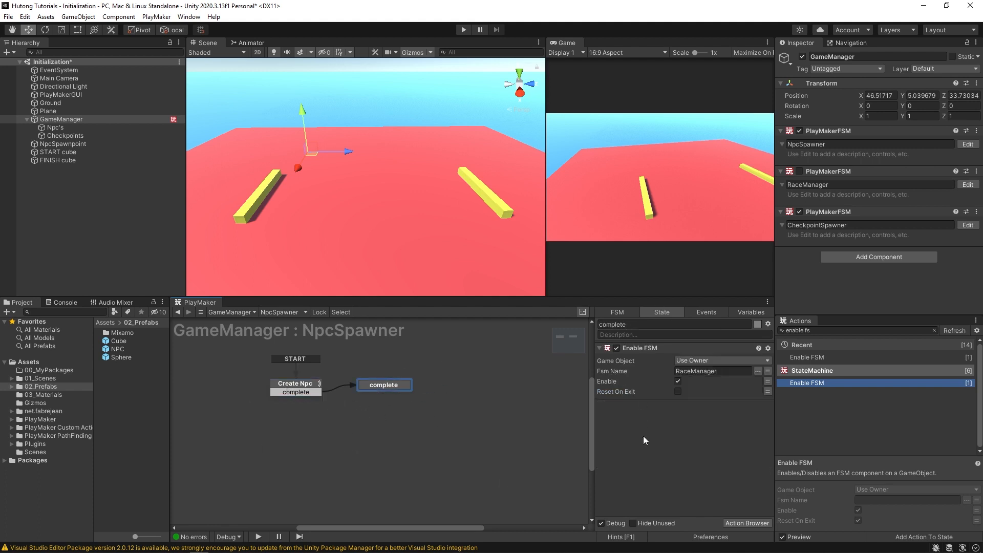
pyautogui.moveTo(834, 194)
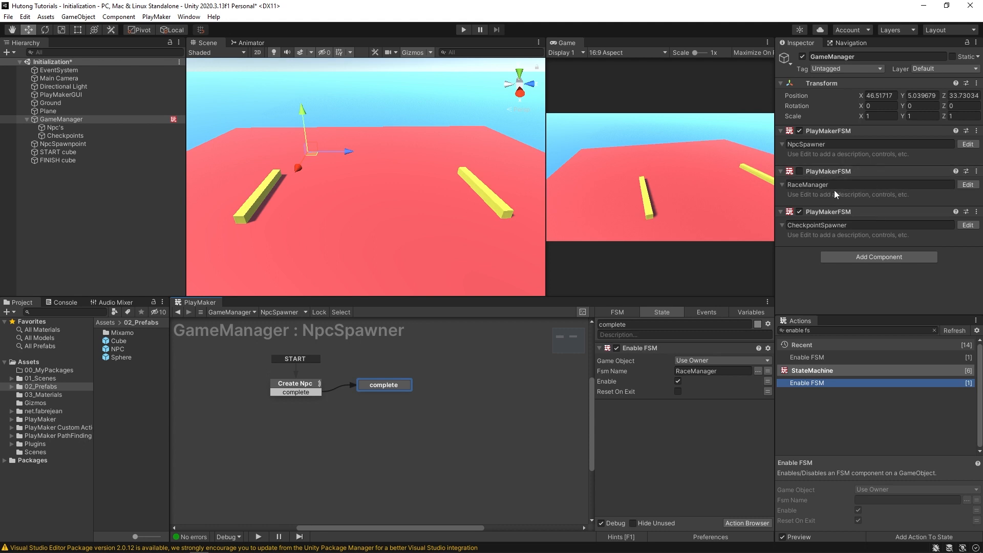
pyautogui.moveTo(376, 338)
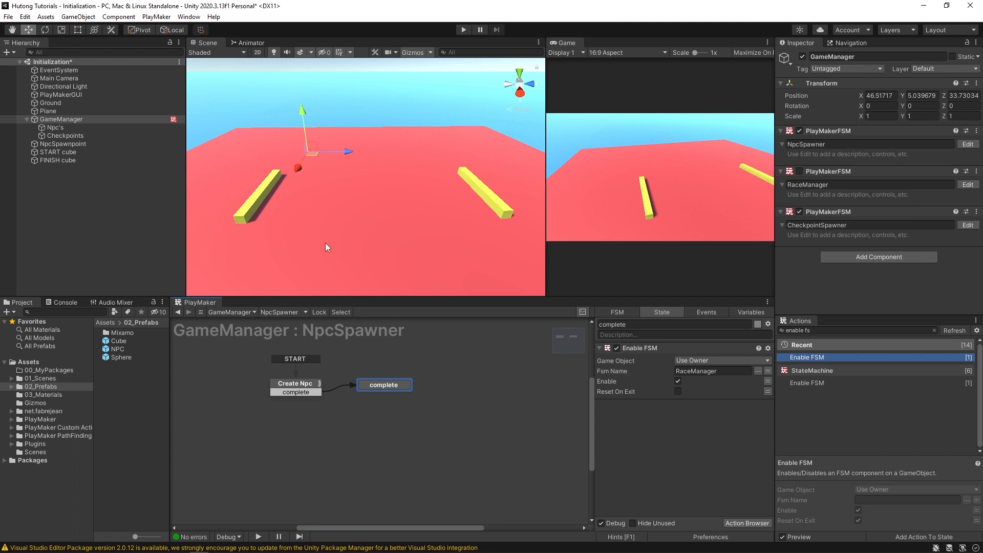
# Step: Create an empty child BeginRaceFSM under GameManager and copy the RaceManager FSM component
pyautogui.rightClick(60, 119)
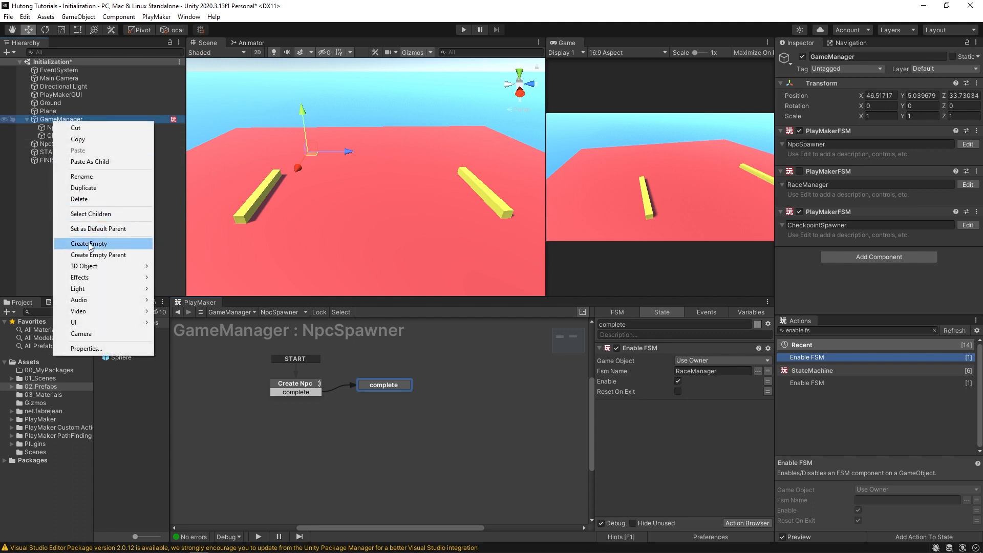
pyautogui.click(88, 244)
pyautogui.write('BeginRaceFSM')
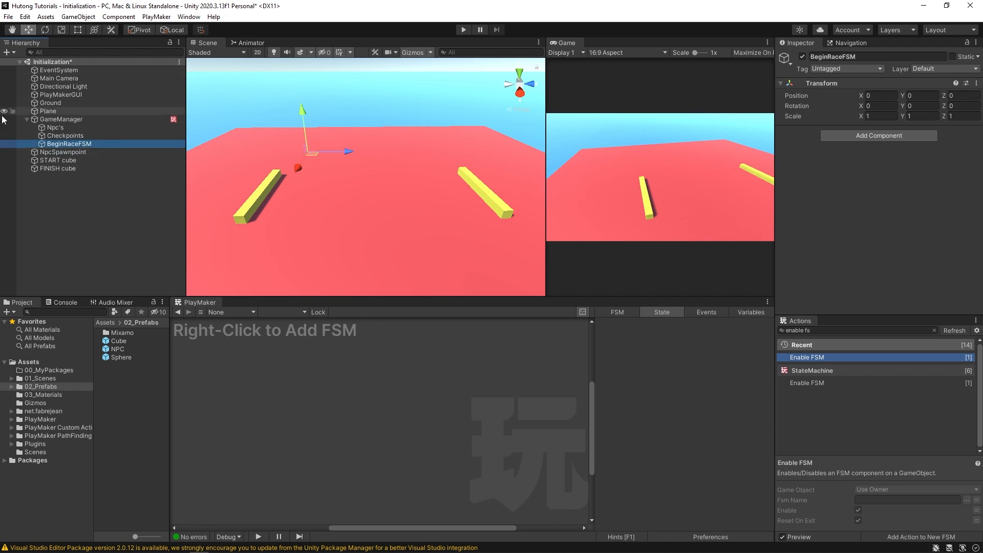
pyautogui.click(61, 119)
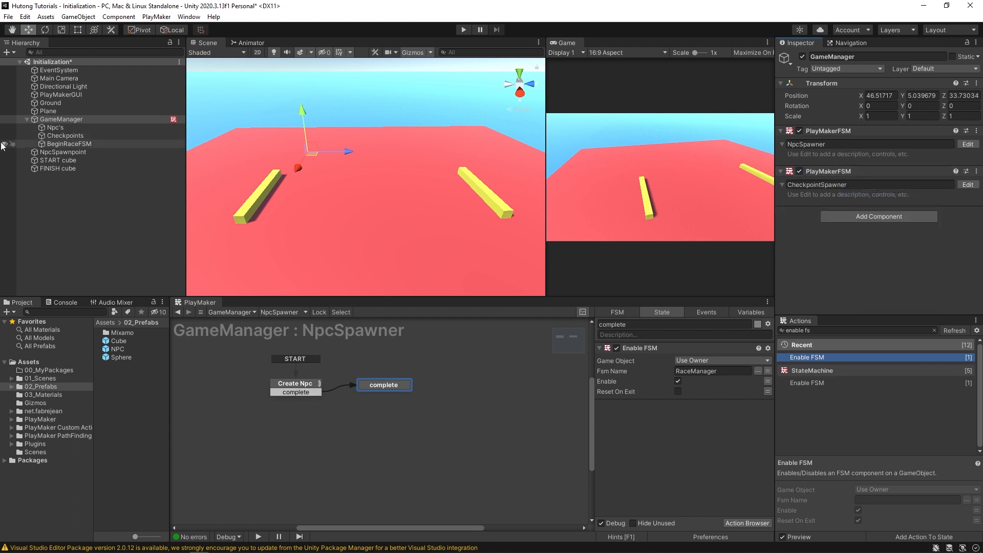
pyautogui.click(69, 143)
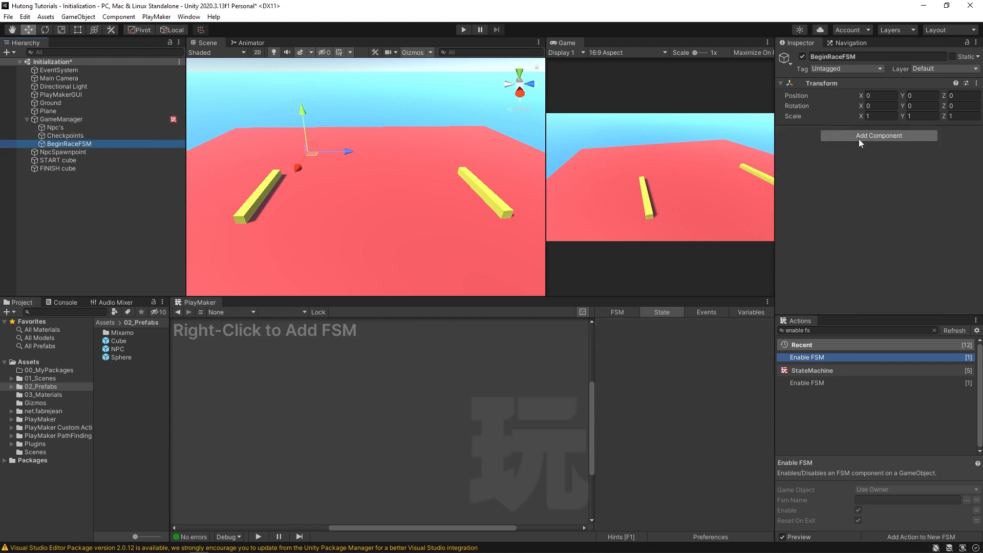
# Step: Paste RaceManager onto BeginRaceFSM, deactivate it, and reselect GameManager
pyautogui.rightClick(822, 83)
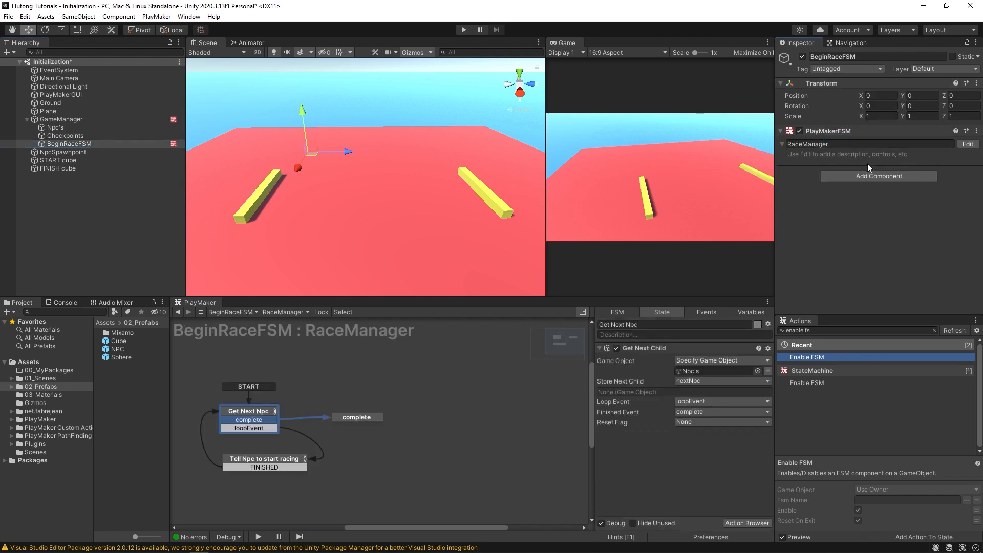
pyautogui.moveTo(930, 147)
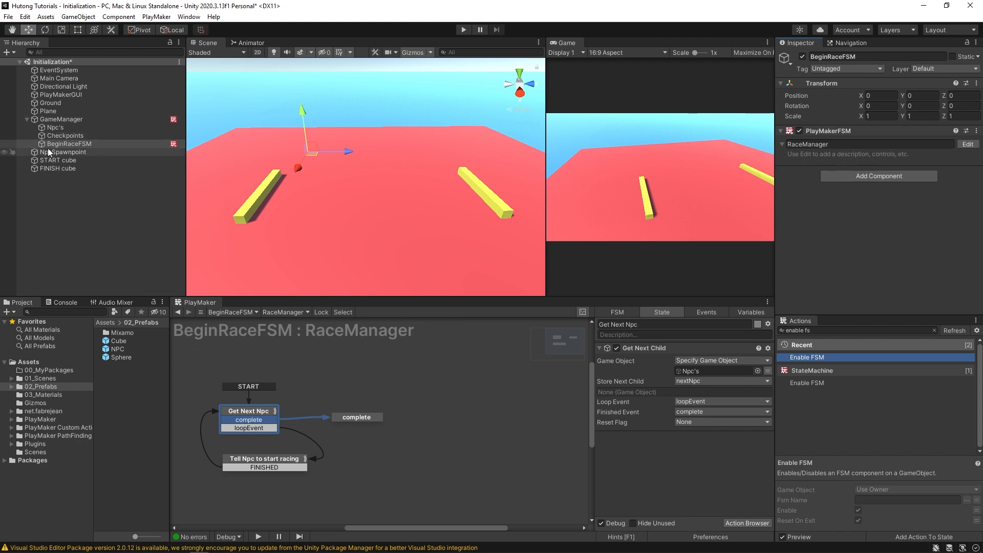
pyautogui.click(68, 143)
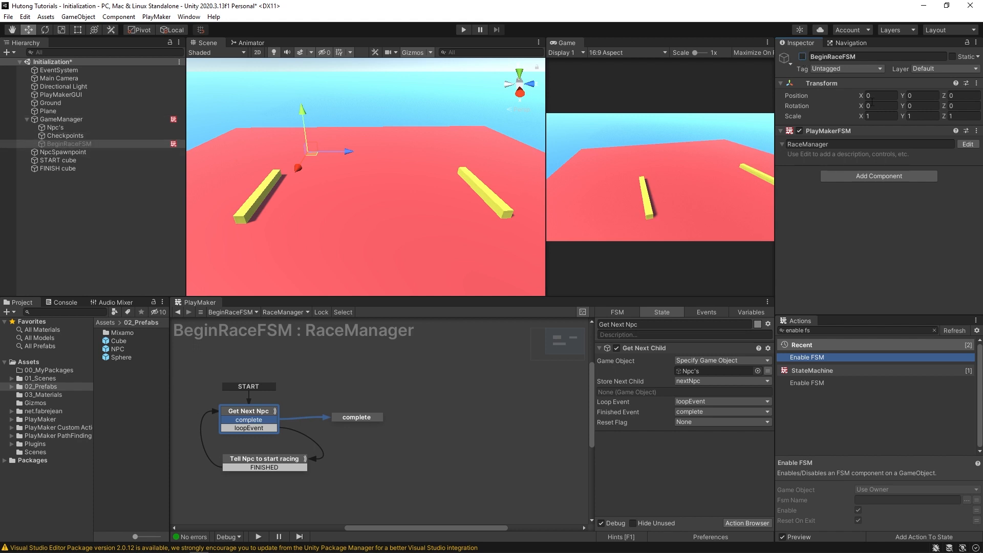
pyautogui.click(60, 119)
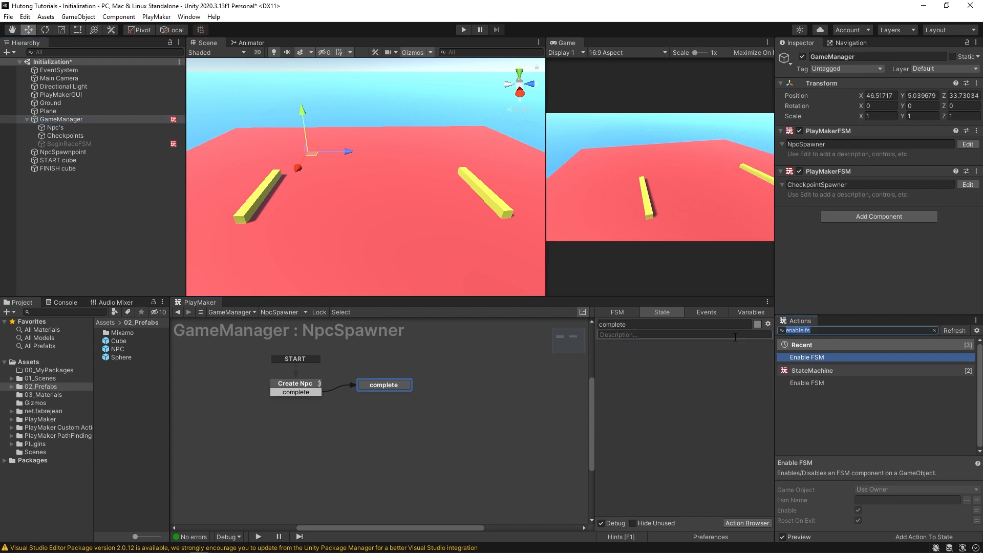
# Step: Add Activate Game Object targeting a specific object, BeginRaceFSM, and run the scene to test
pyautogui.click(820, 381)
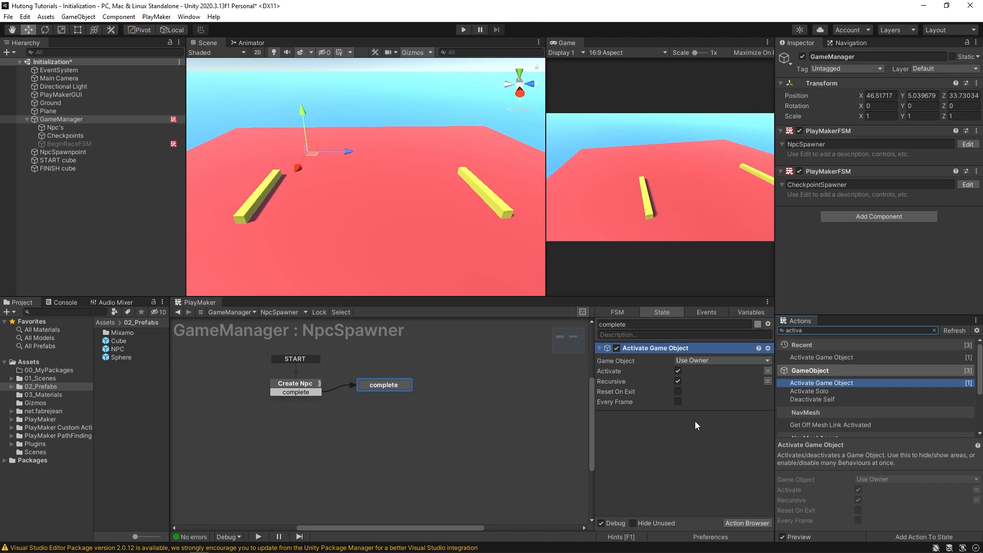
pyautogui.click(720, 360)
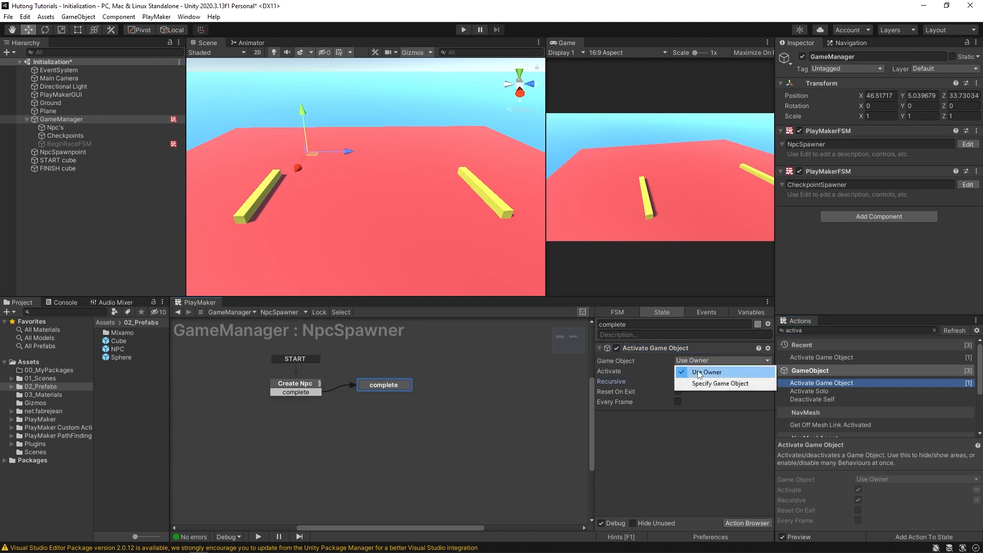
pyautogui.click(719, 383)
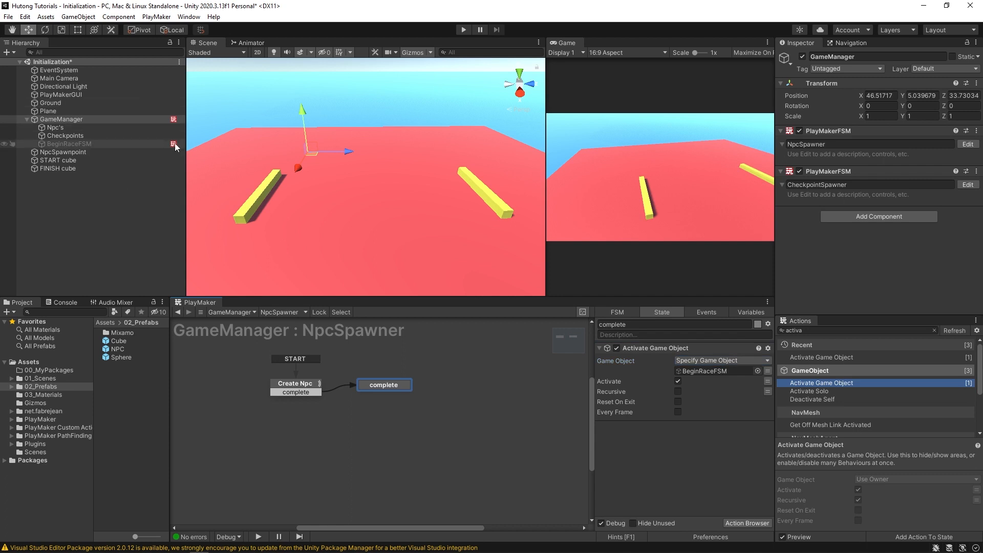
pyautogui.moveTo(100, 152)
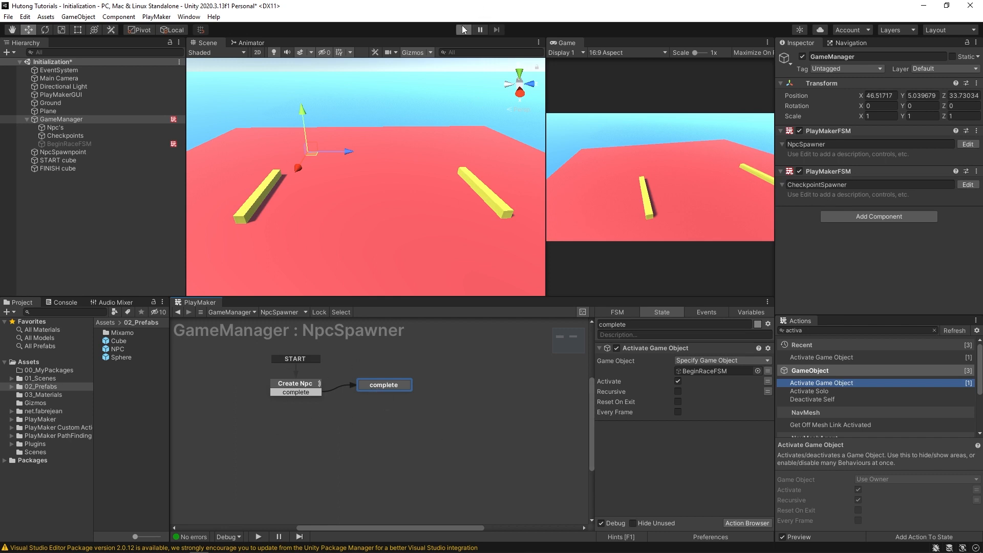
pyautogui.click(463, 30)
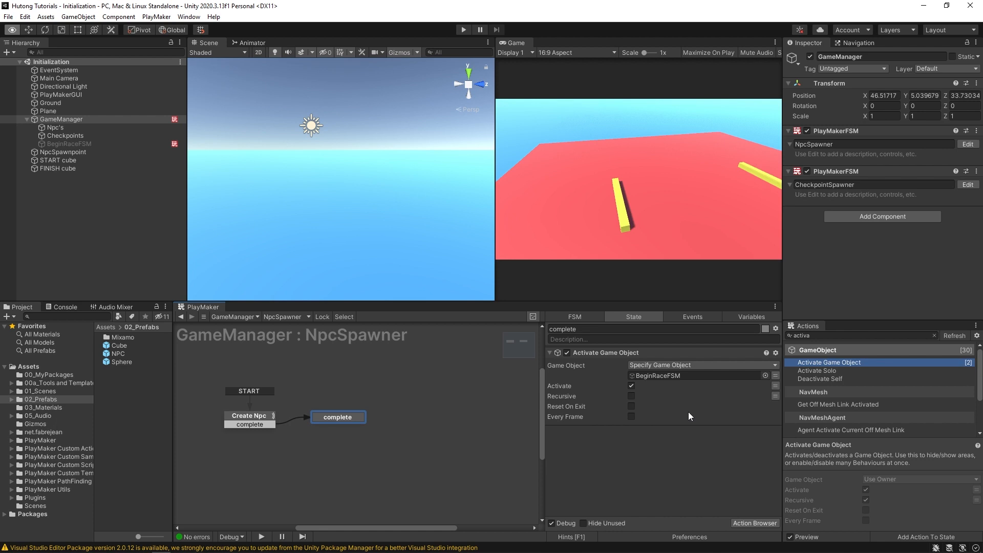
# Step: Add a first PlayMakerFSM component to BeginRaceFSM via the component search
pyautogui.click(69, 143)
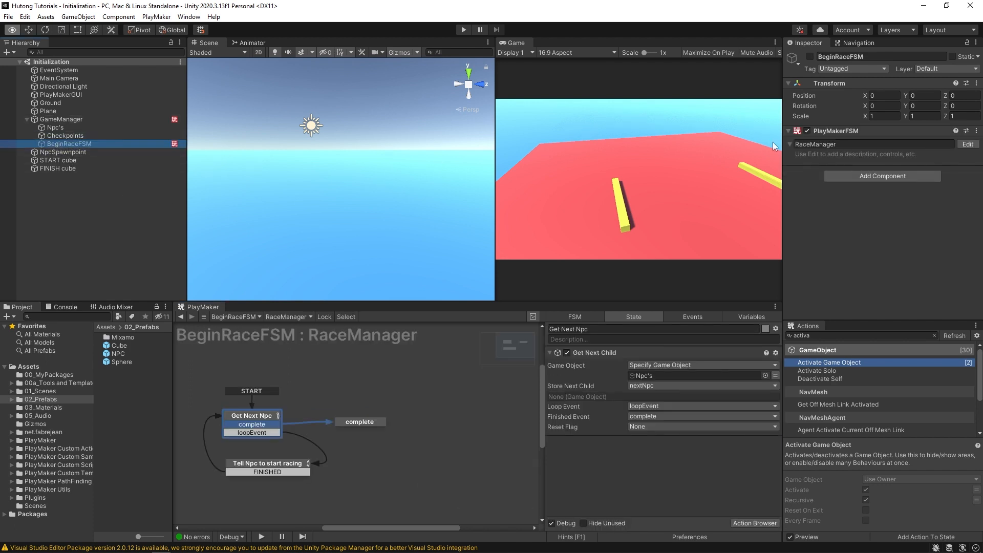
pyautogui.click(877, 145)
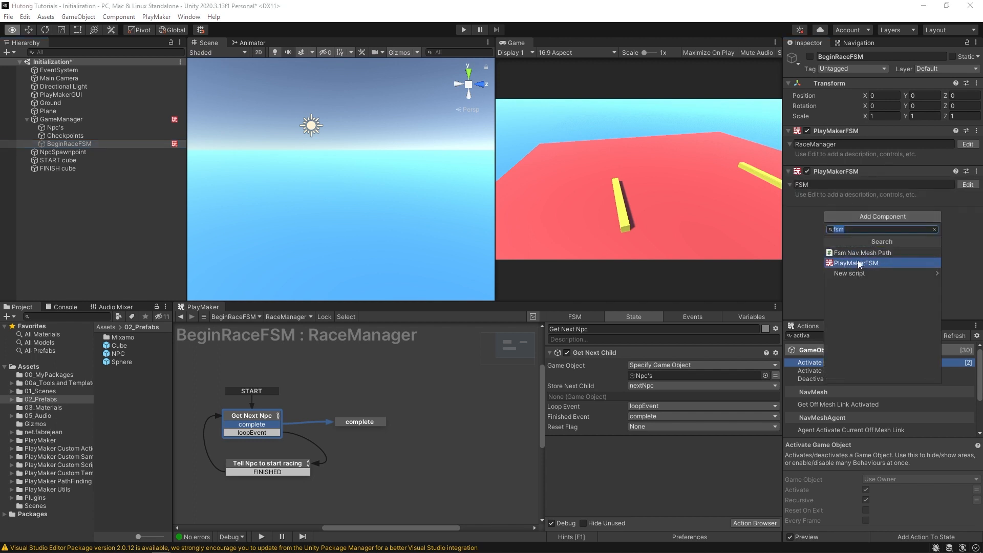
pyautogui.click(856, 263)
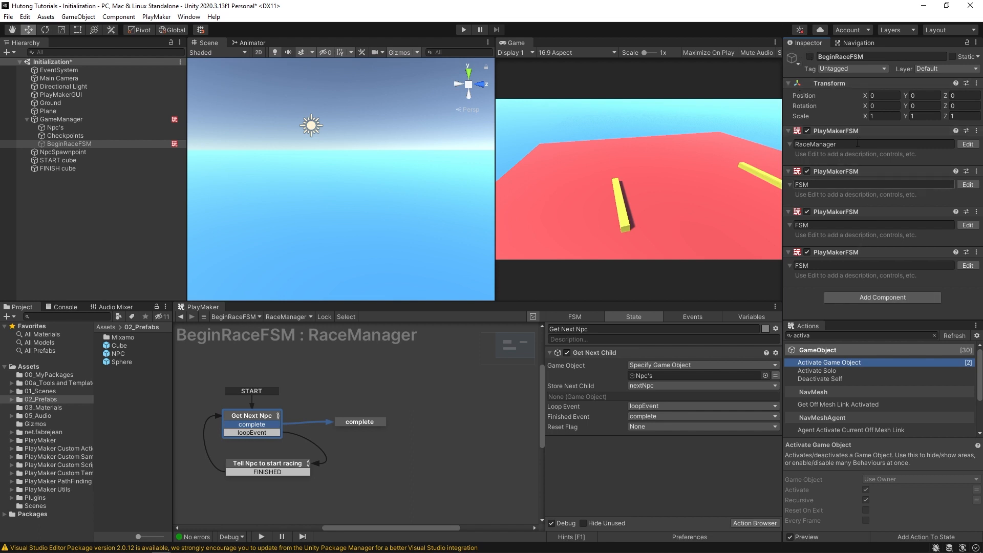
# Step: Add further PlayMakerFSM components by searching 'FSM', then reselect BeginRaceFSM
pyautogui.click(847, 145)
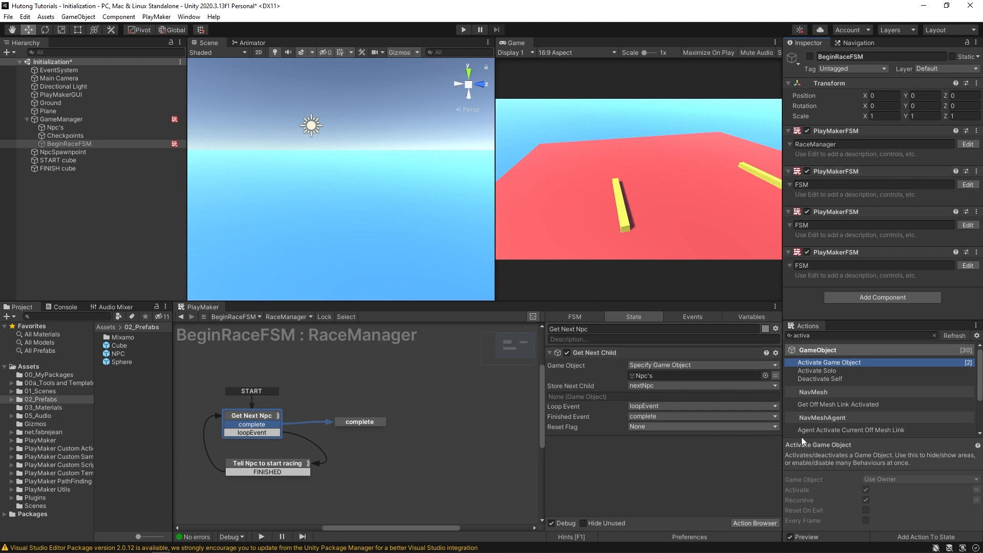
pyautogui.write('enable fsm')
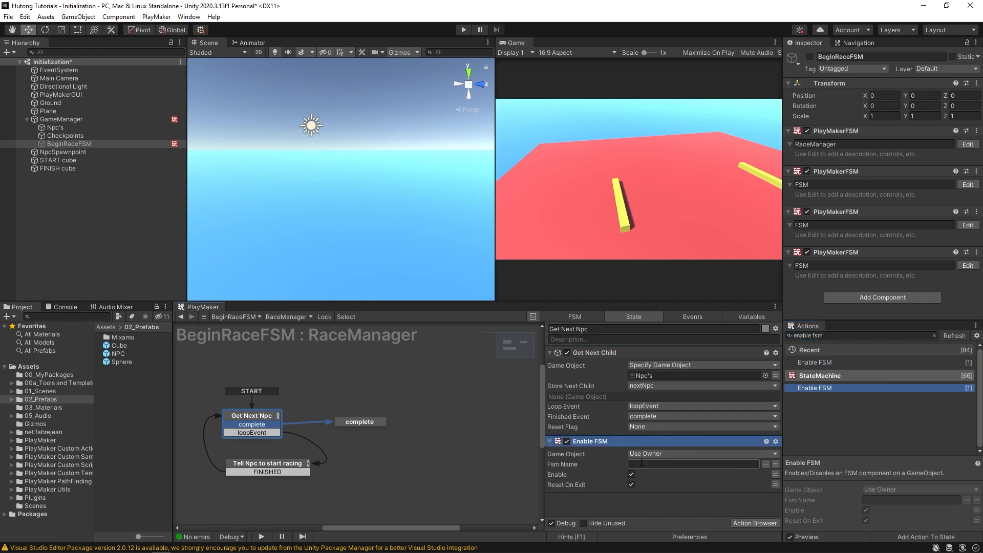
pyautogui.write('FSM')
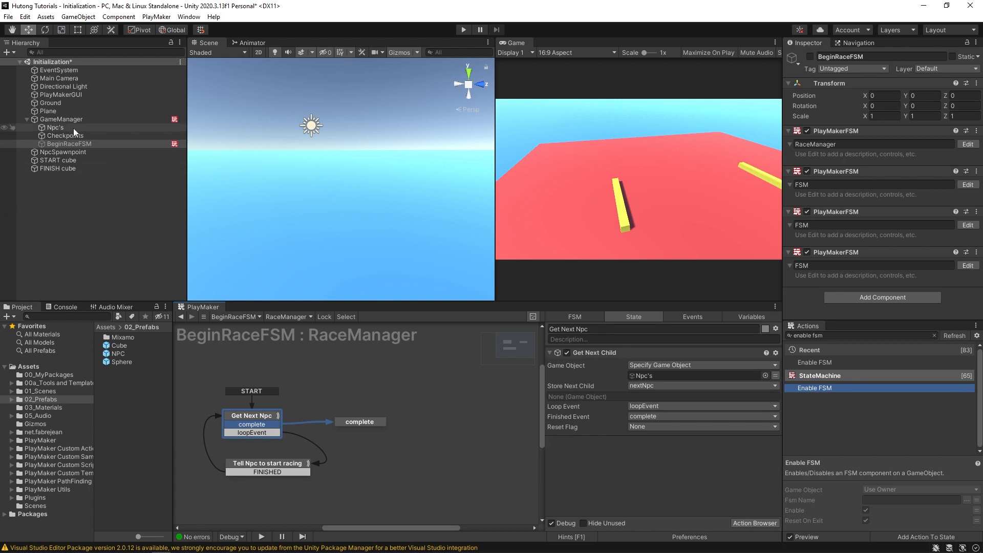
pyautogui.click(61, 118)
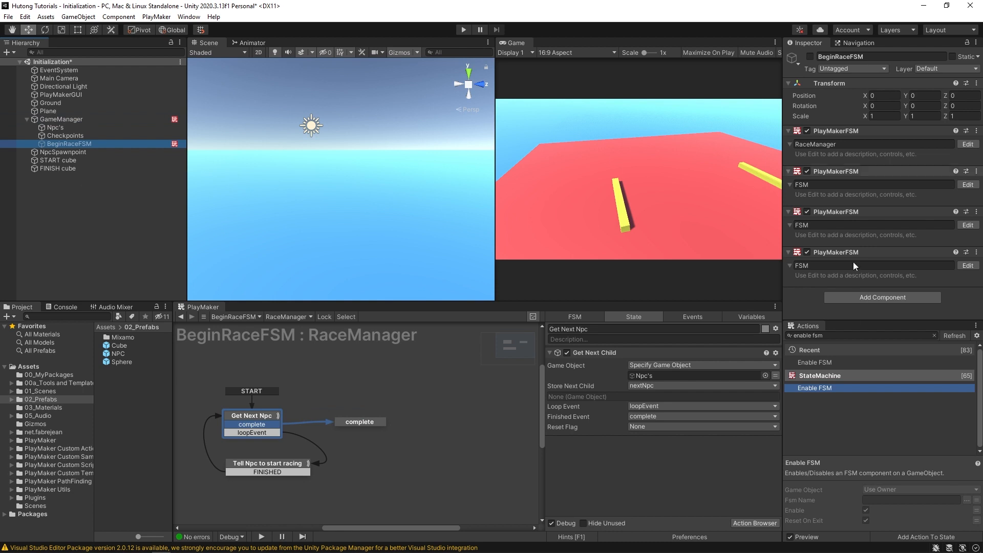
pyautogui.moveTo(840, 244)
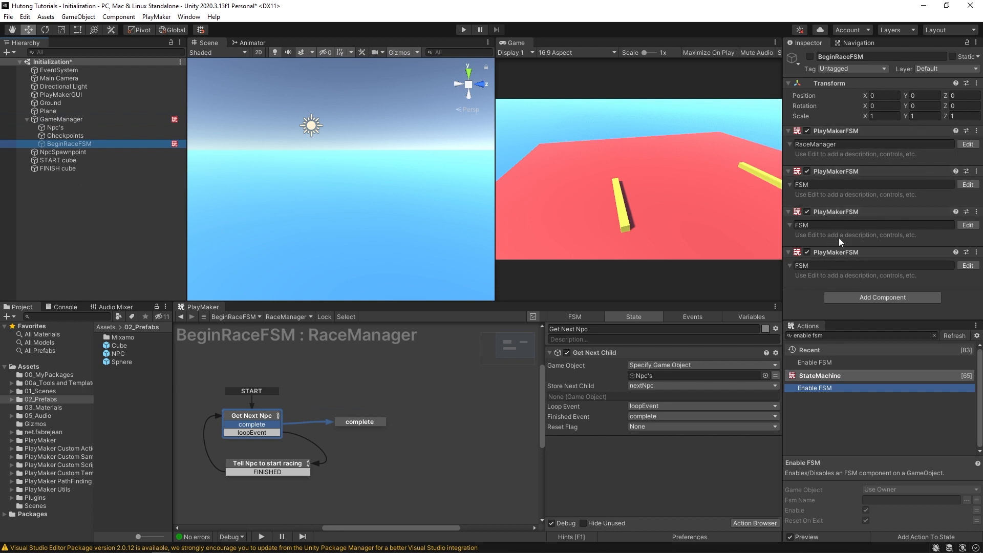